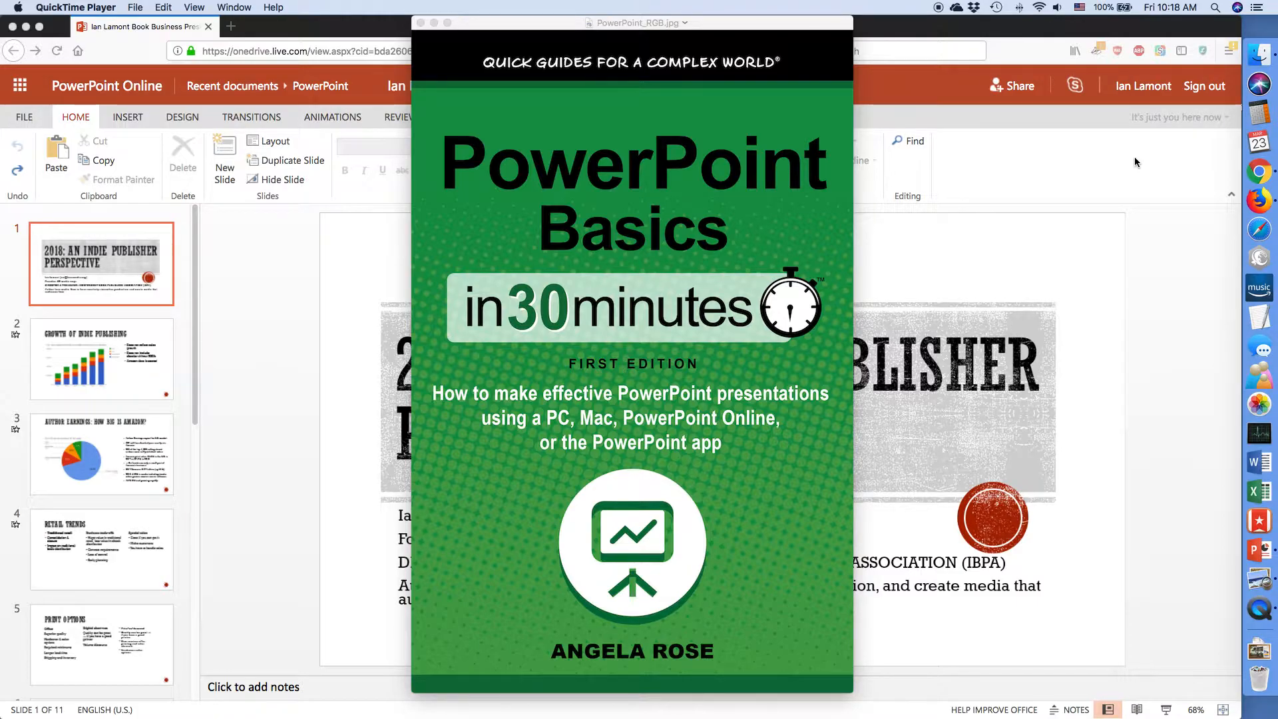
Switch from the book cover preview to the desktop indie publisher presentation.
key("Cmd+Tab")
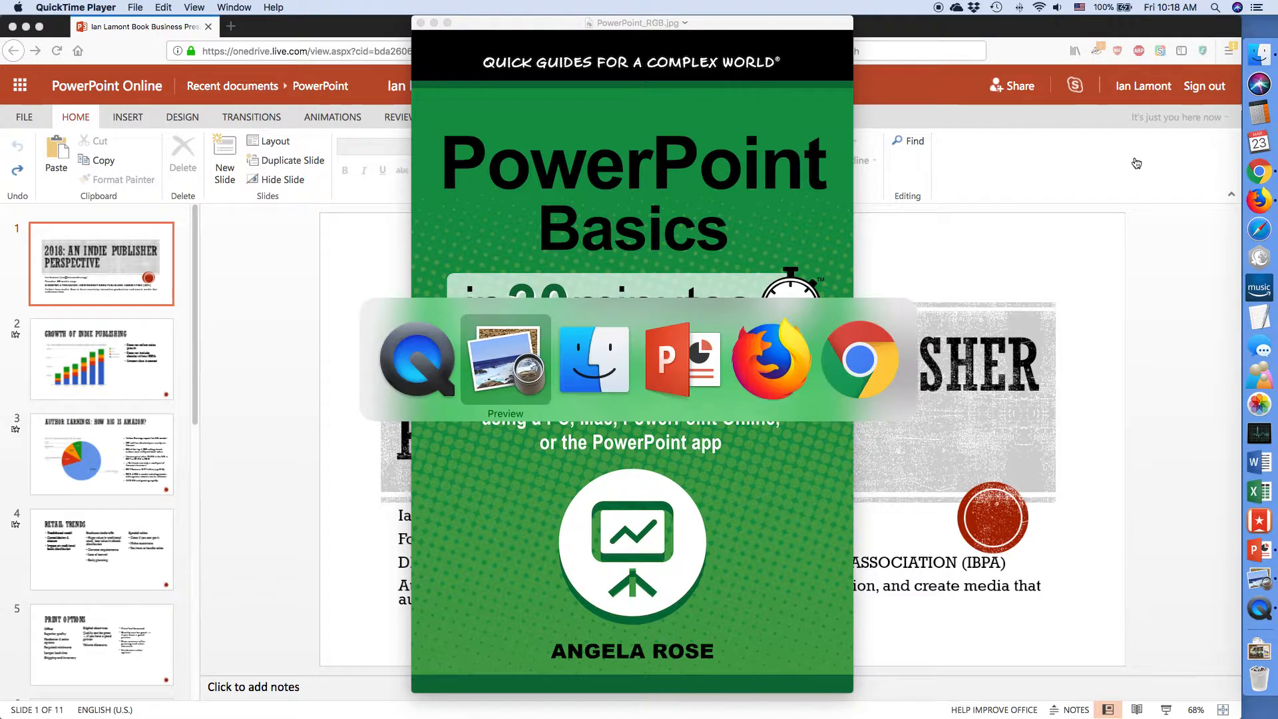
left_click(684, 362)
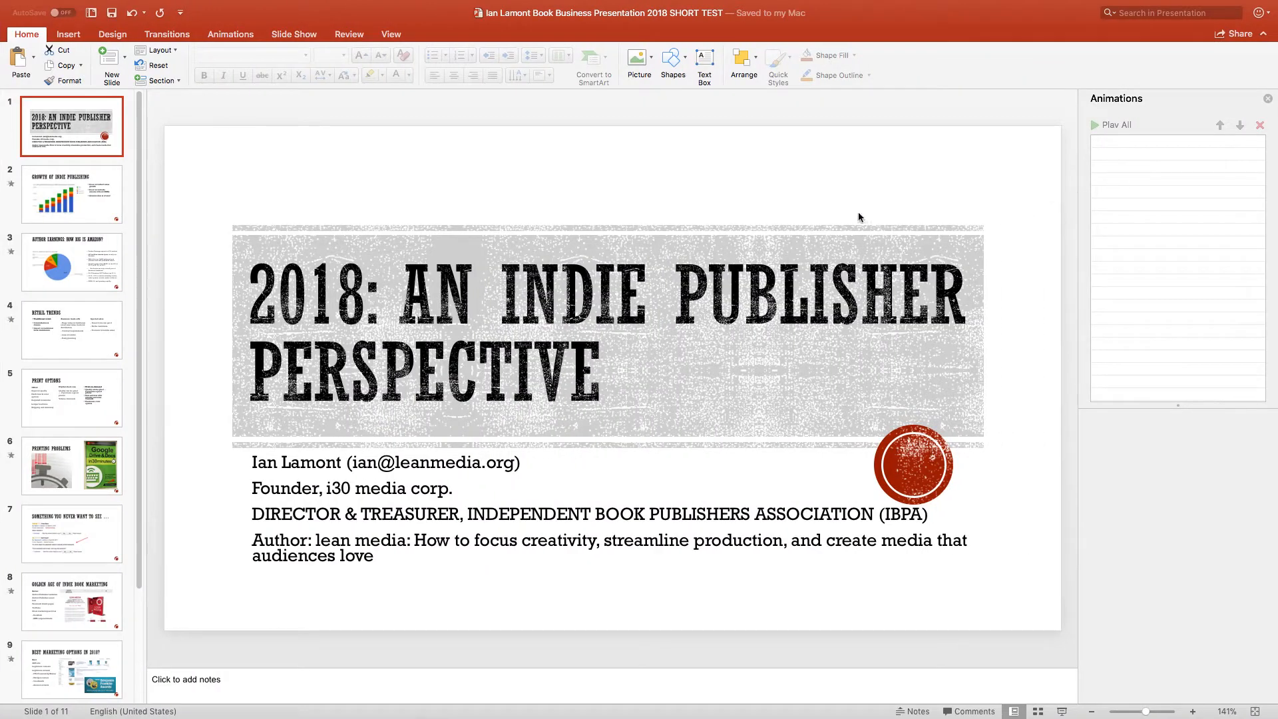
mouse_move(798, 132)
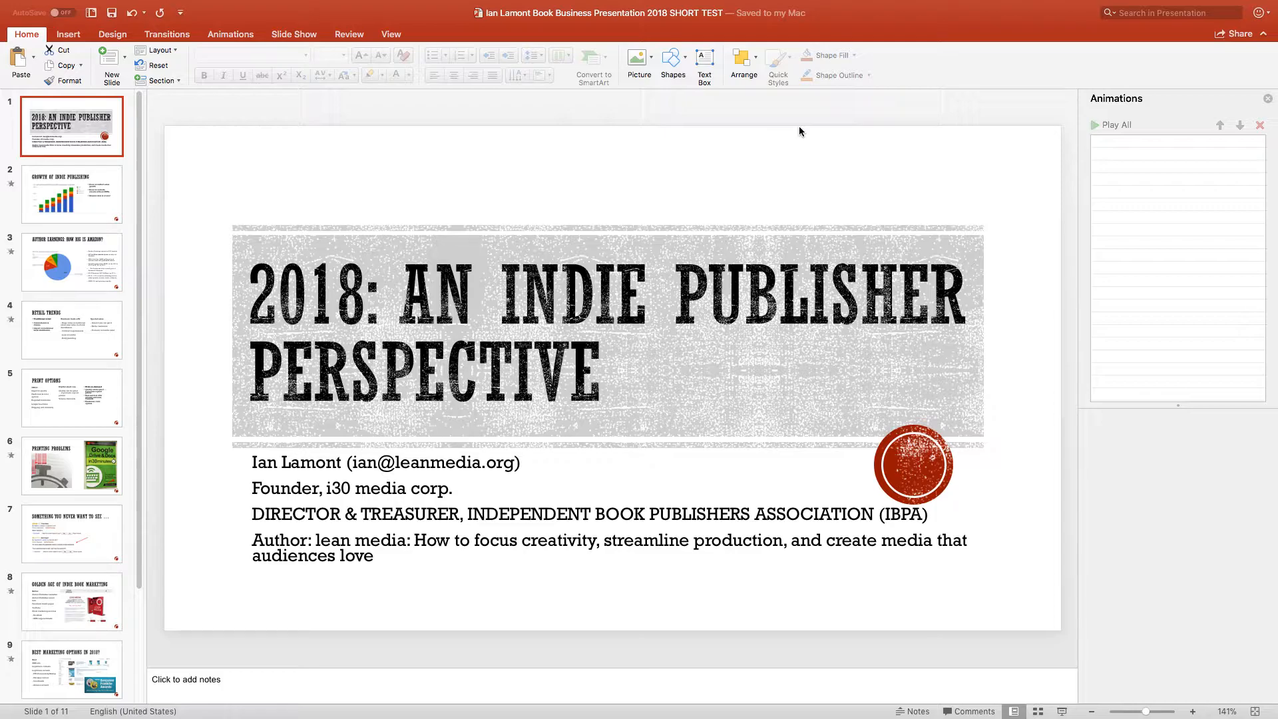
Switch to Firefox showing the same presentation in PowerPoint Online.
key("cmd+tab")
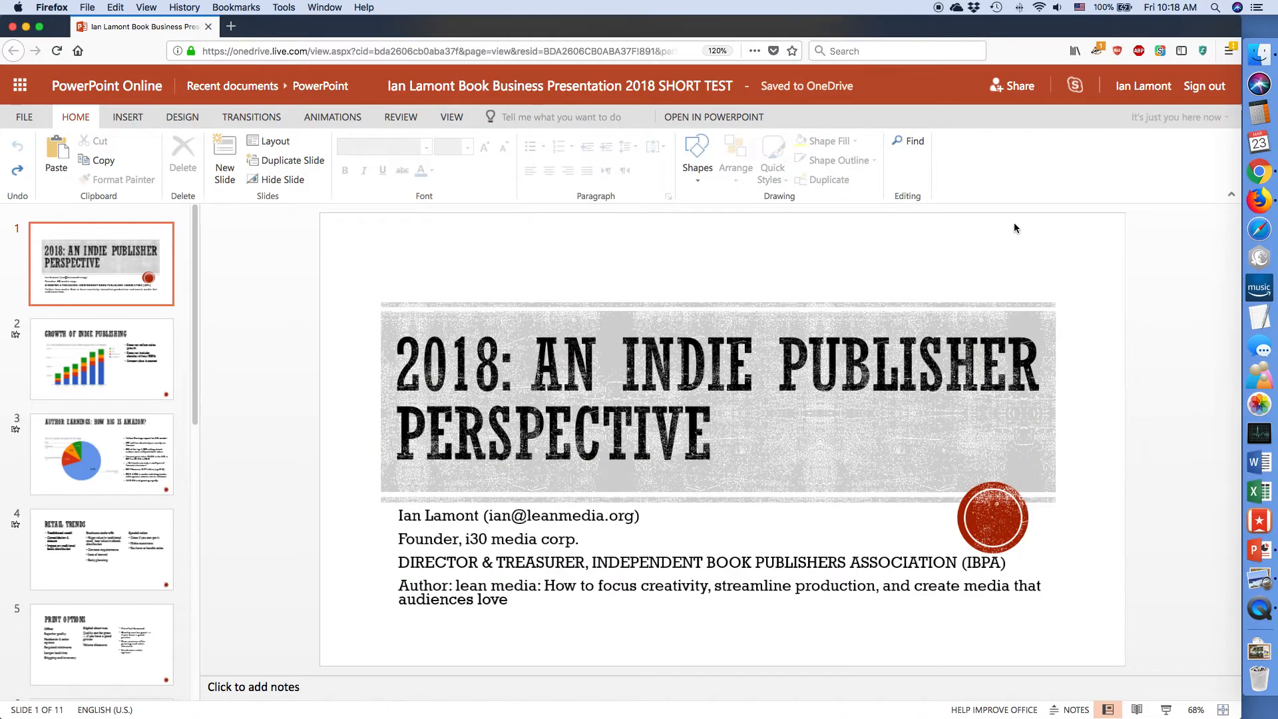
mouse_move(1150, 239)
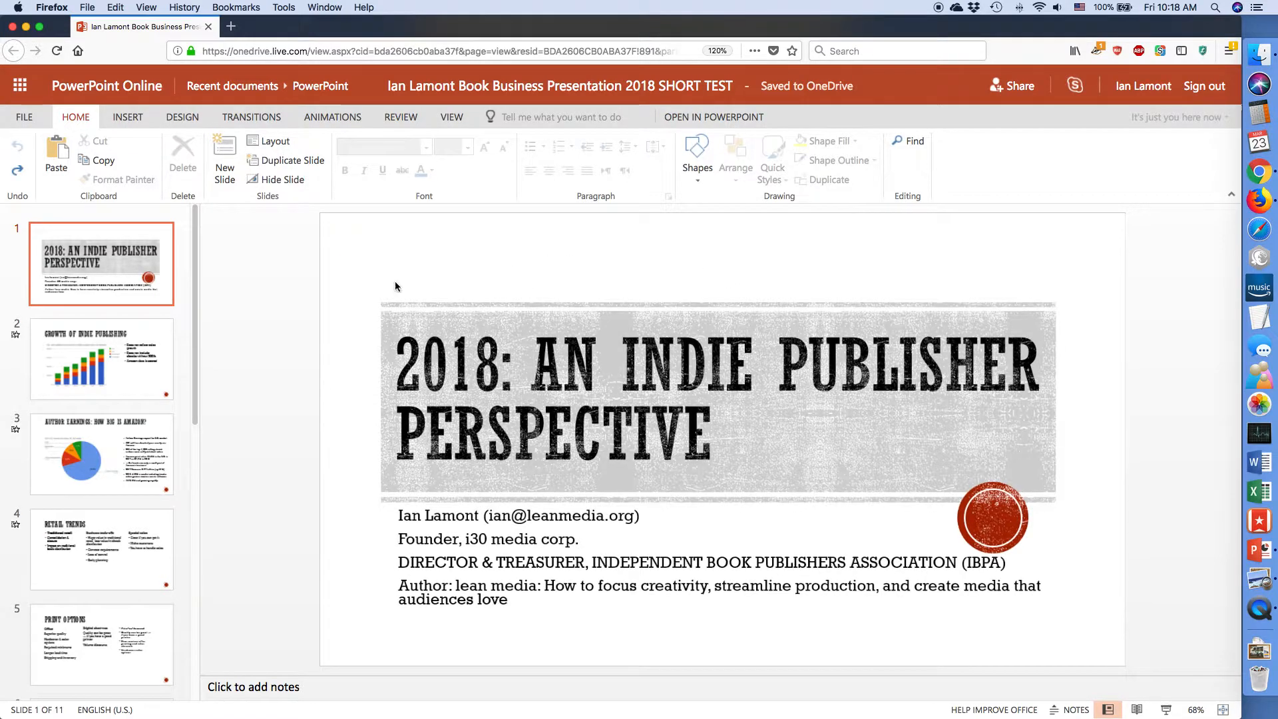
mouse_move(267, 282)
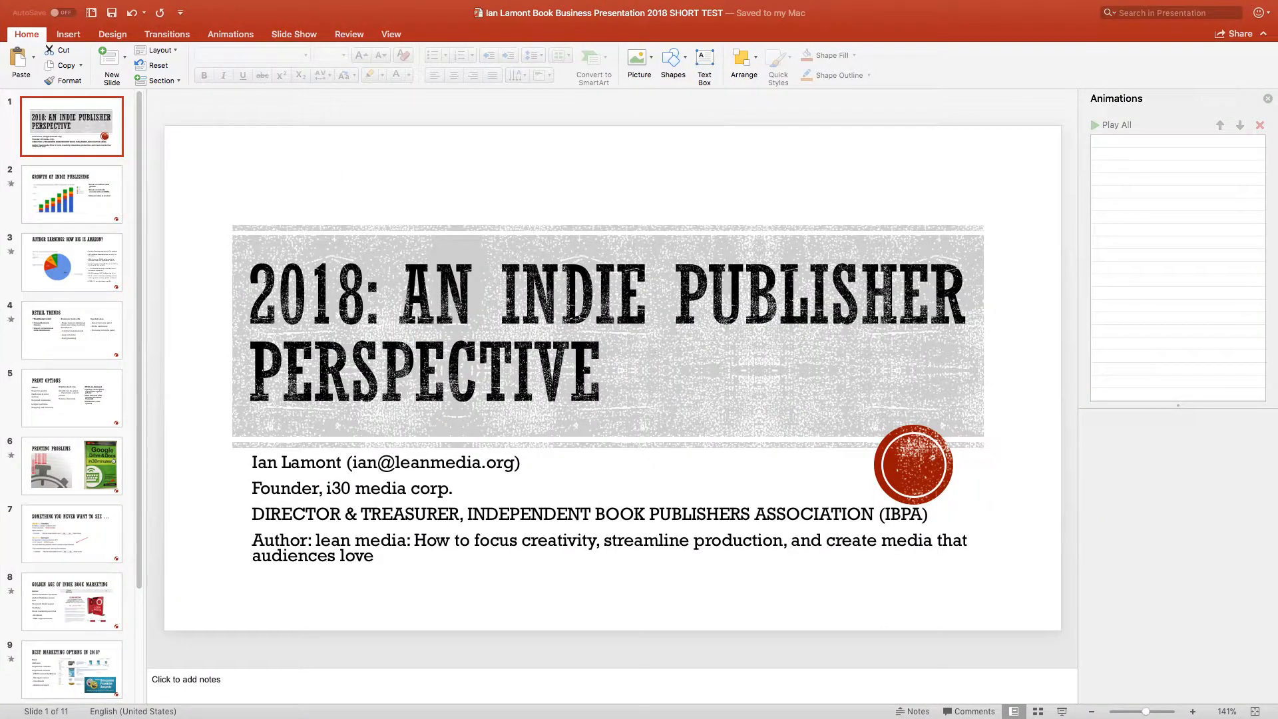
mouse_move(286, 255)
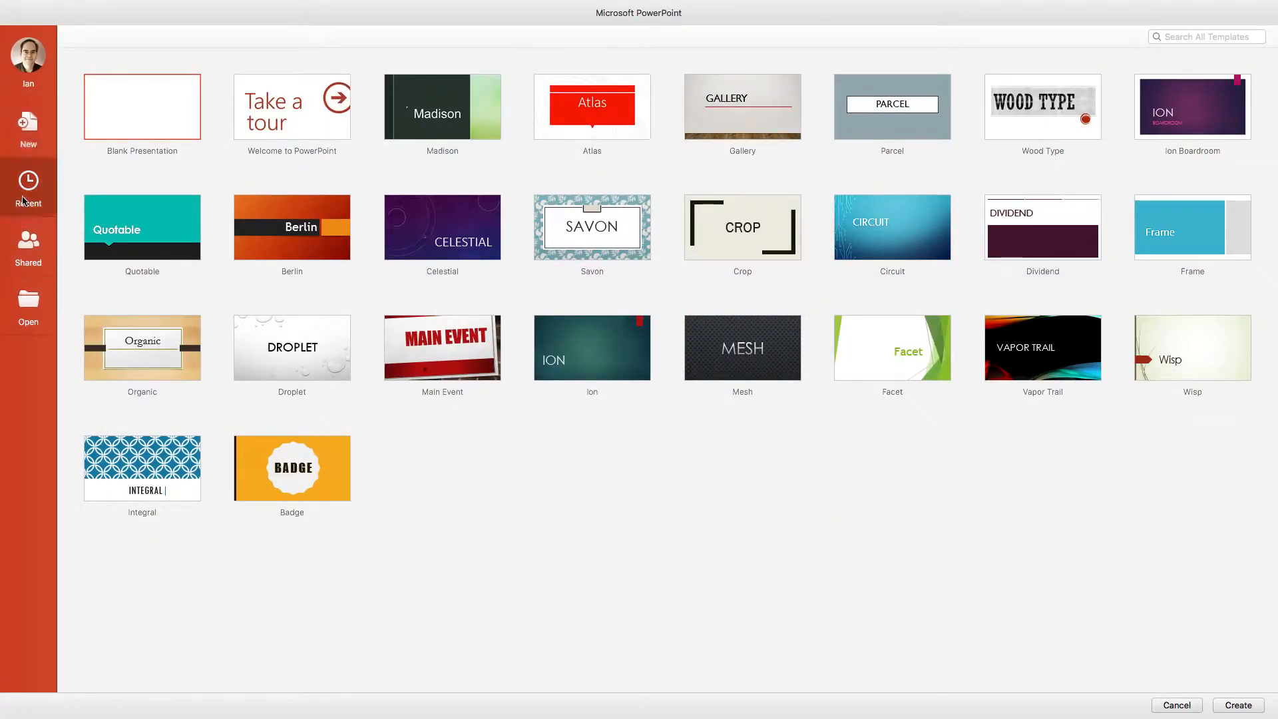
left_click(27, 188)
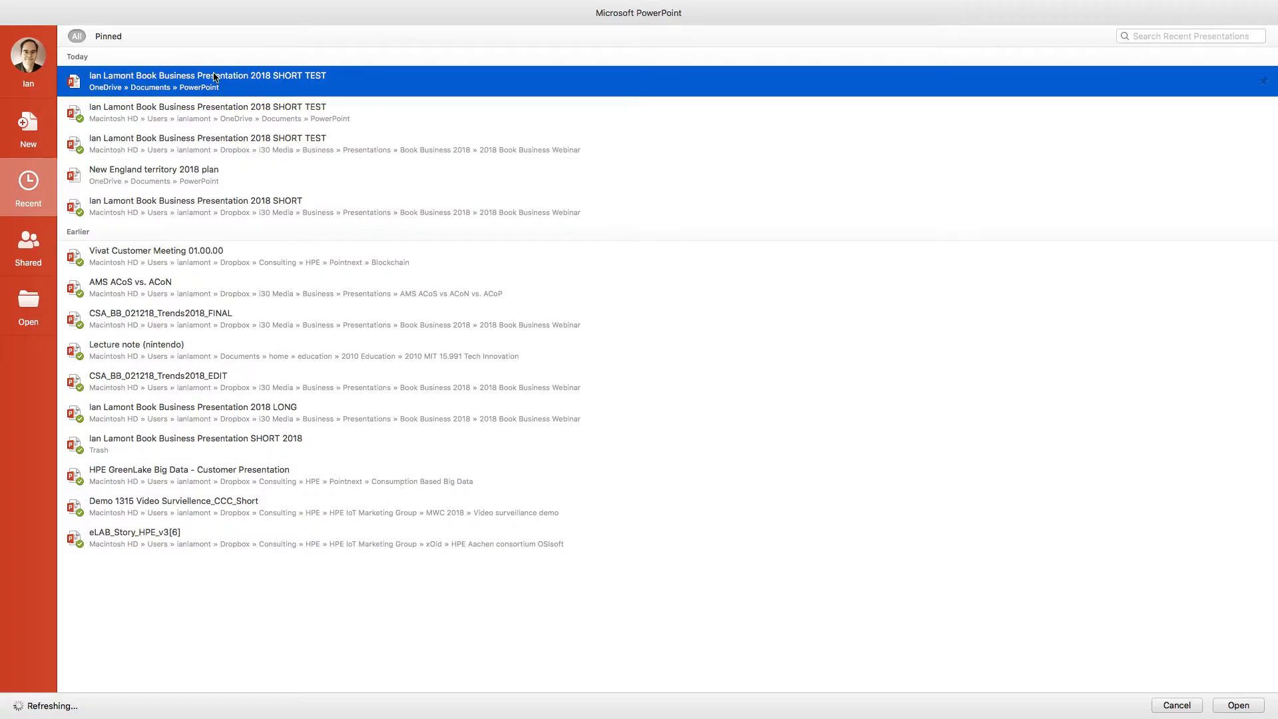
double_click(207, 81)
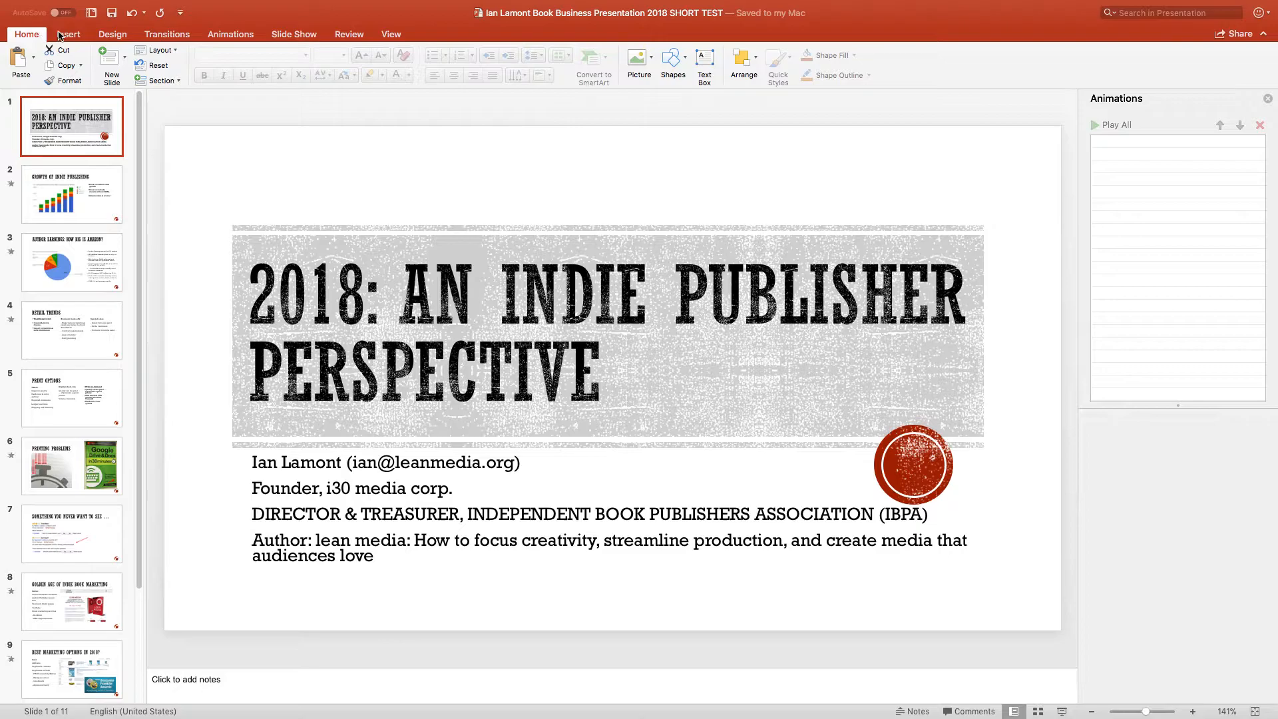
Browse the Insert, Design, Transitions, Slide Show and Review ribbon tabs in turn.
left_click(68, 33)
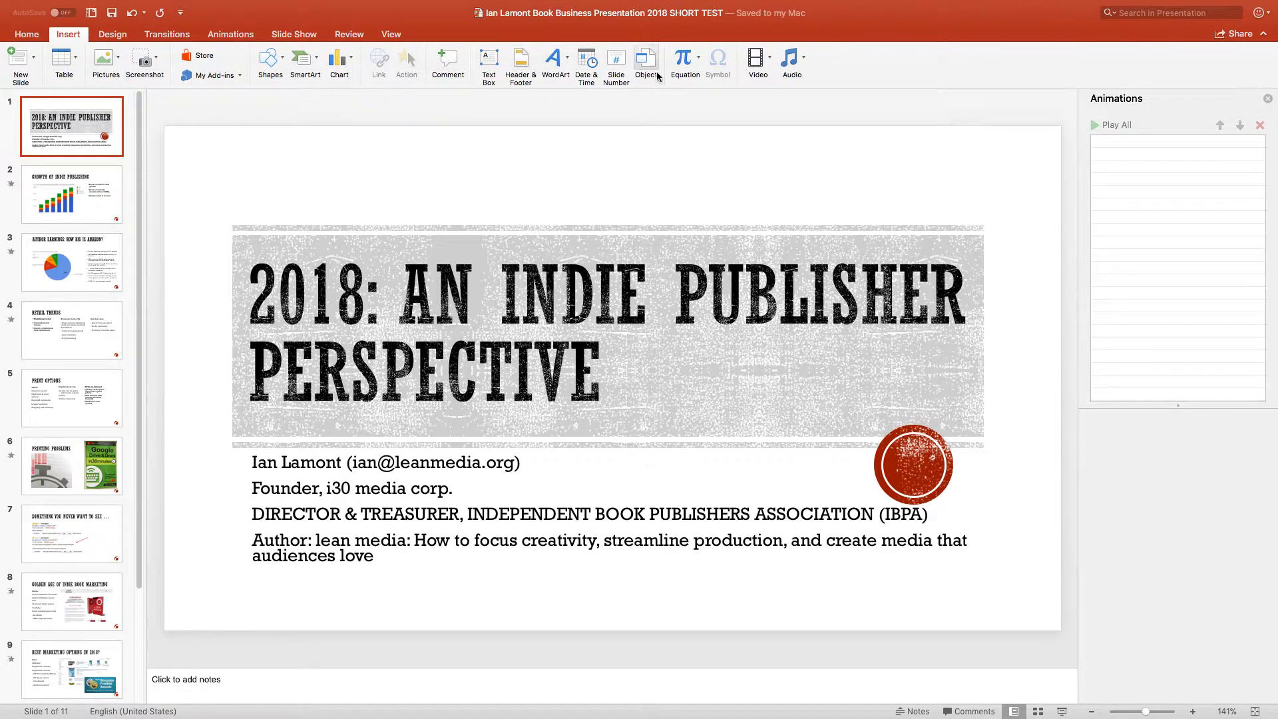
left_click(111, 35)
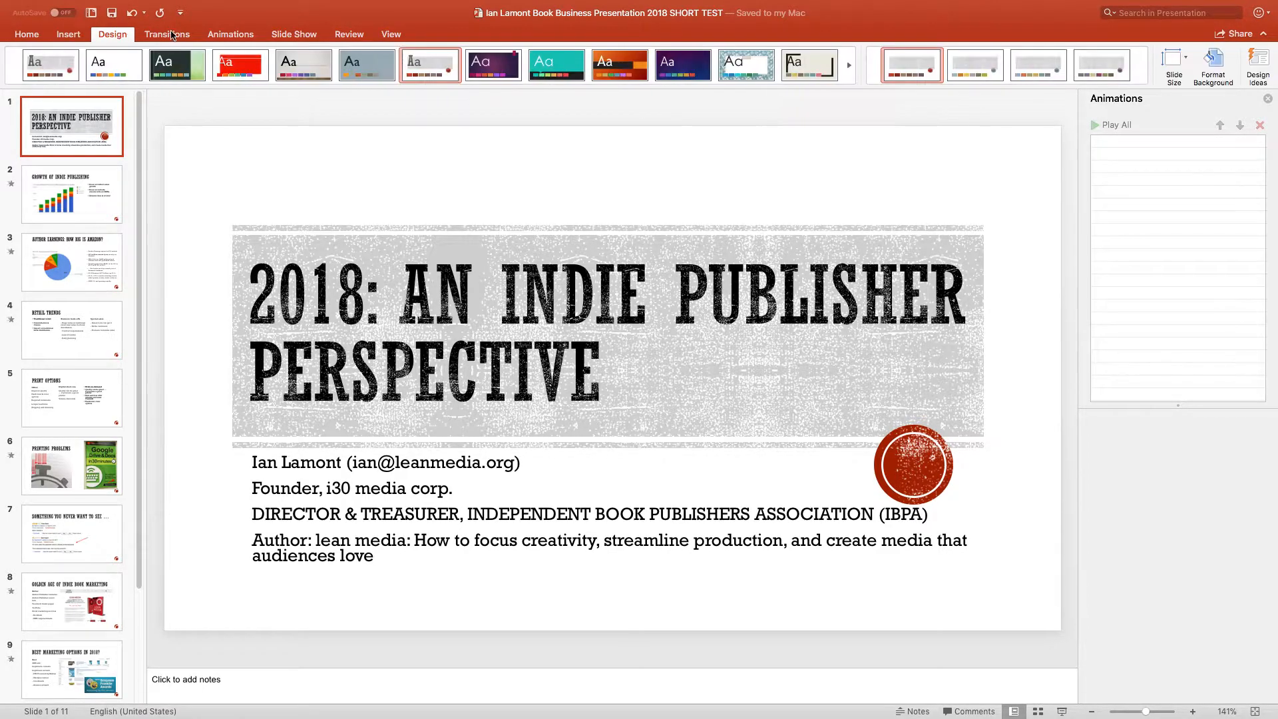
left_click(168, 35)
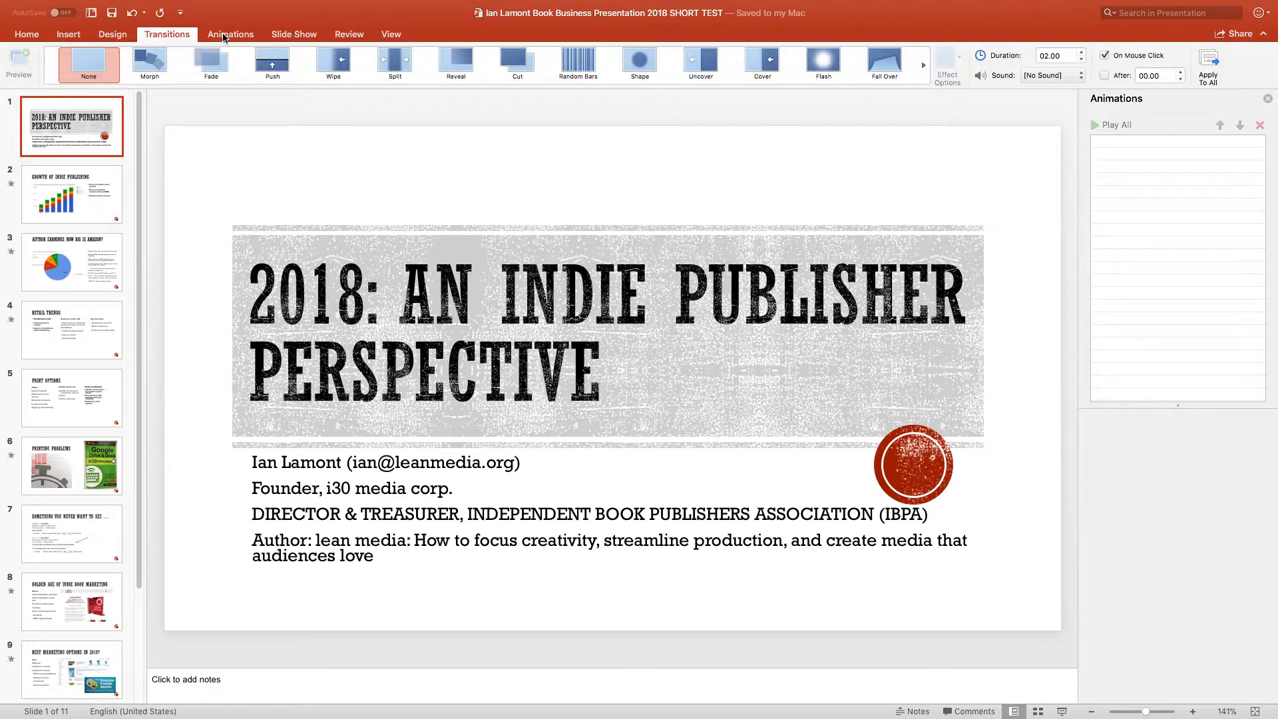
left_click(293, 35)
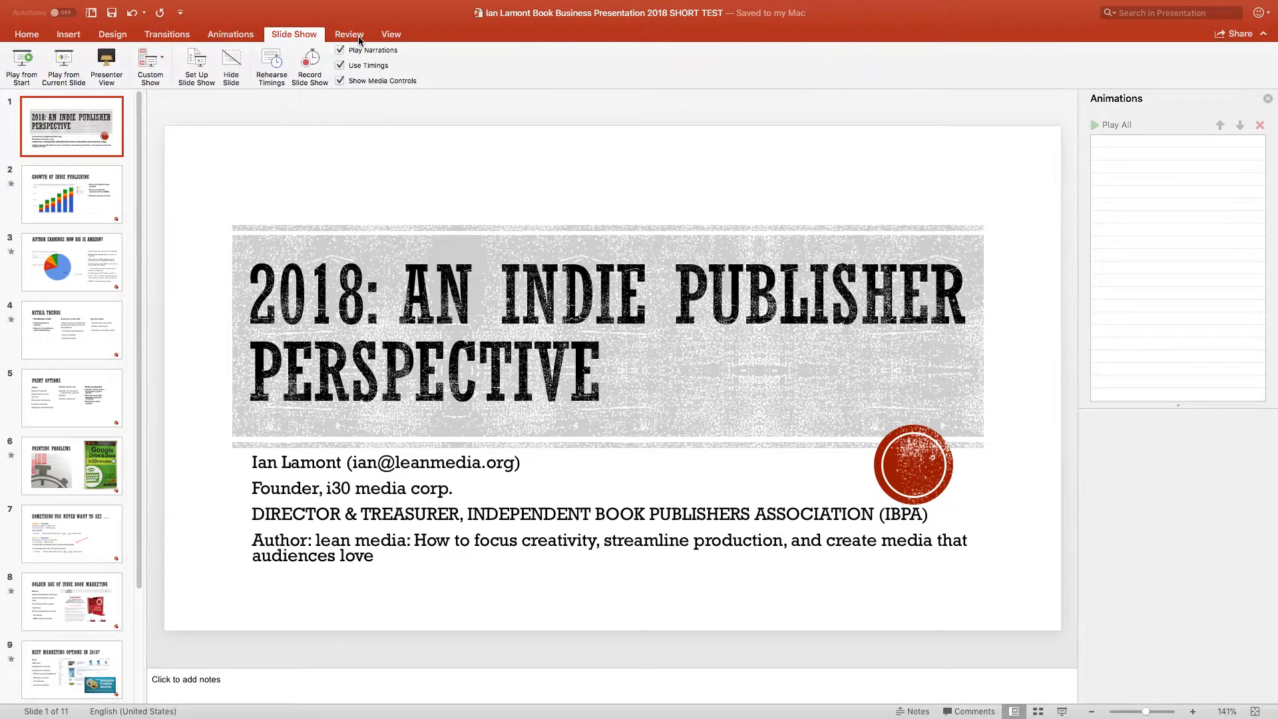
left_click(391, 33)
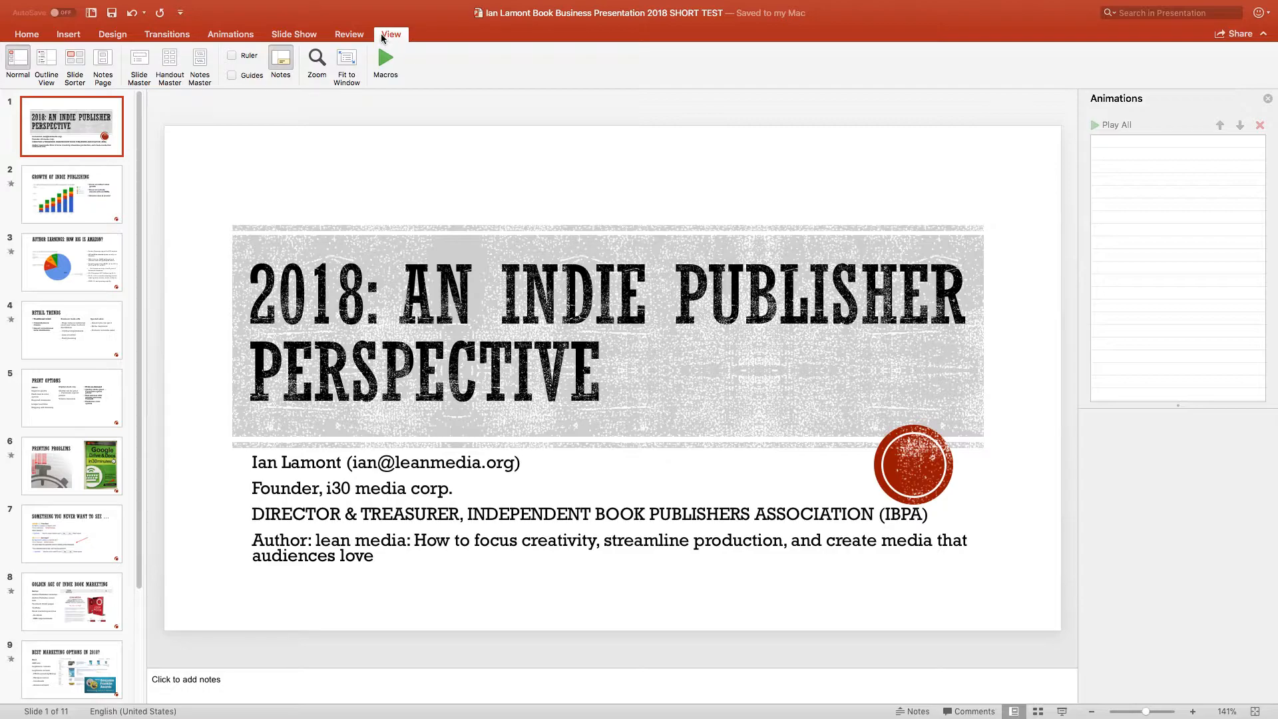
mouse_move(447, 113)
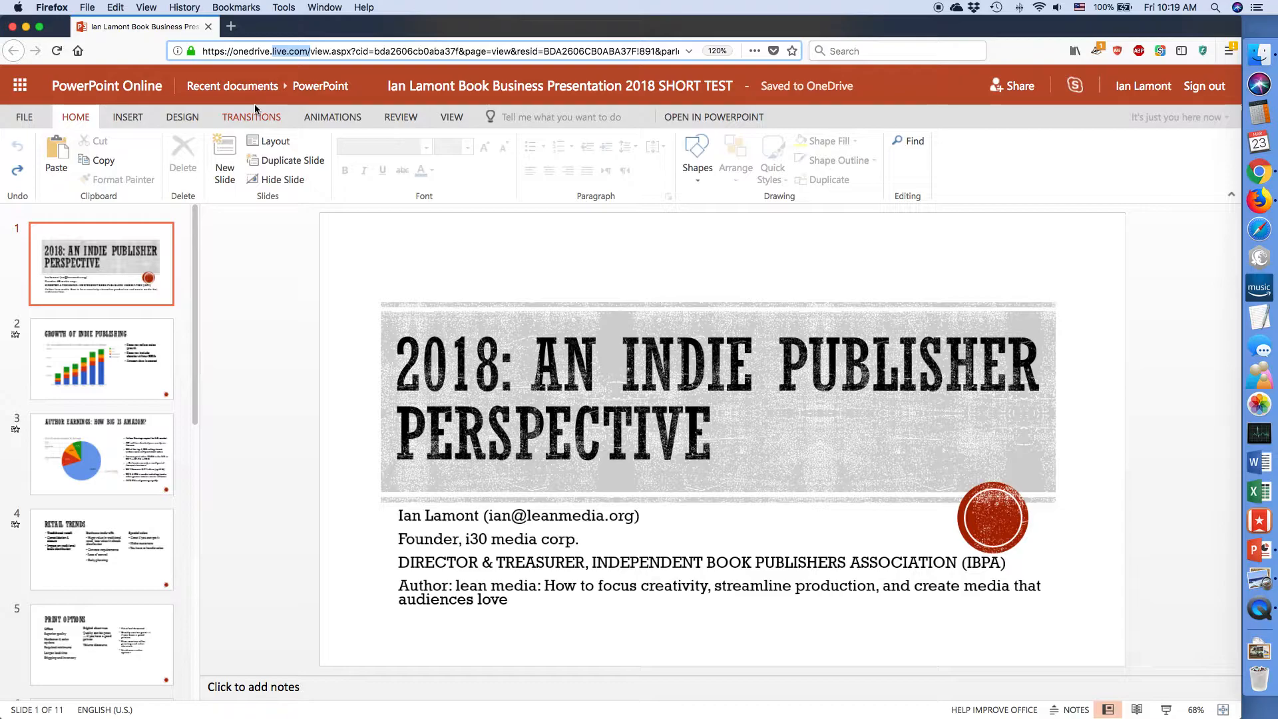
mouse_move(289, 284)
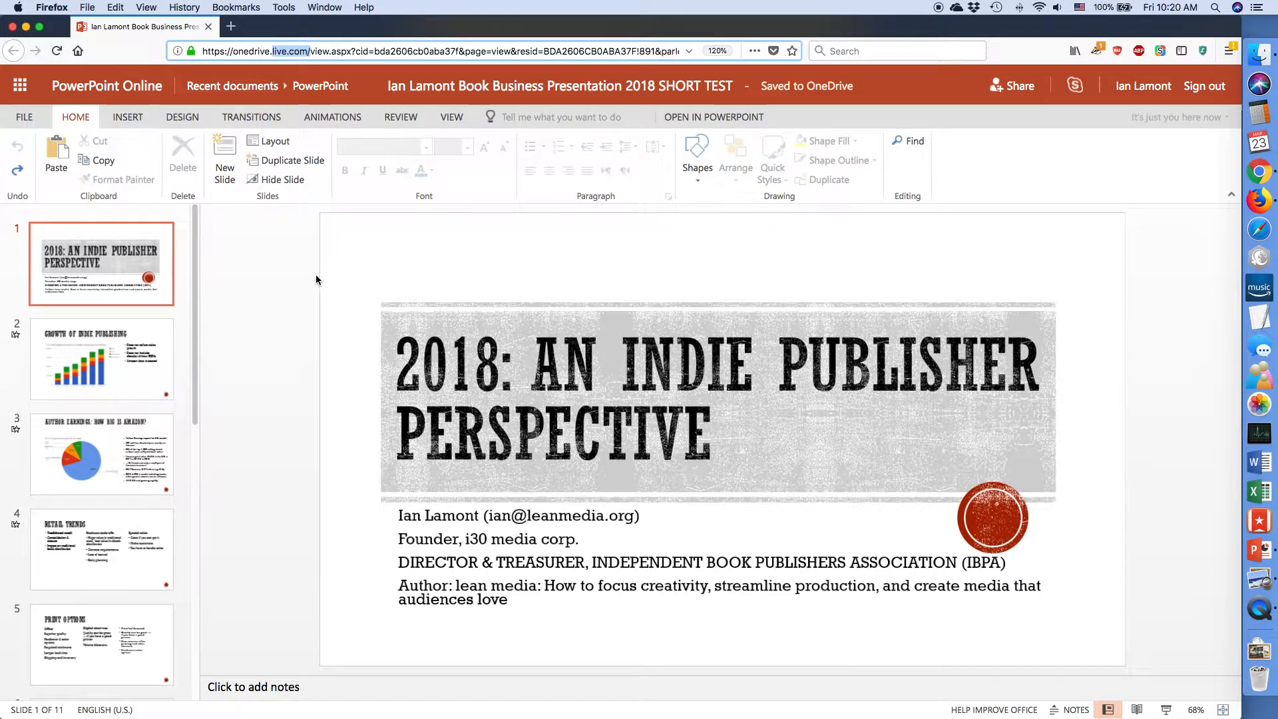
mouse_move(288, 270)
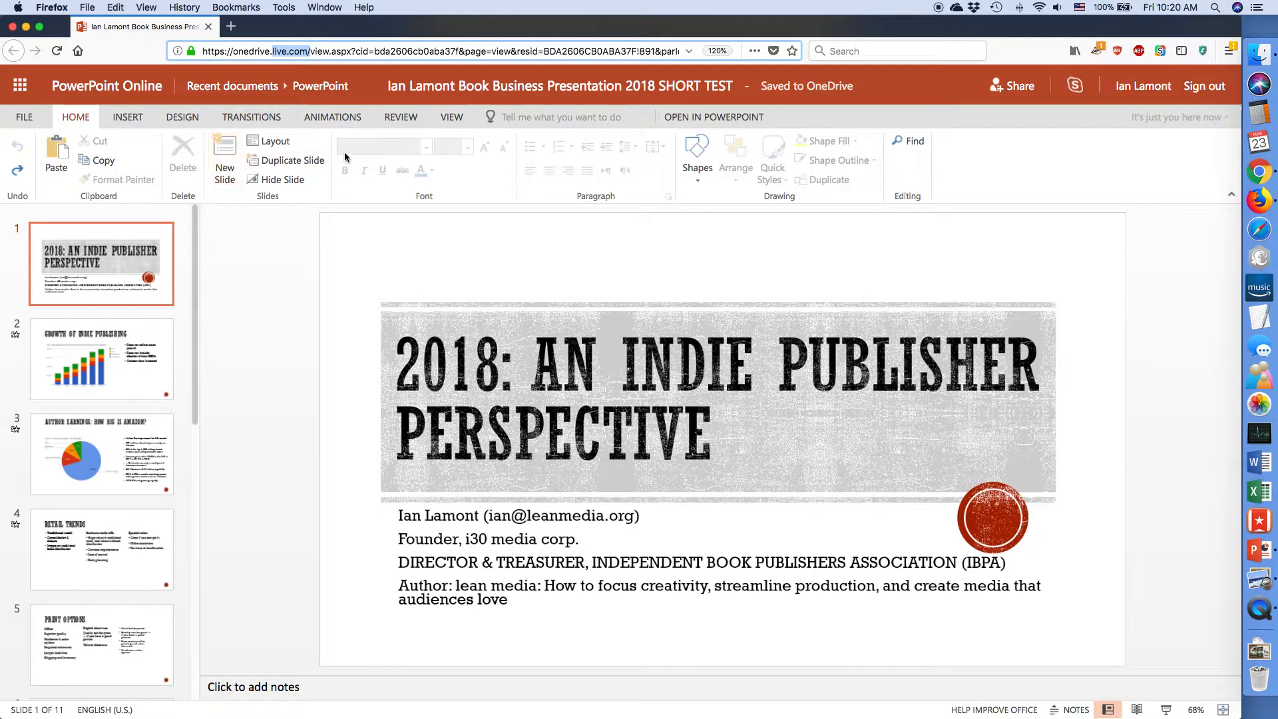
mouse_move(513, 143)
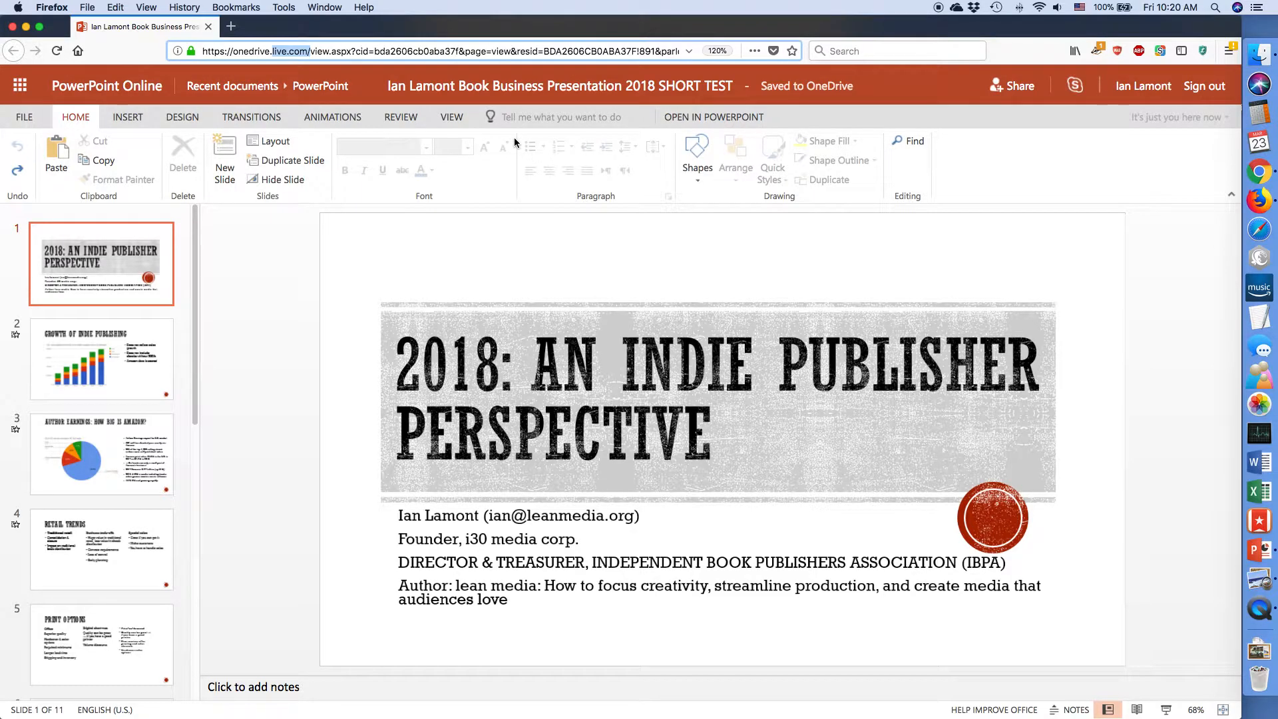
mouse_move(998, 168)
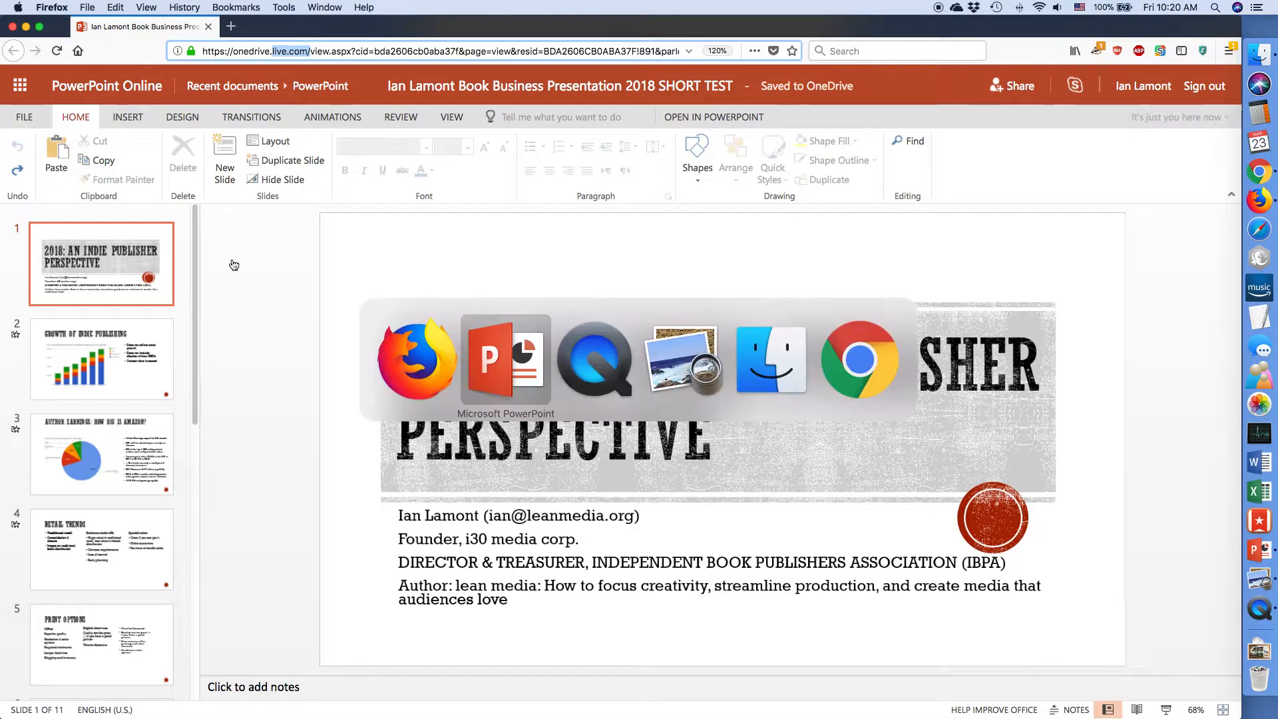
Run the spelling check and look up synonyms for 'include' in the thesaurus.
left_click(506, 361)
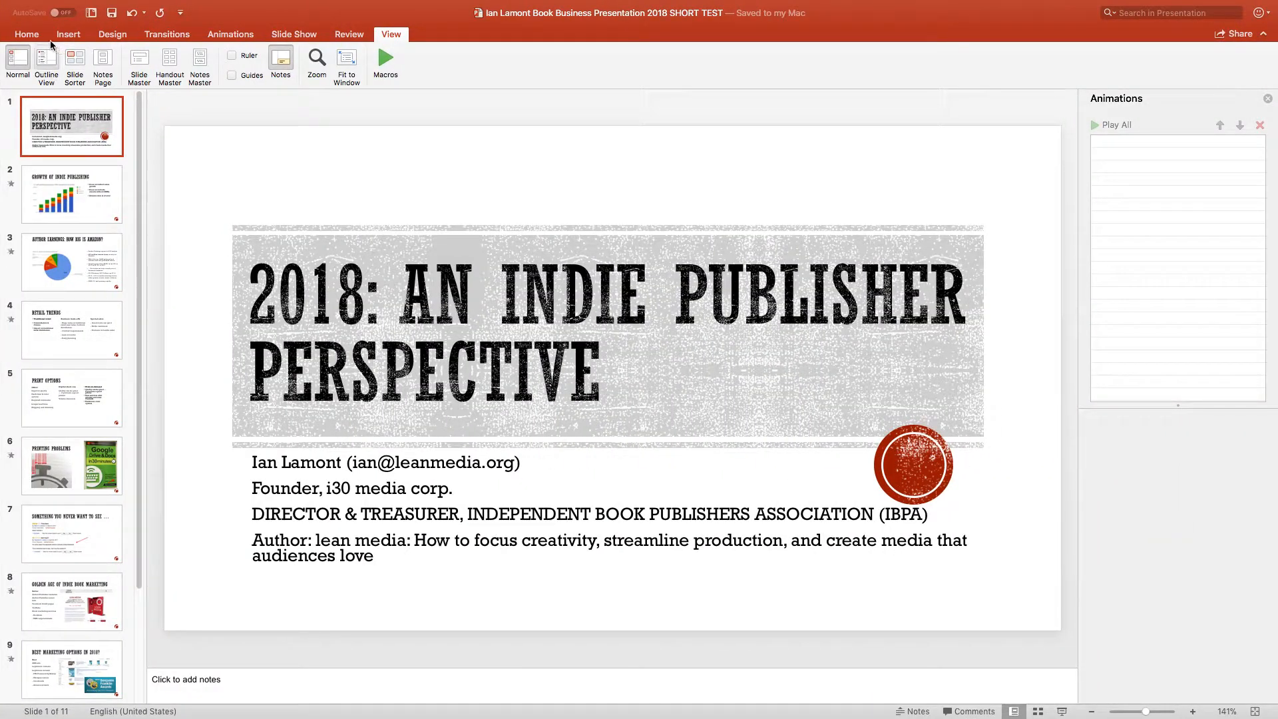
left_click(27, 35)
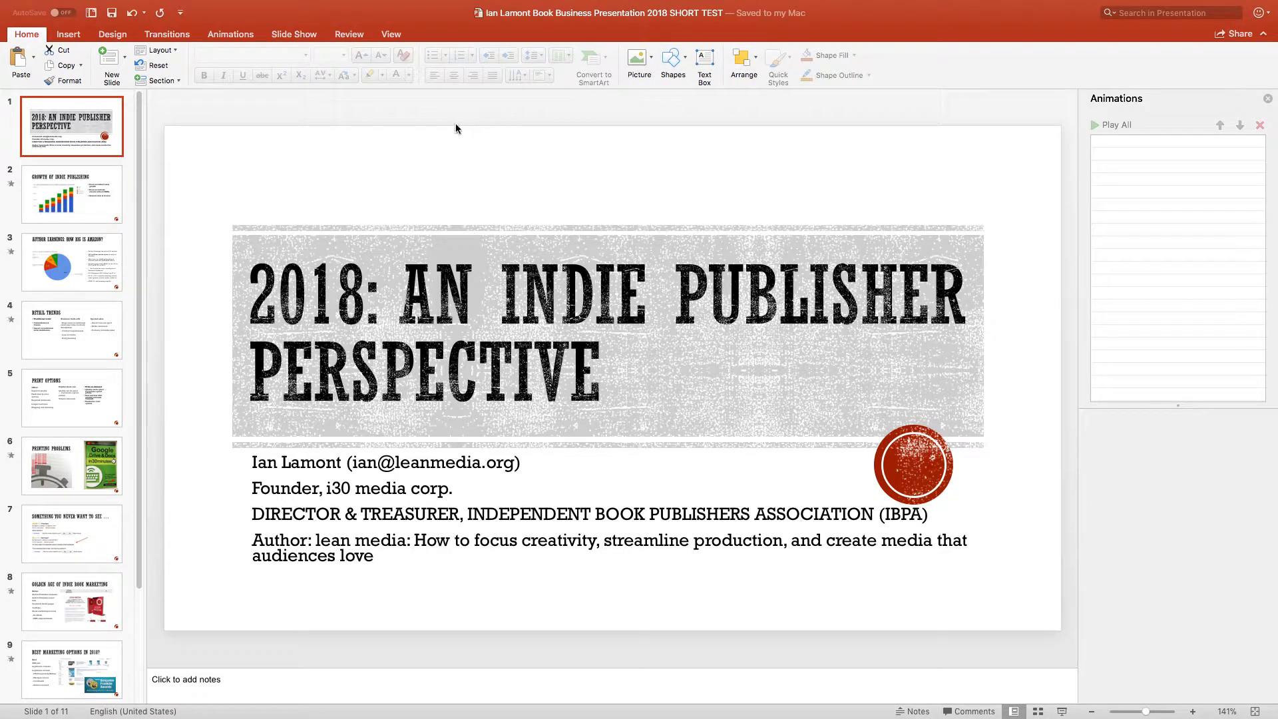
left_click(349, 34)
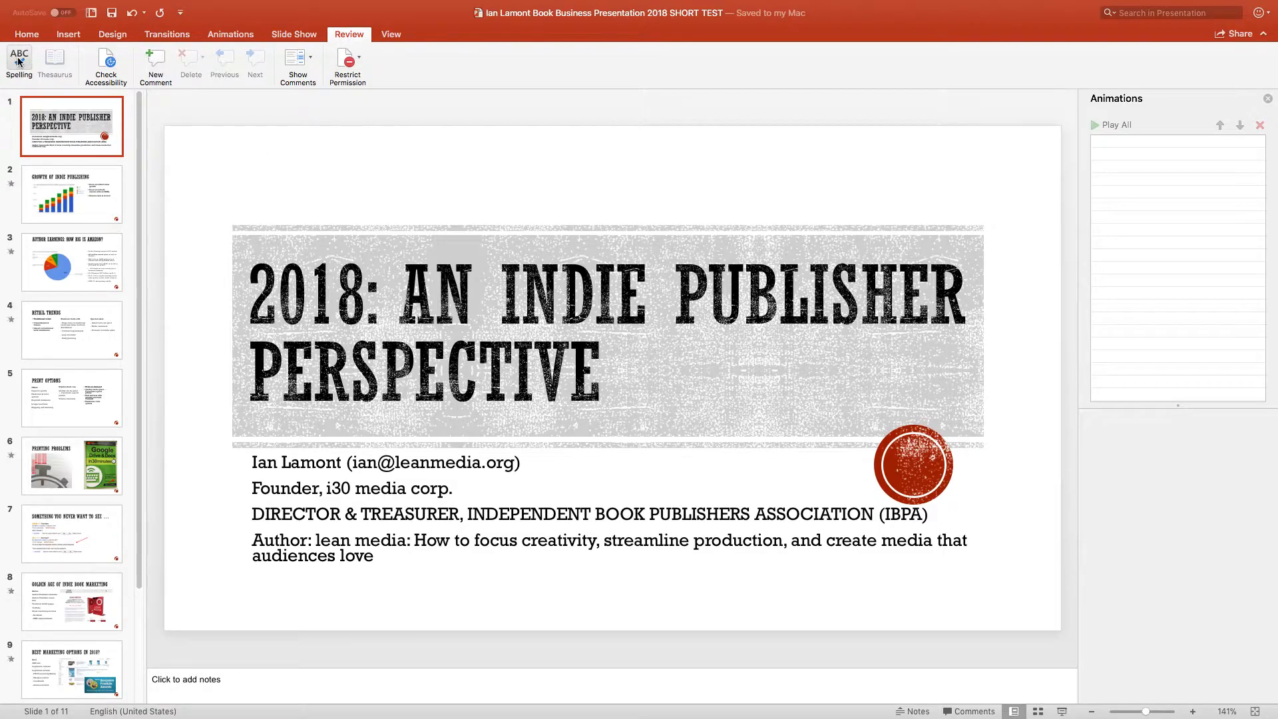
left_click(72, 195)
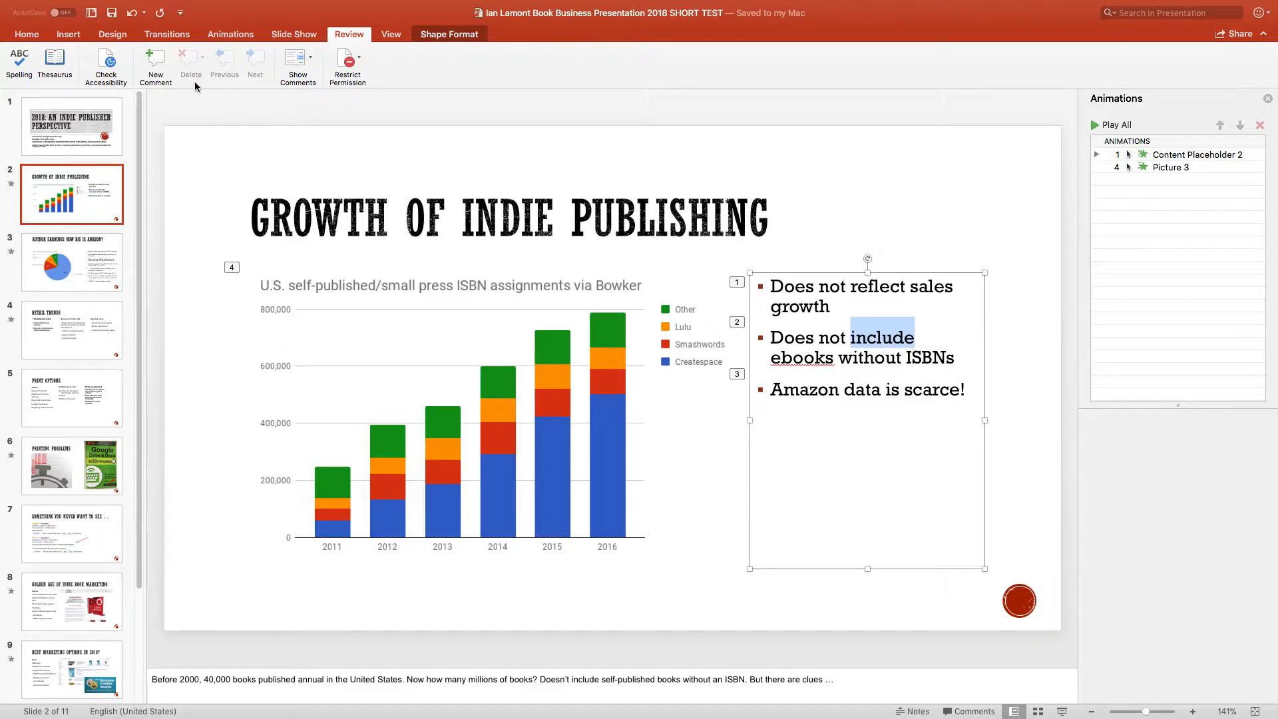
left_click(55, 65)
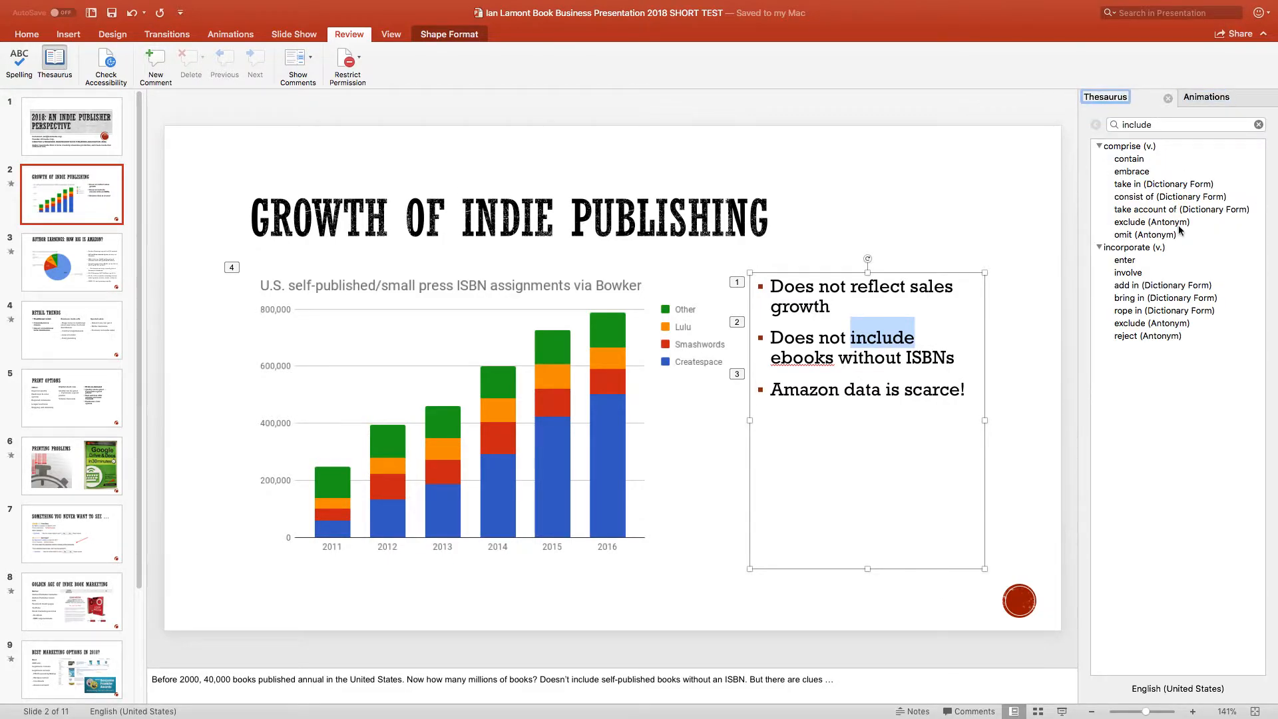
mouse_move(1158, 274)
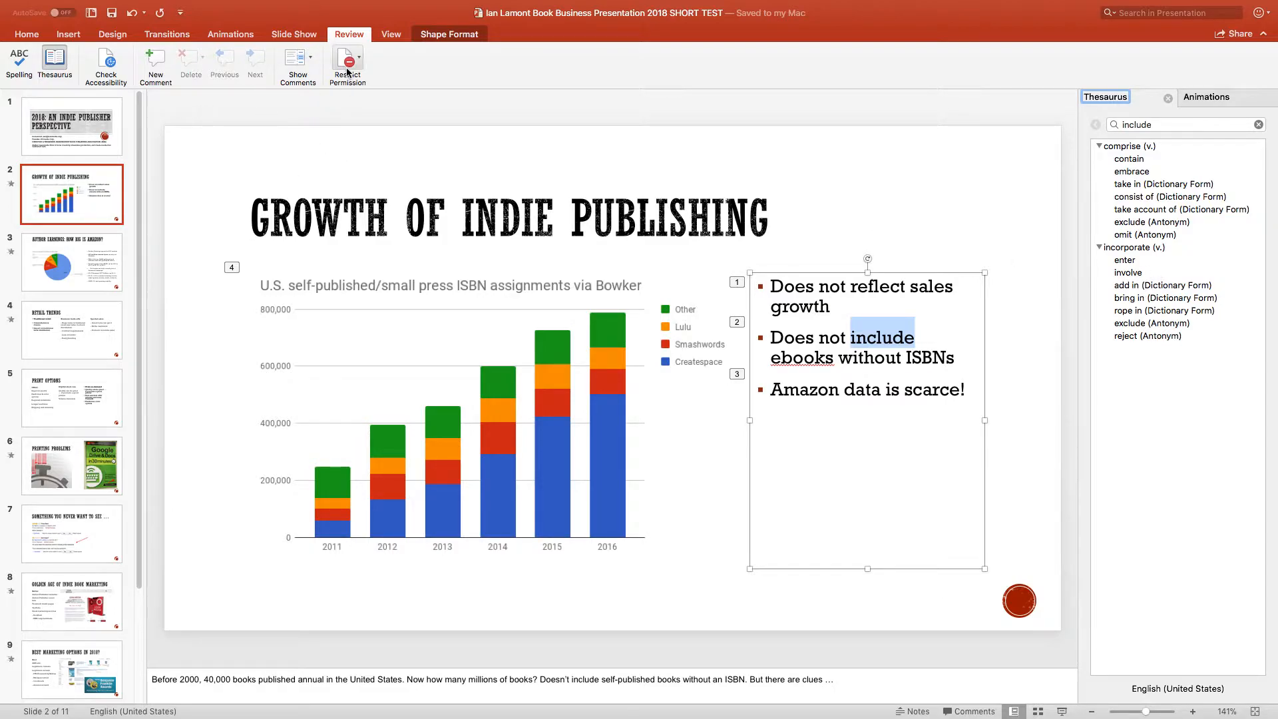
mouse_move(346, 65)
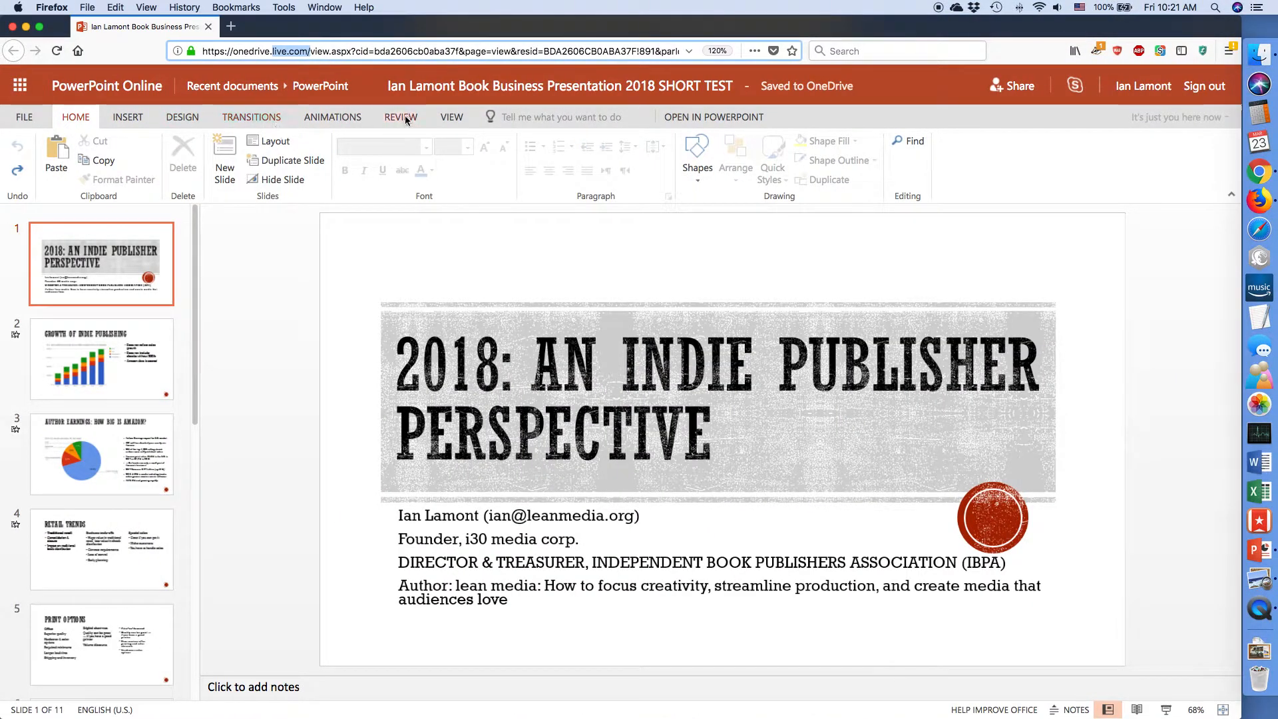
Show PowerPoint Online's Review tab with only its accessibility check.
left_click(401, 117)
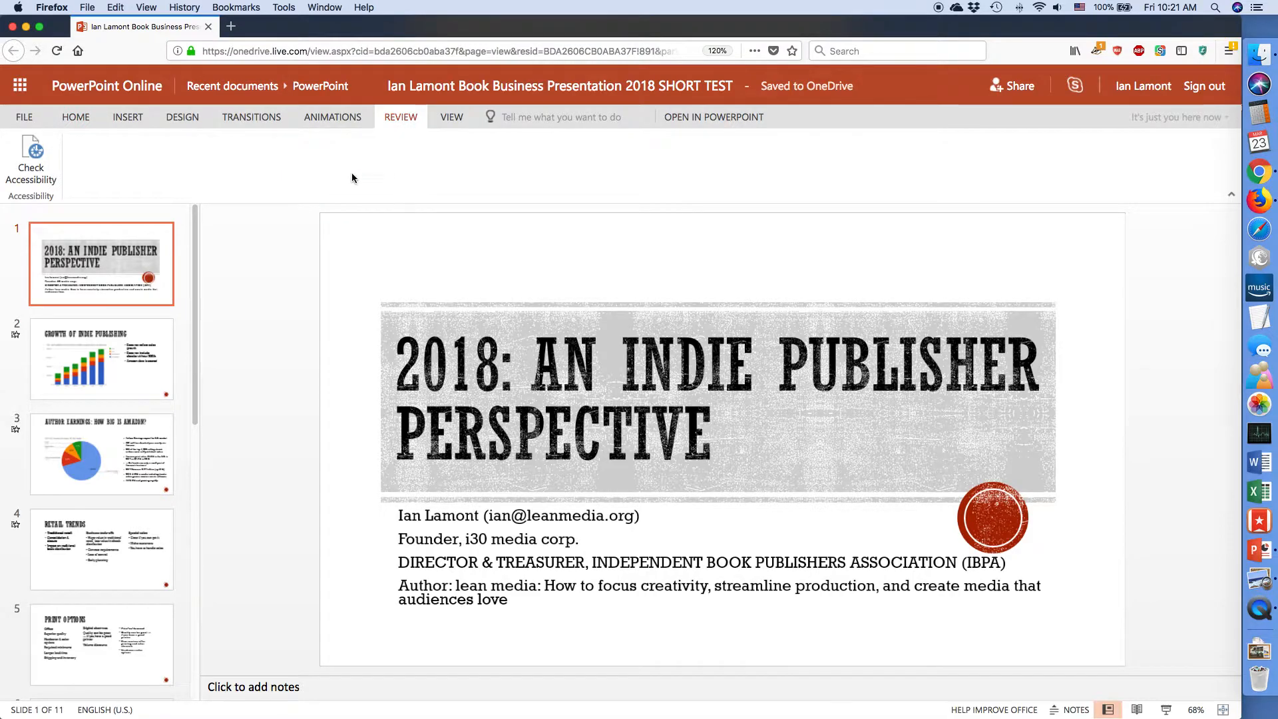
mouse_move(161, 191)
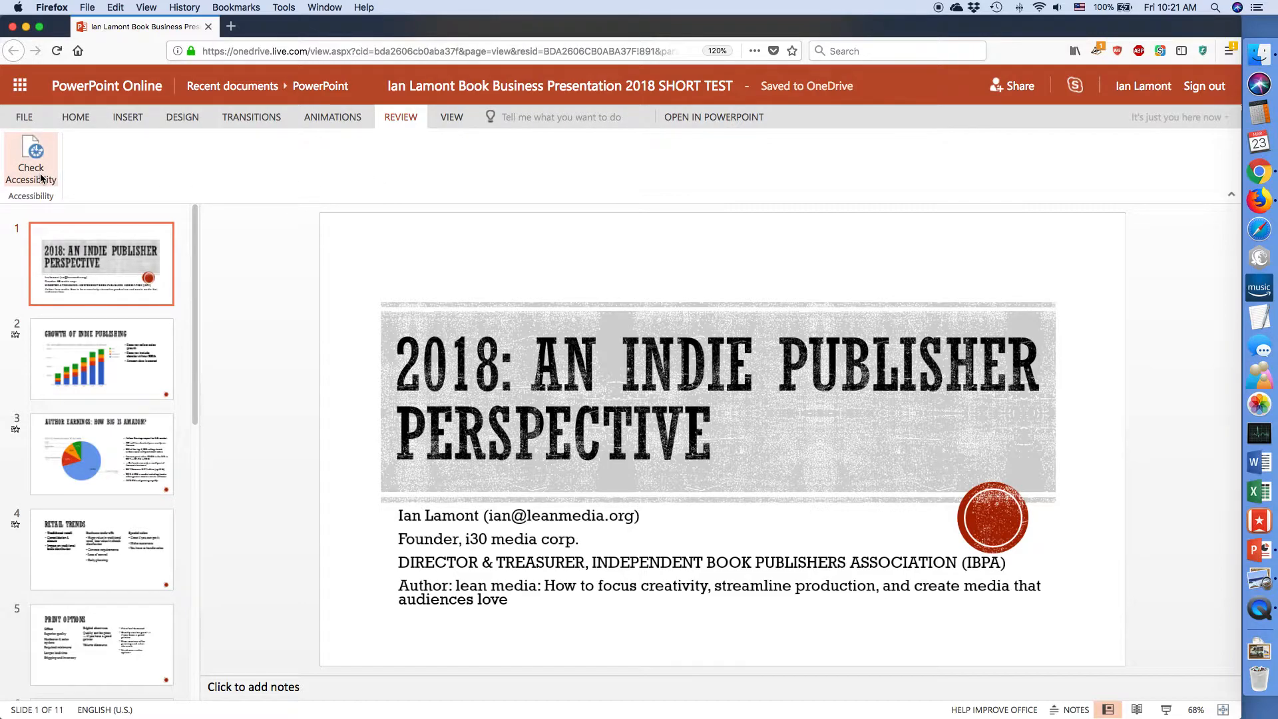
mouse_move(96, 172)
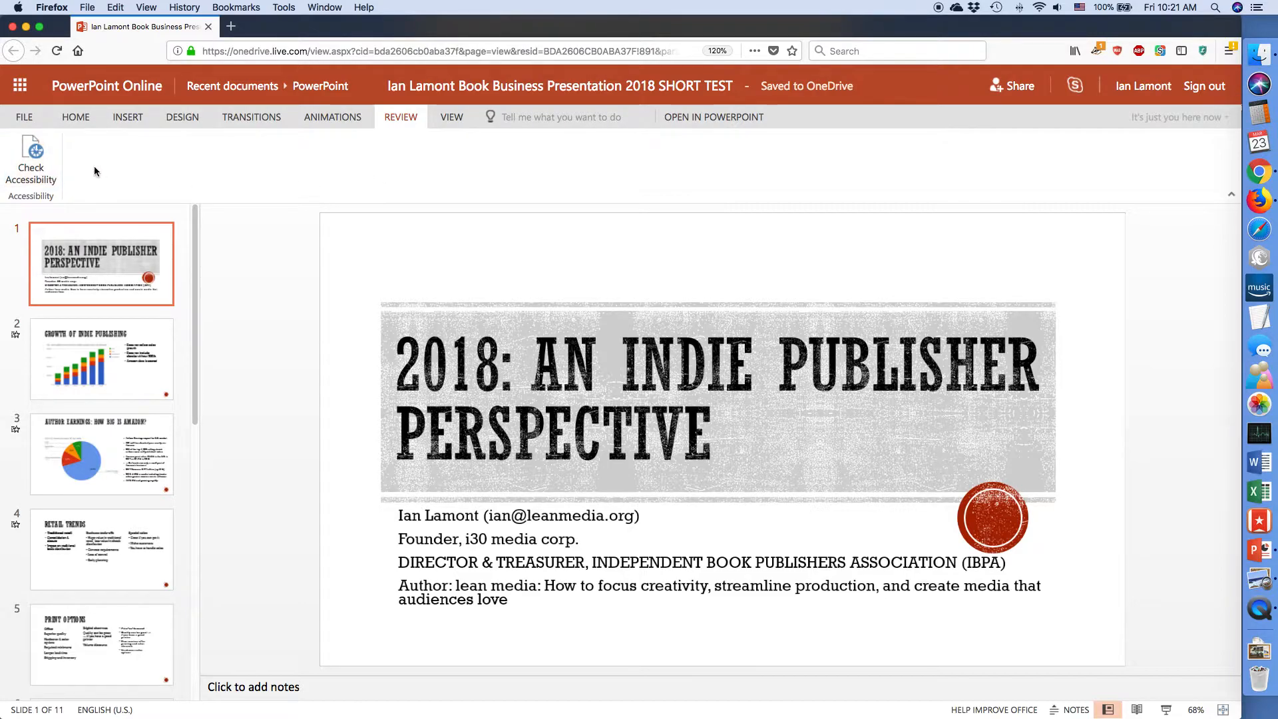
mouse_move(249, 189)
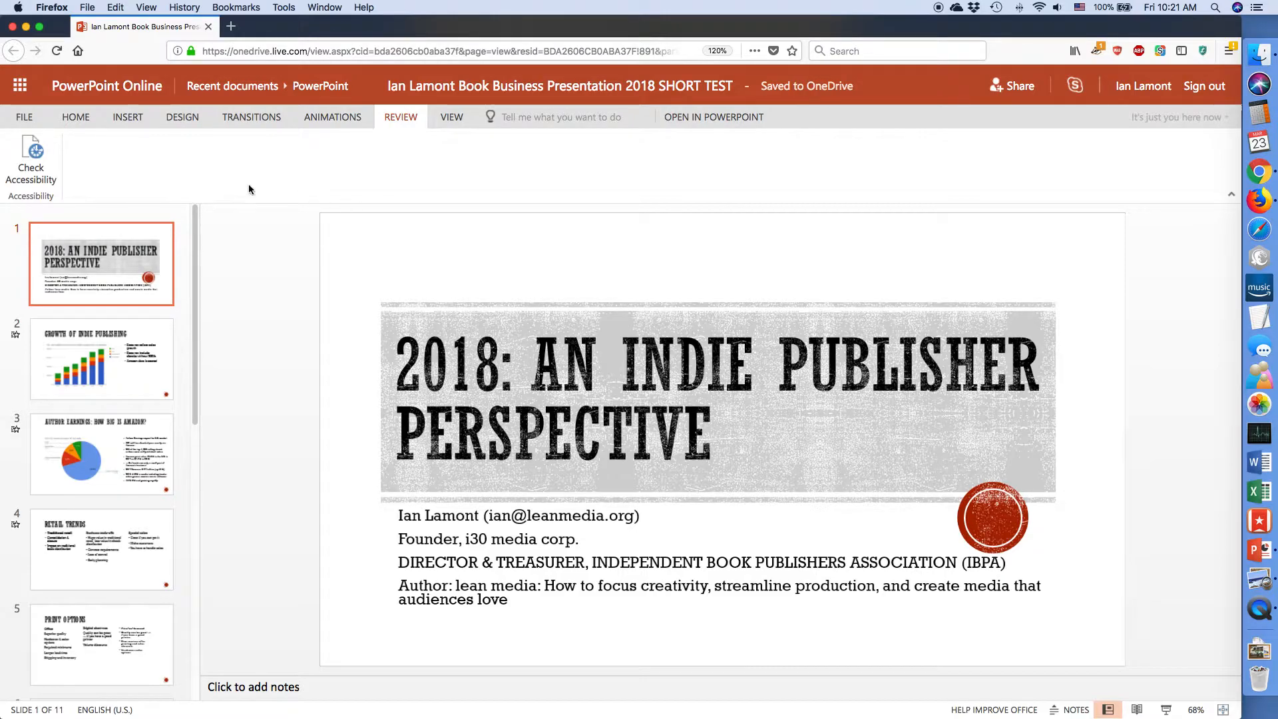
mouse_move(358, 177)
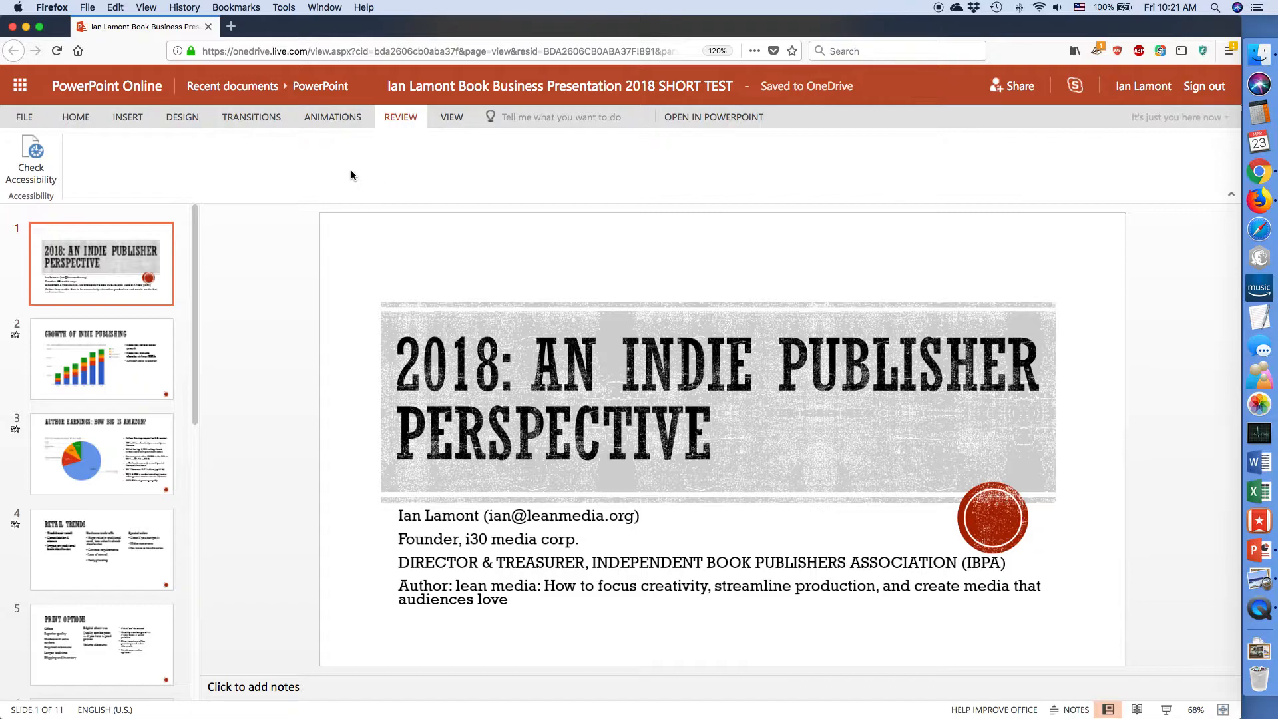
mouse_move(354, 171)
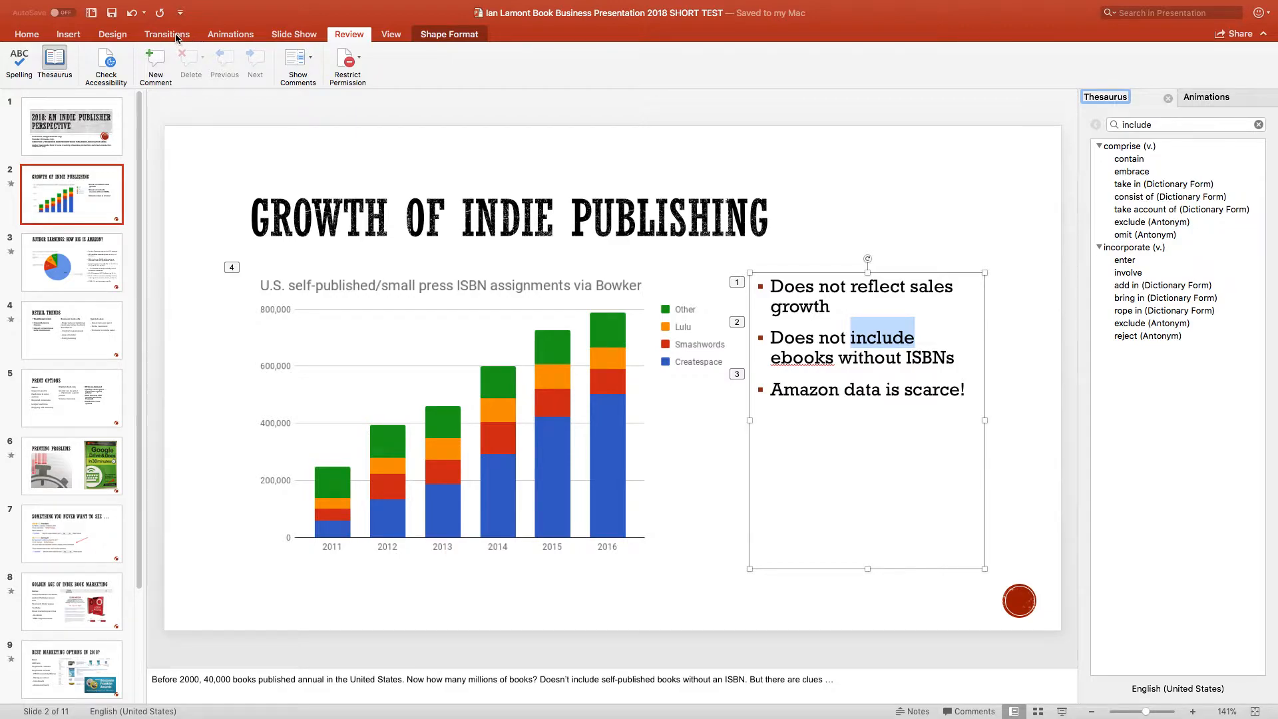
Browse the desktop Transitions effects and move on to the Animations tools.
left_click(168, 34)
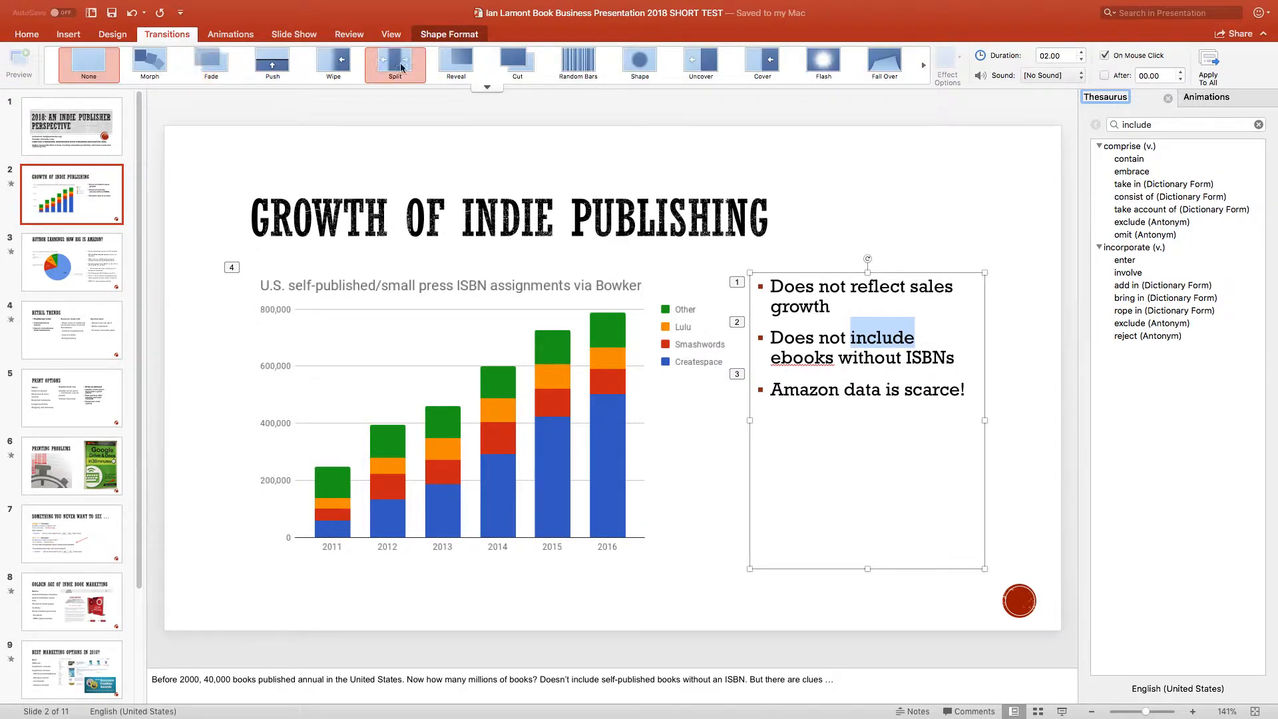
left_click(88, 64)
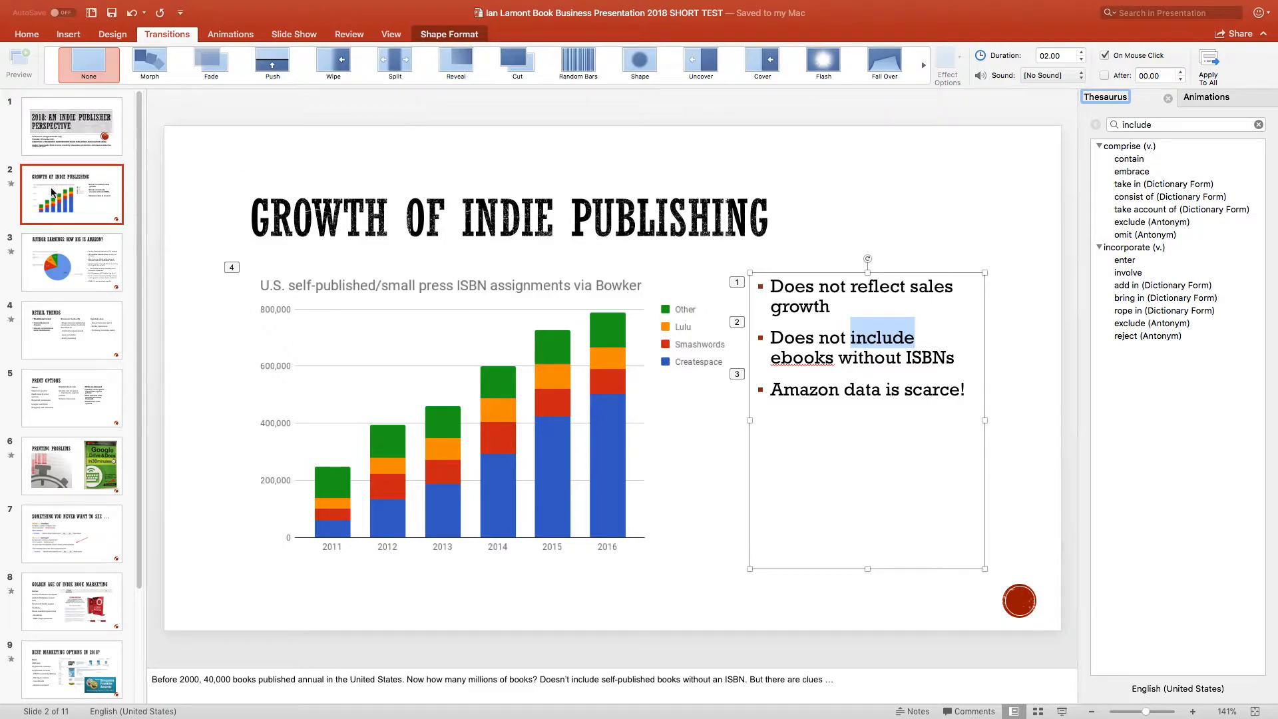
left_click(210, 64)
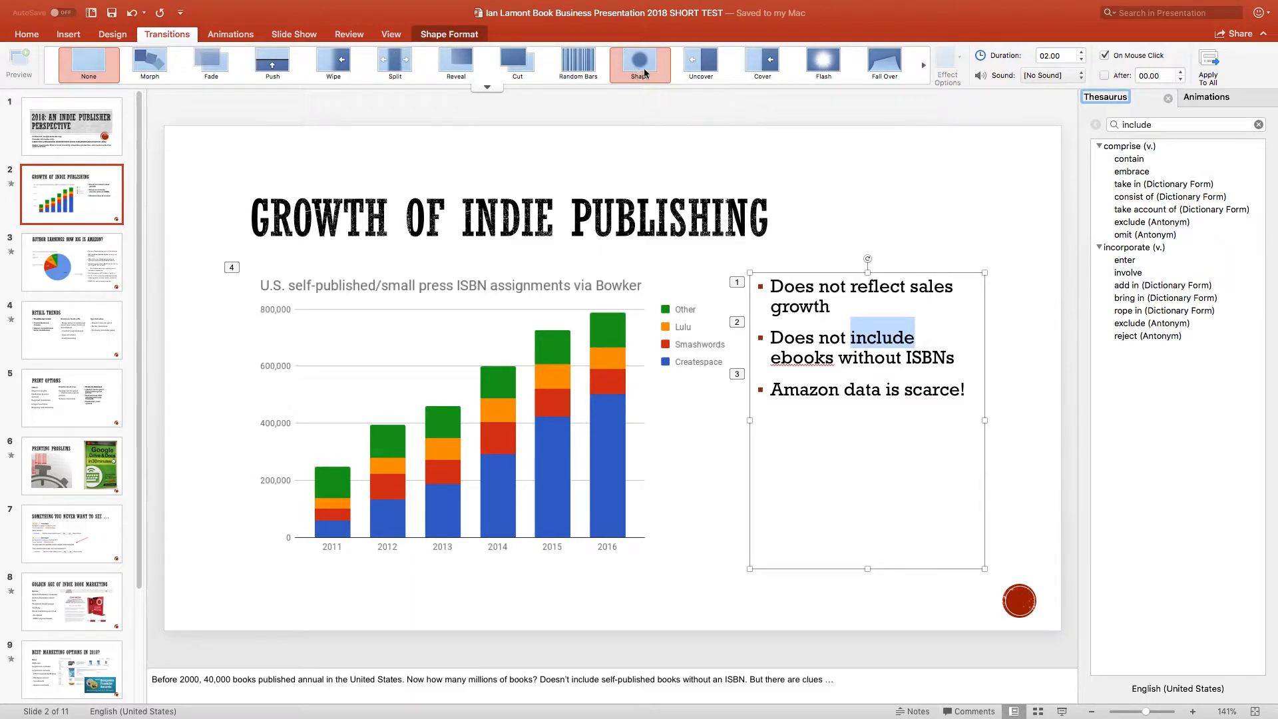
mouse_move(639, 64)
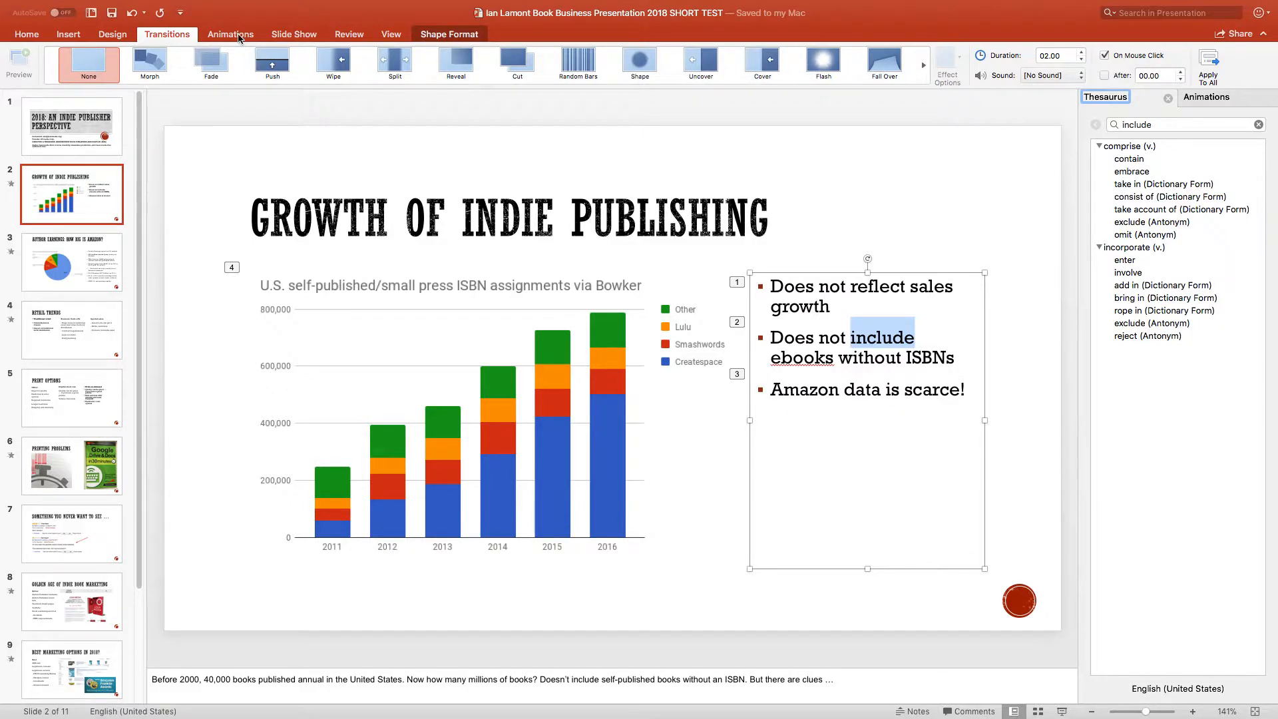
left_click(230, 35)
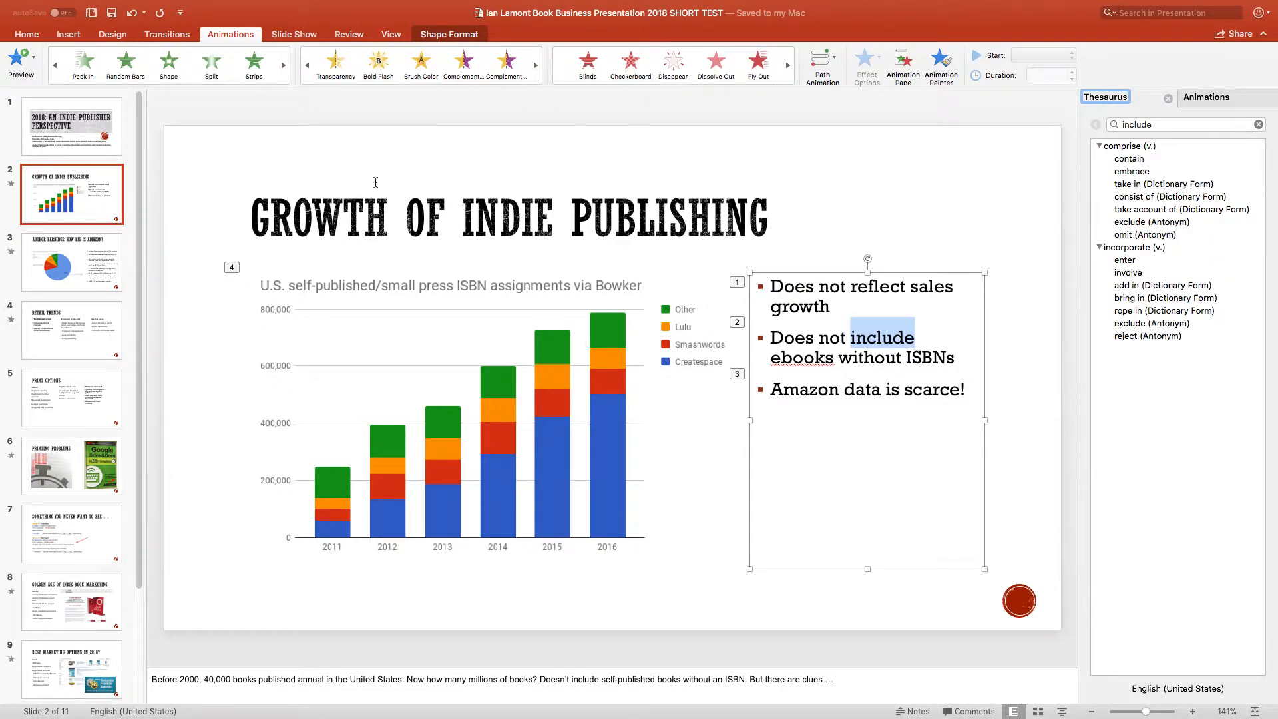
Select slide 2's chart and inspect its Fly In animation in the Animation Pane.
left_click(70, 261)
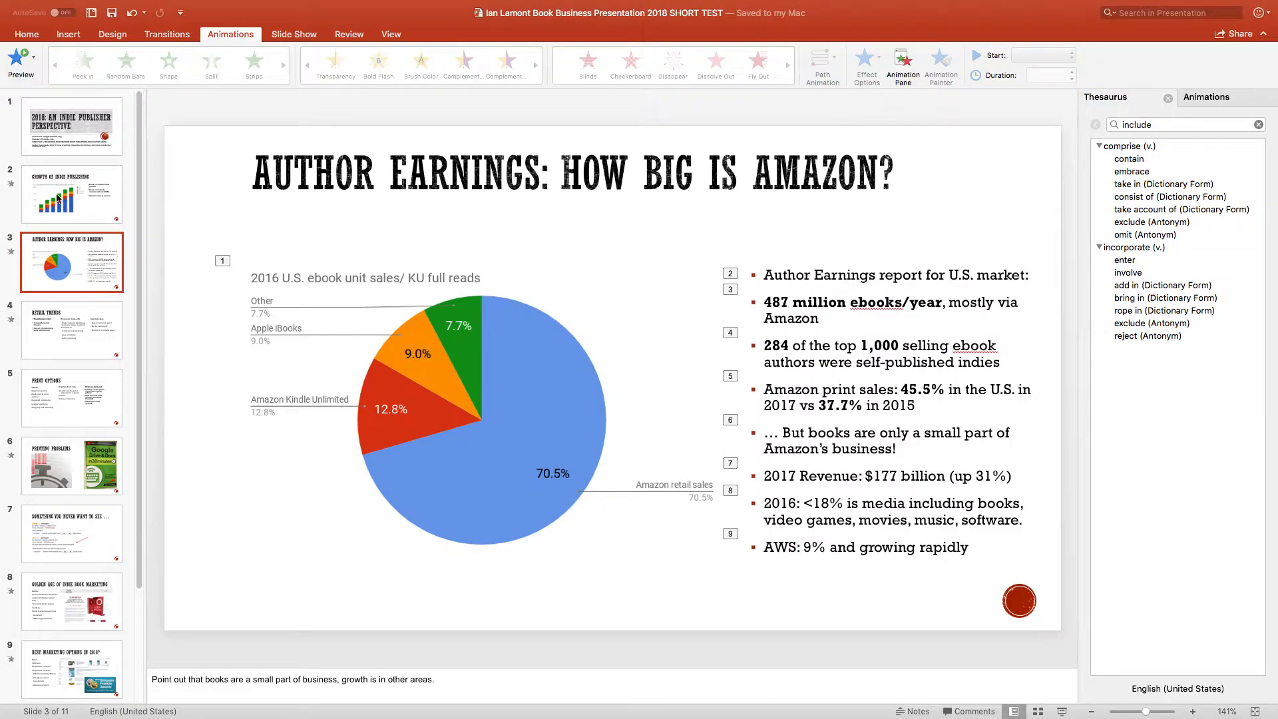
left_click(70, 195)
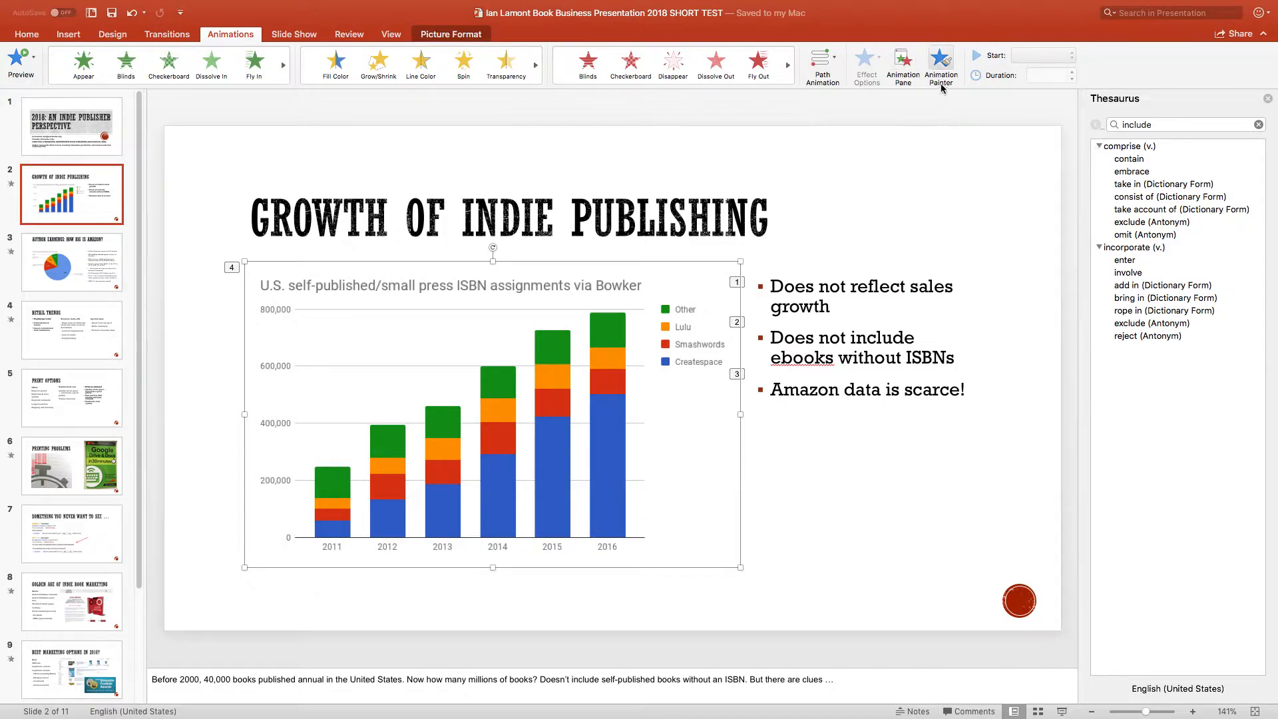
left_click(902, 65)
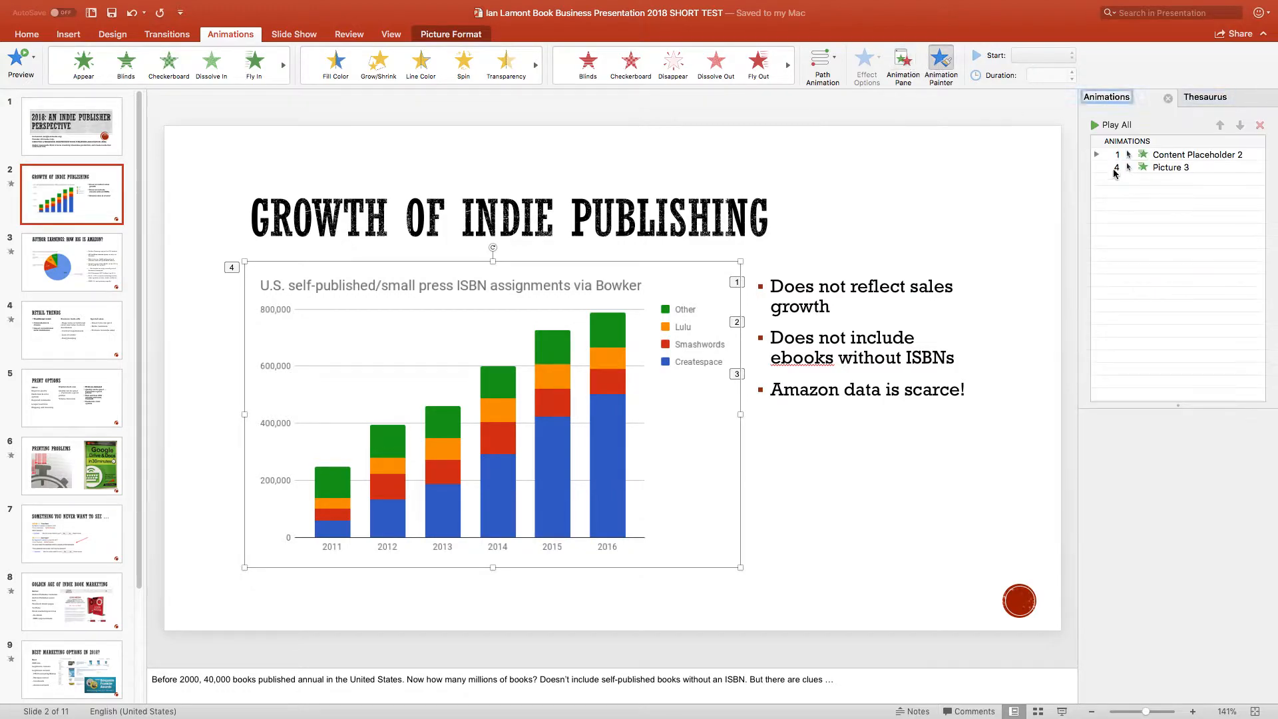
left_click(1172, 168)
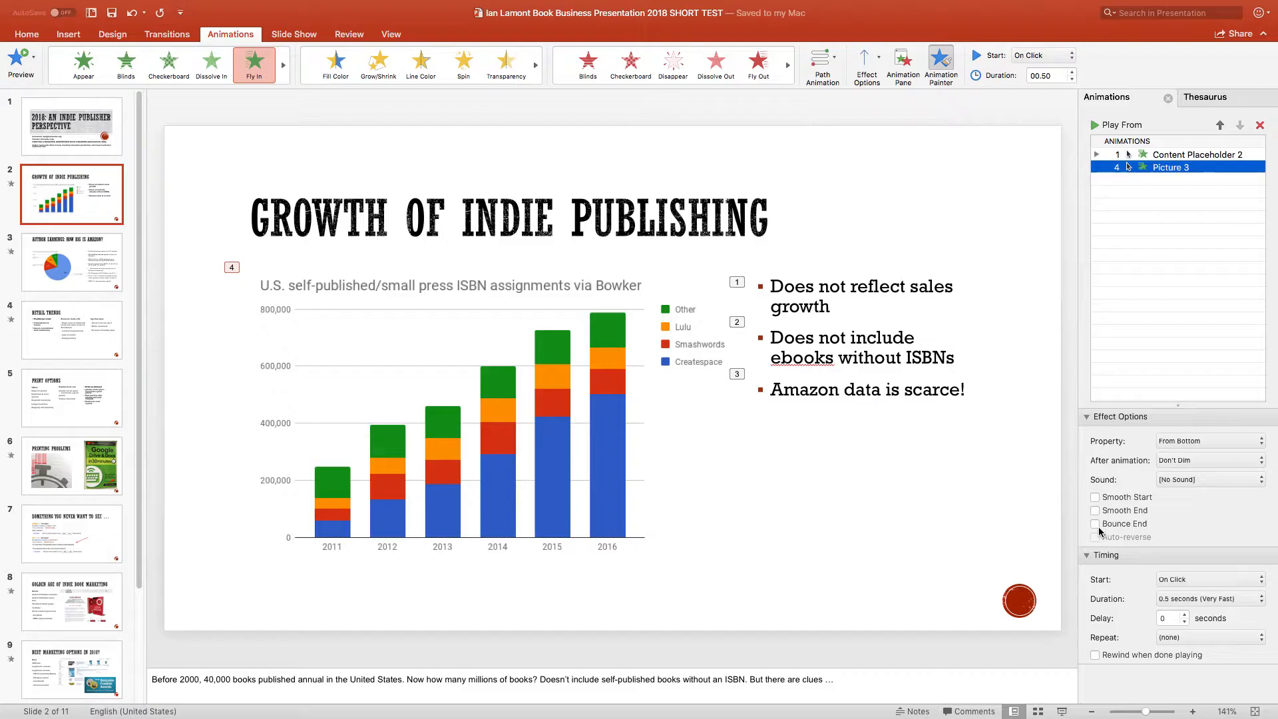
key("cmd+tab")
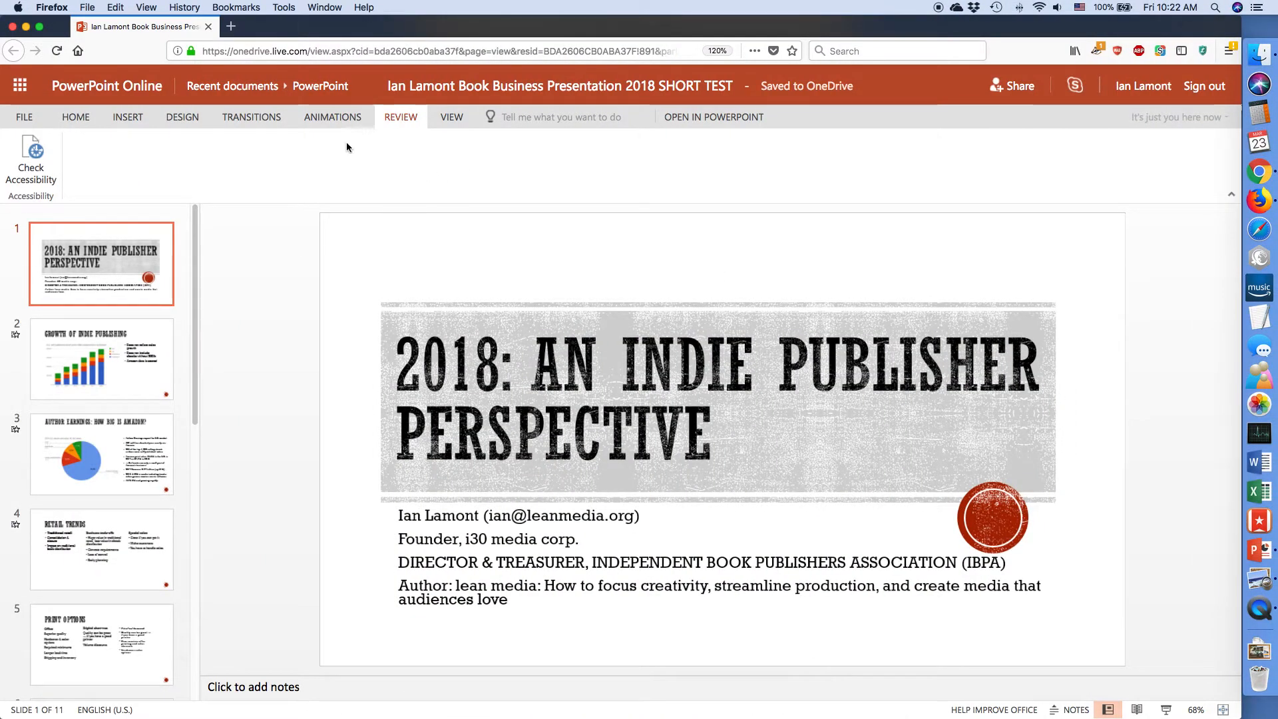
Show slide 2's chart Fly In animation among the online animation options.
left_click(331, 117)
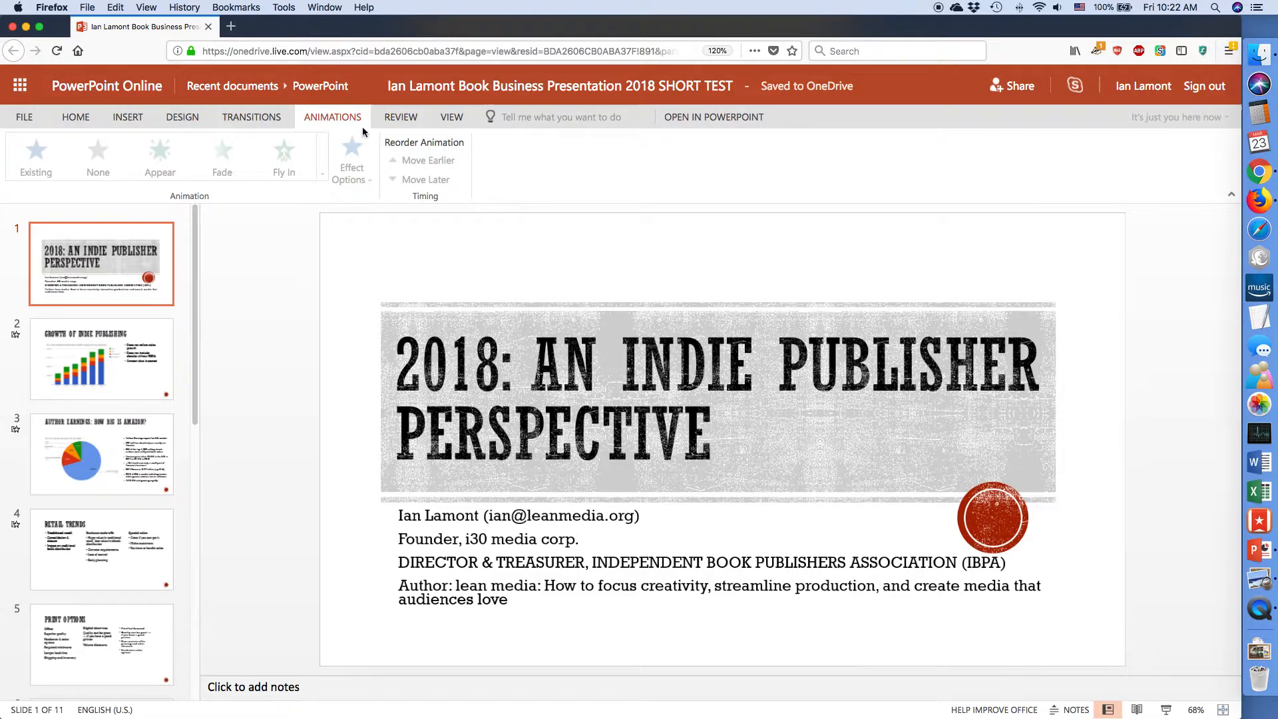
left_click(101, 358)
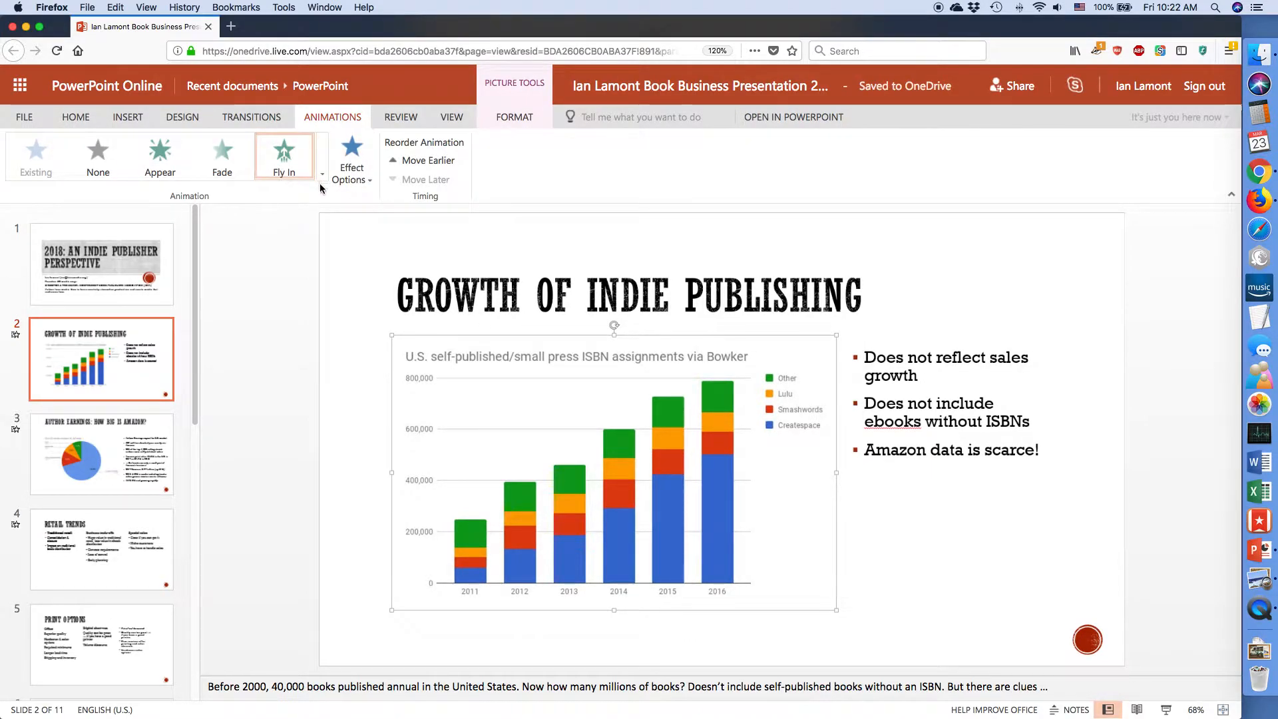
mouse_move(285, 155)
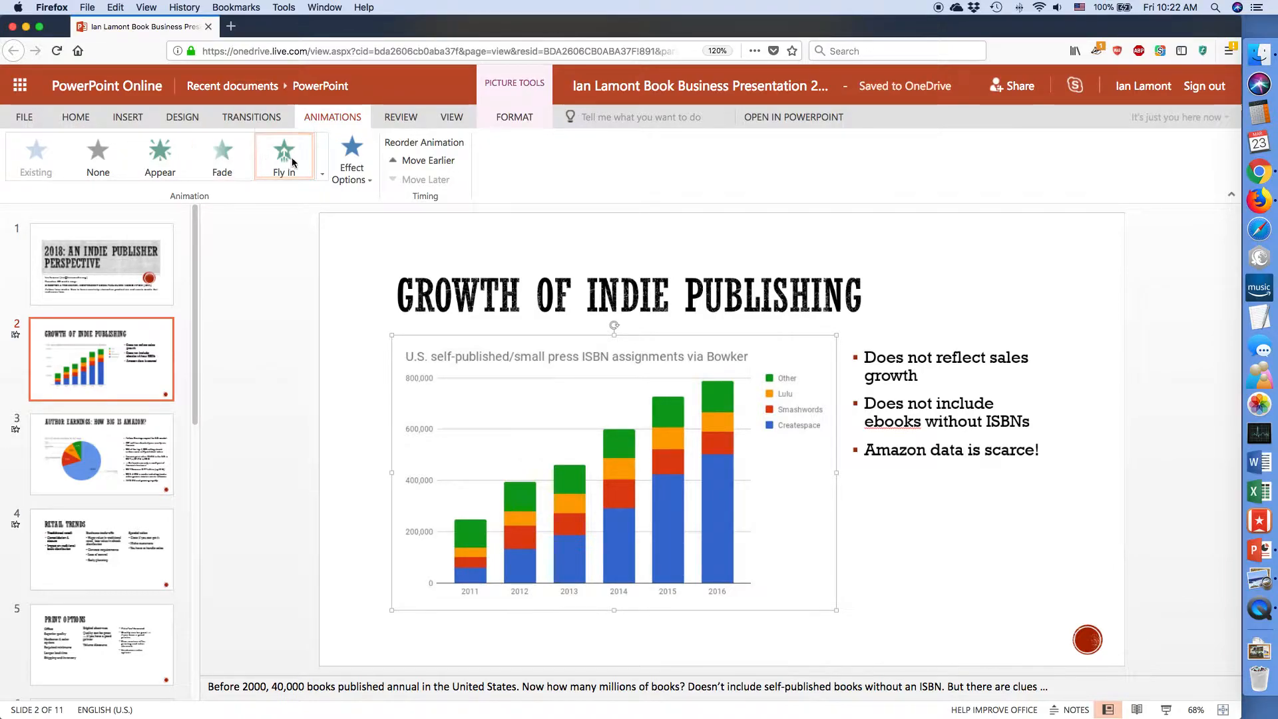
left_click(350, 159)
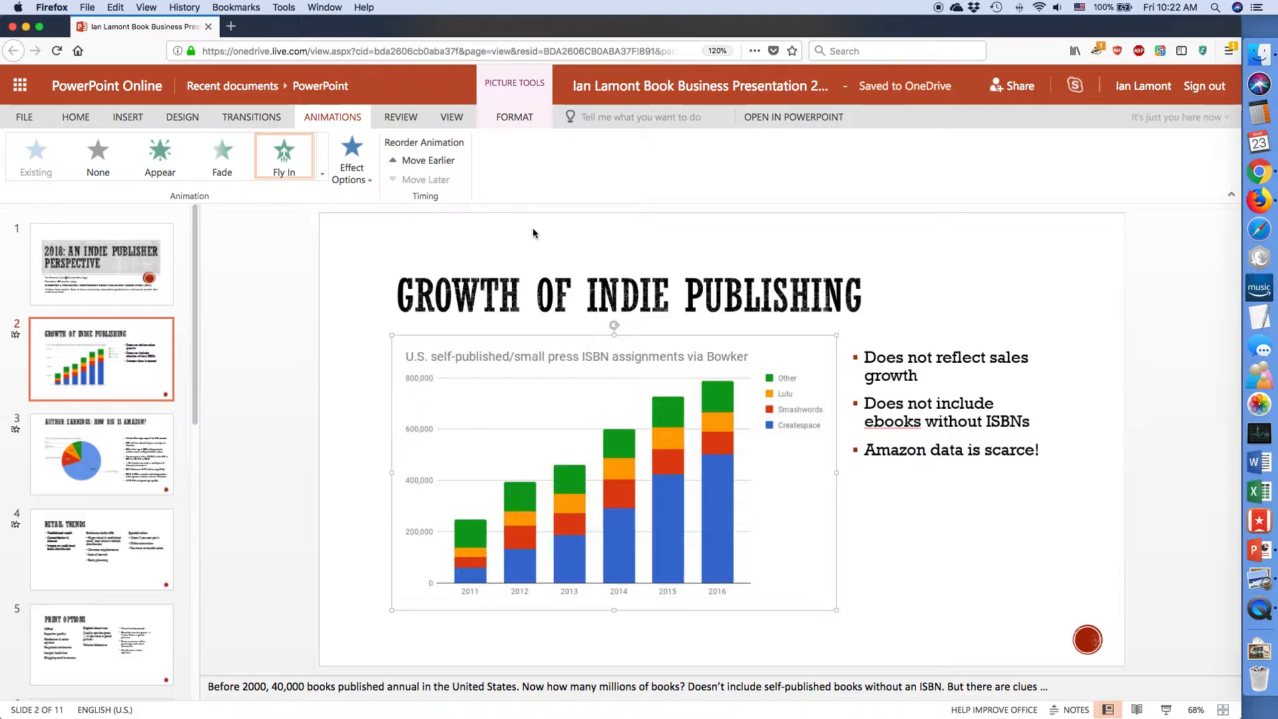
mouse_move(564, 235)
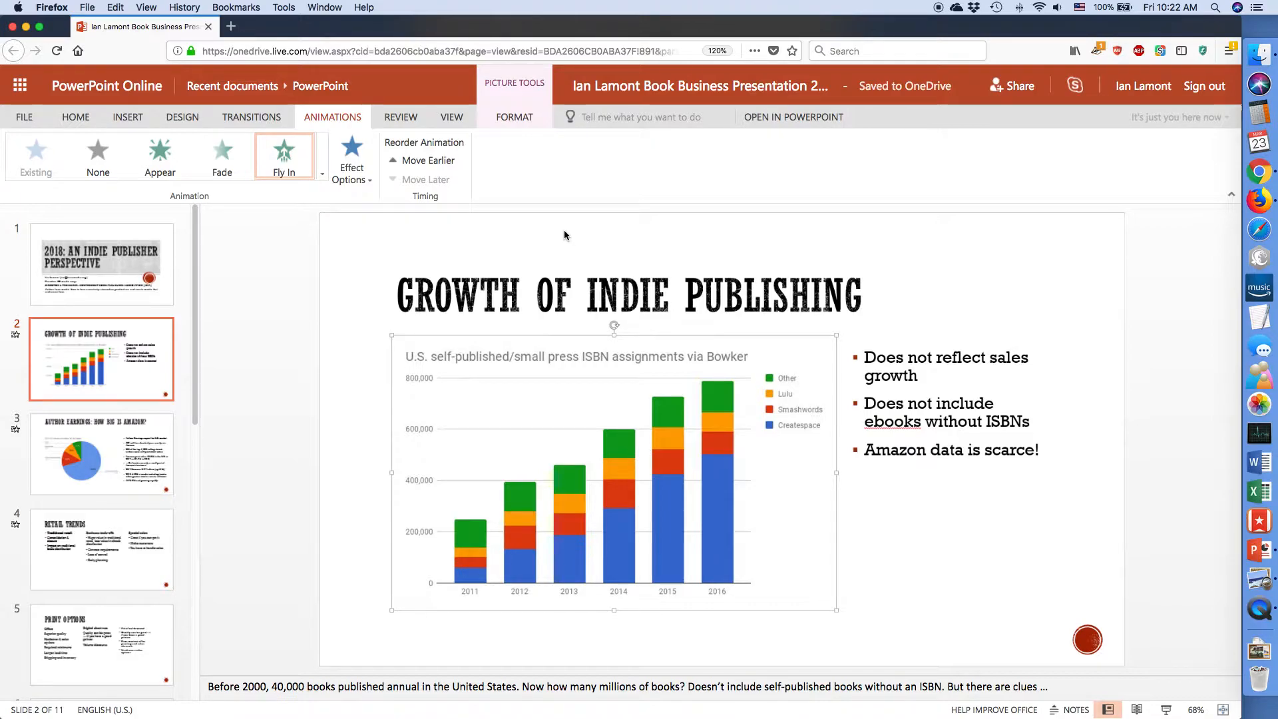
mouse_move(325, 274)
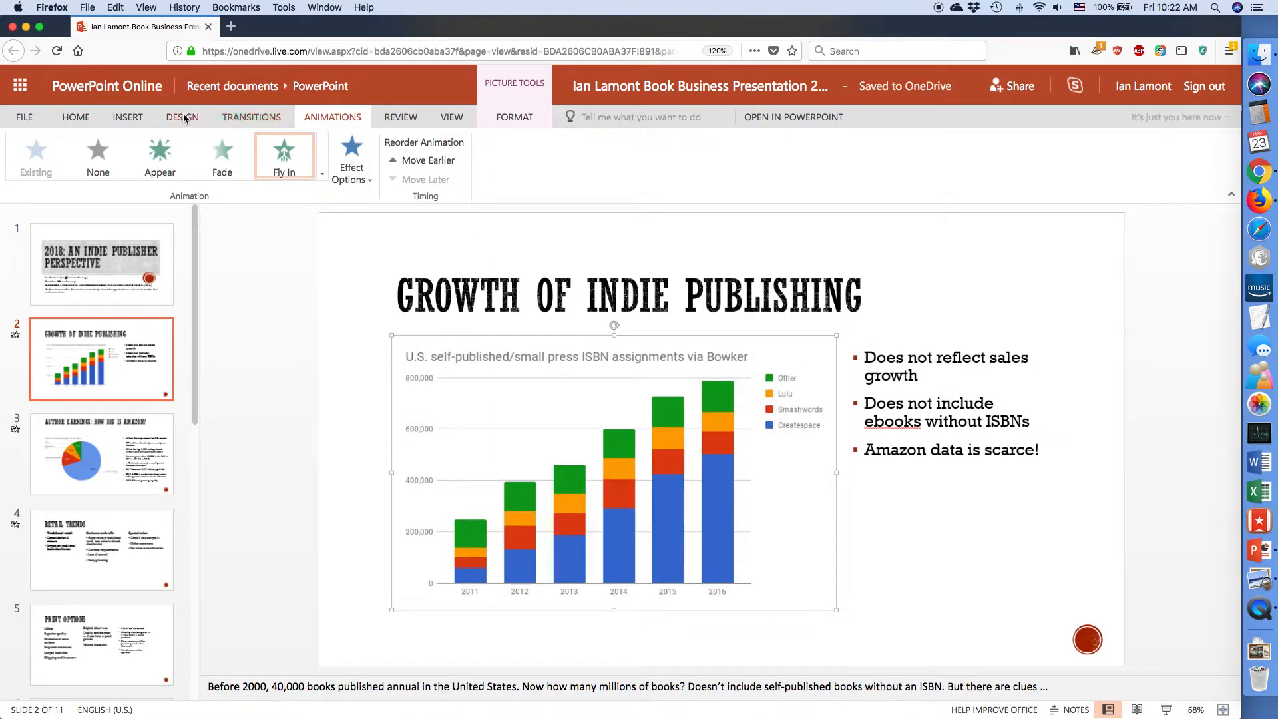
Apply the red design theme to the presentation from the online Themes gallery.
left_click(183, 117)
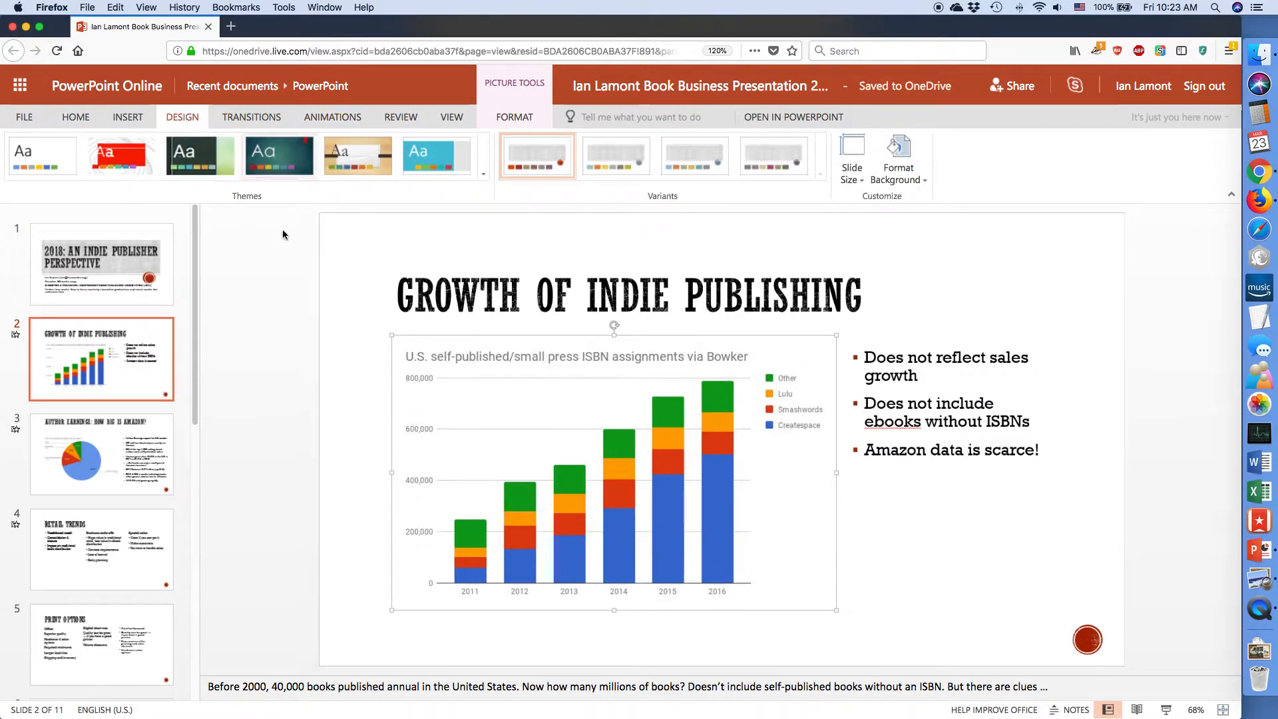
mouse_move(266, 249)
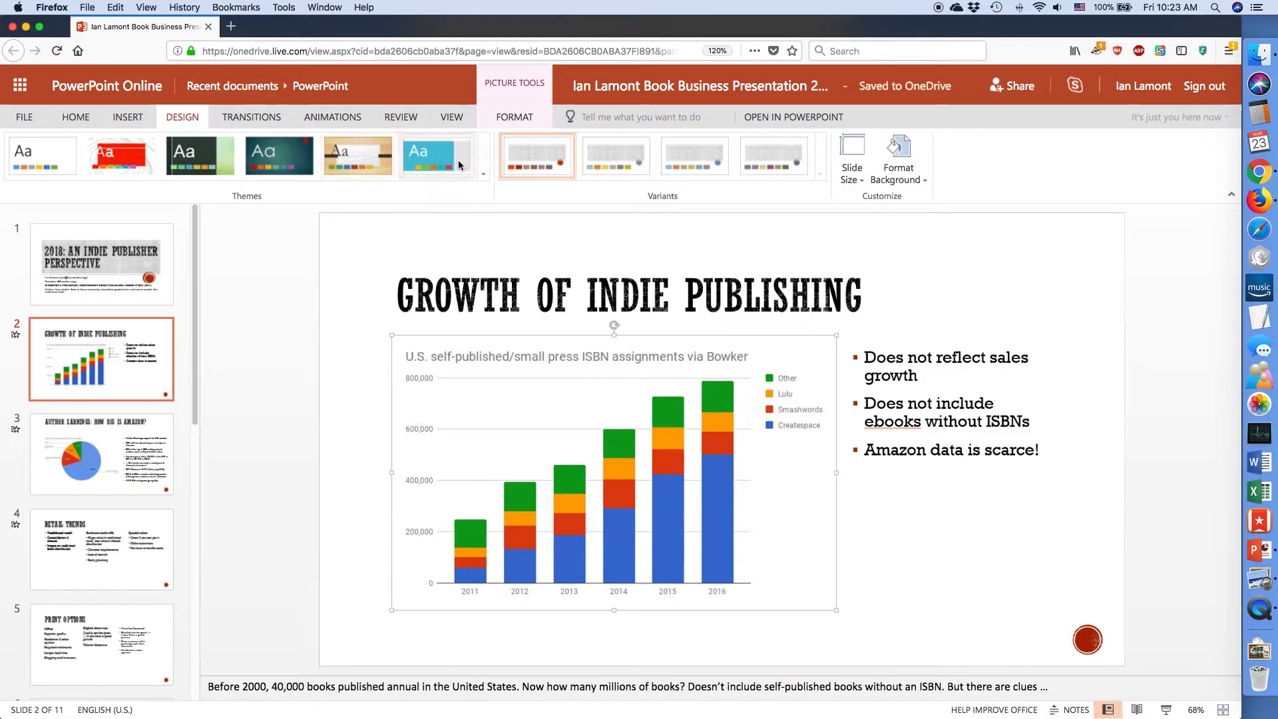
mouse_move(168, 103)
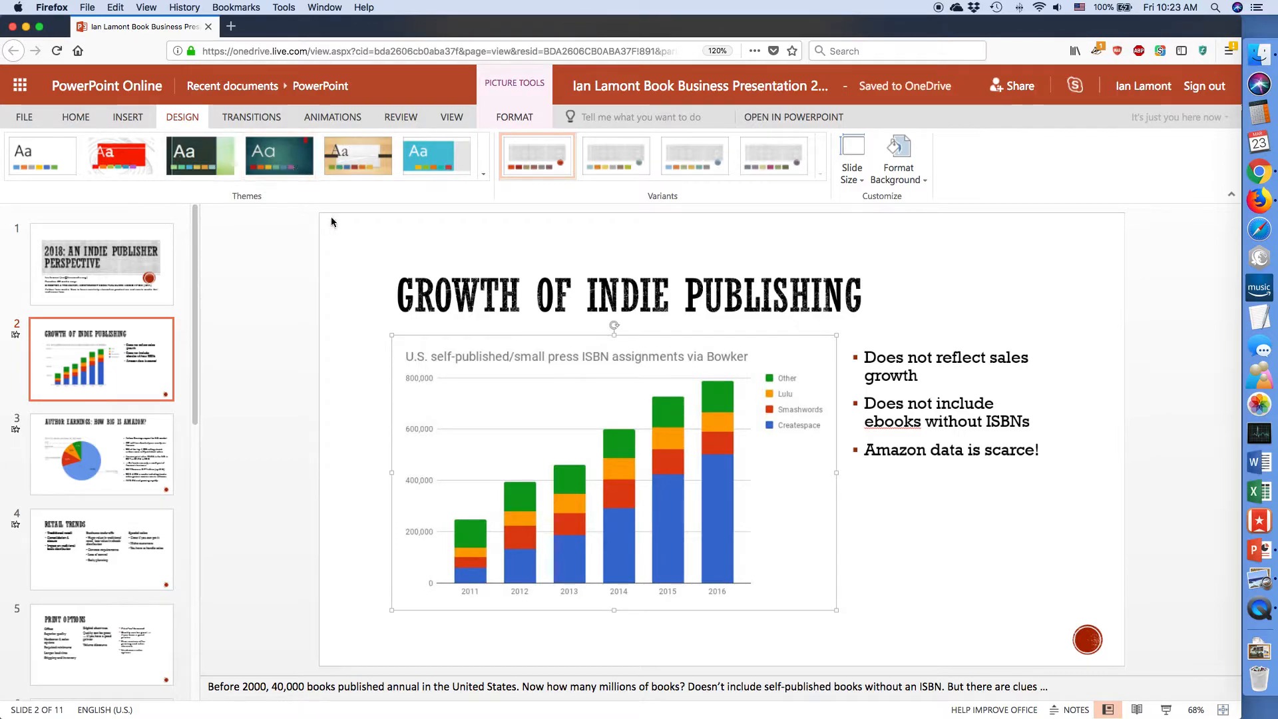
left_click(121, 154)
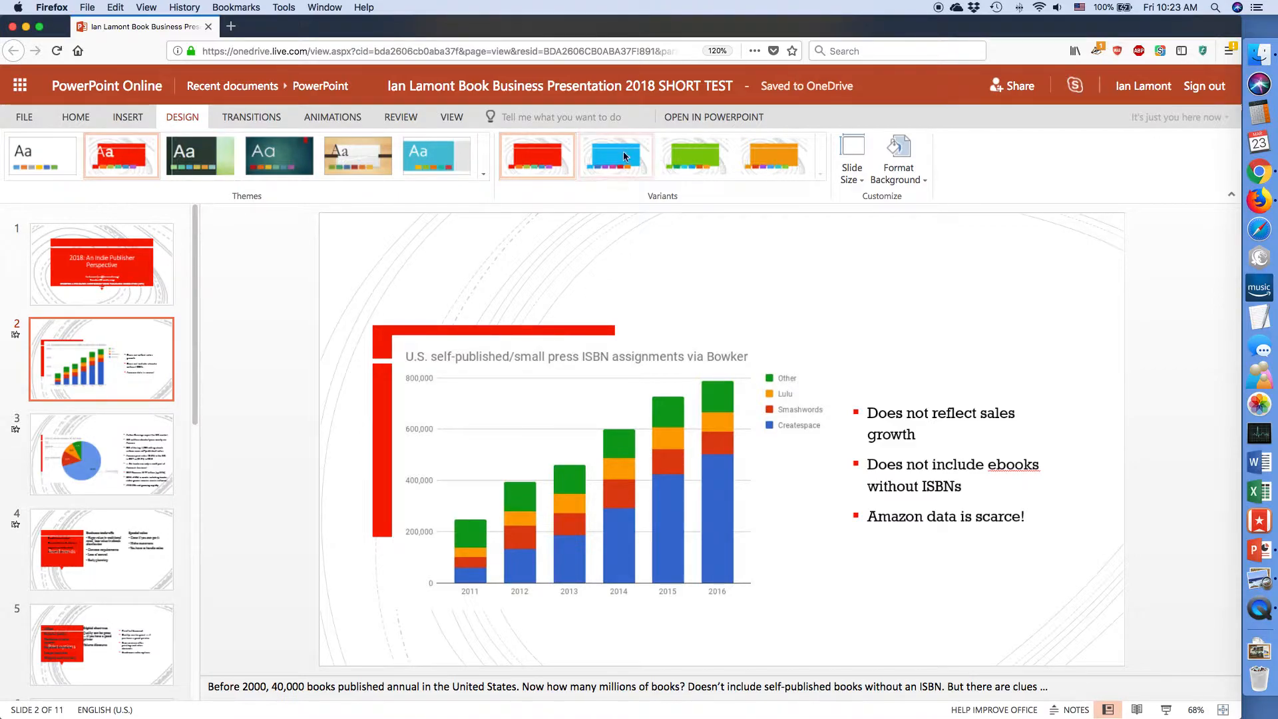
left_click(615, 155)
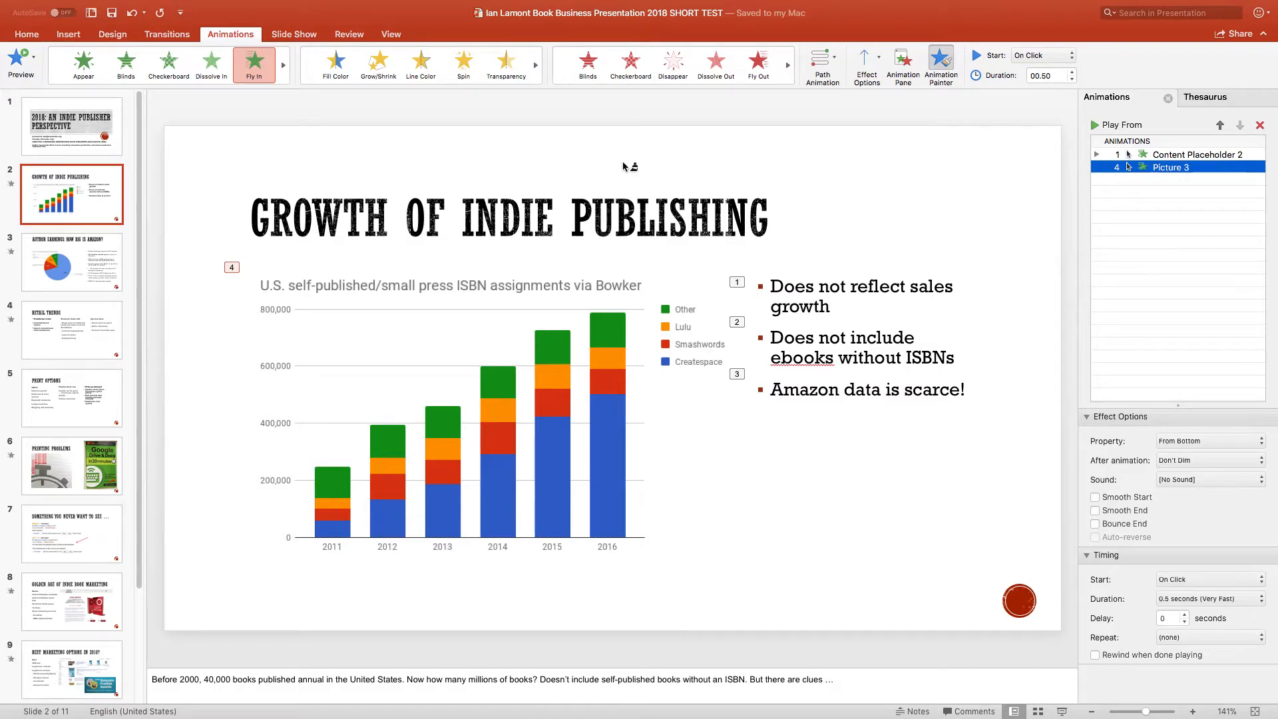
Show the desktop Design themes gallery with its colour variants.
left_click(112, 35)
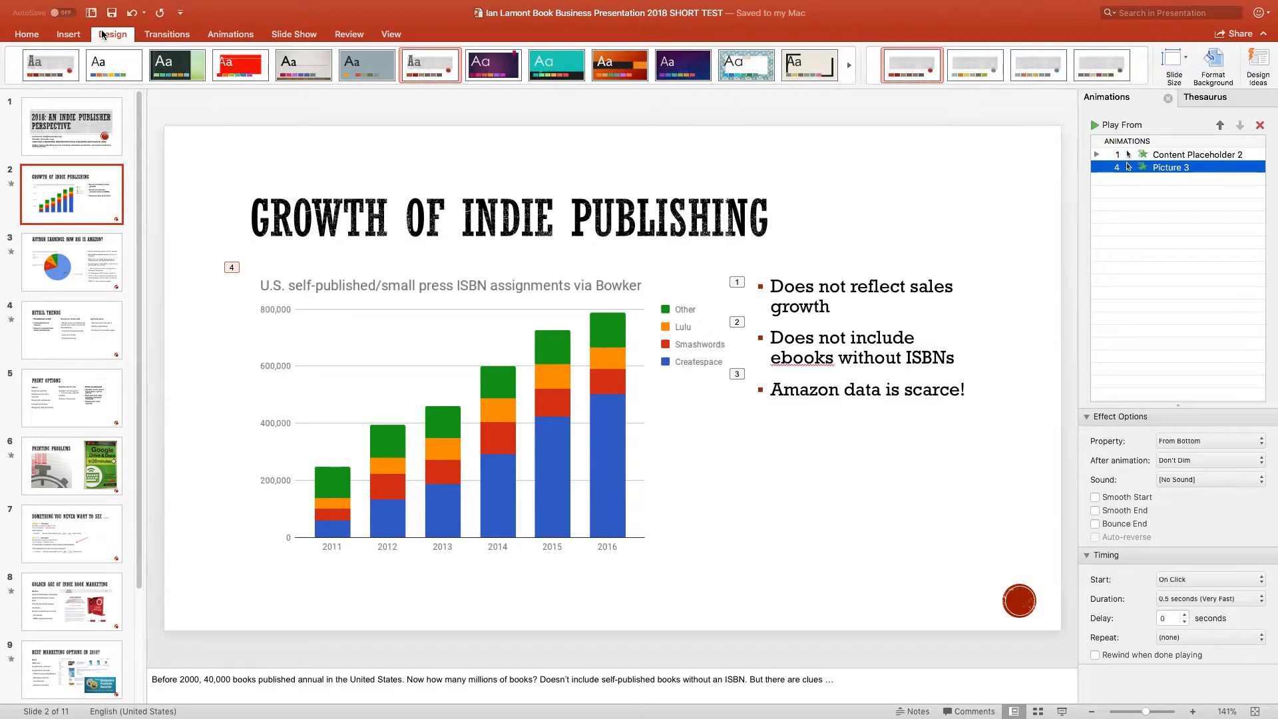
mouse_move(431, 83)
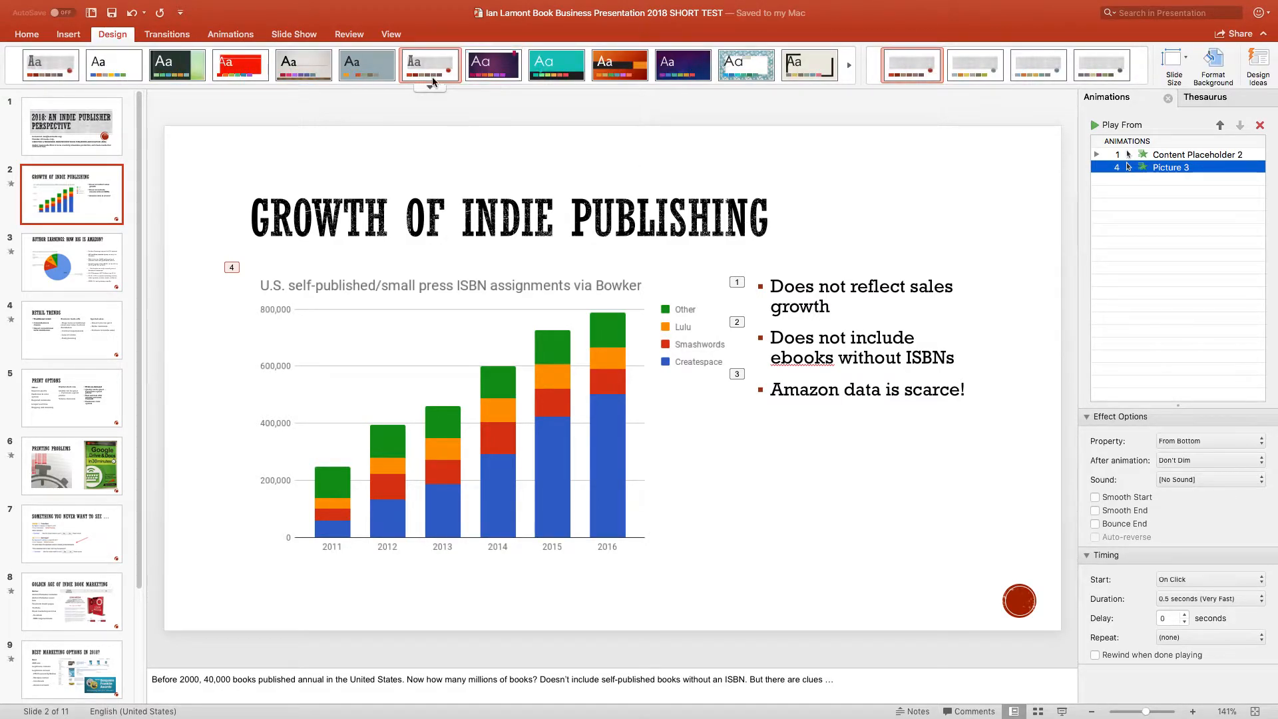
mouse_move(430, 64)
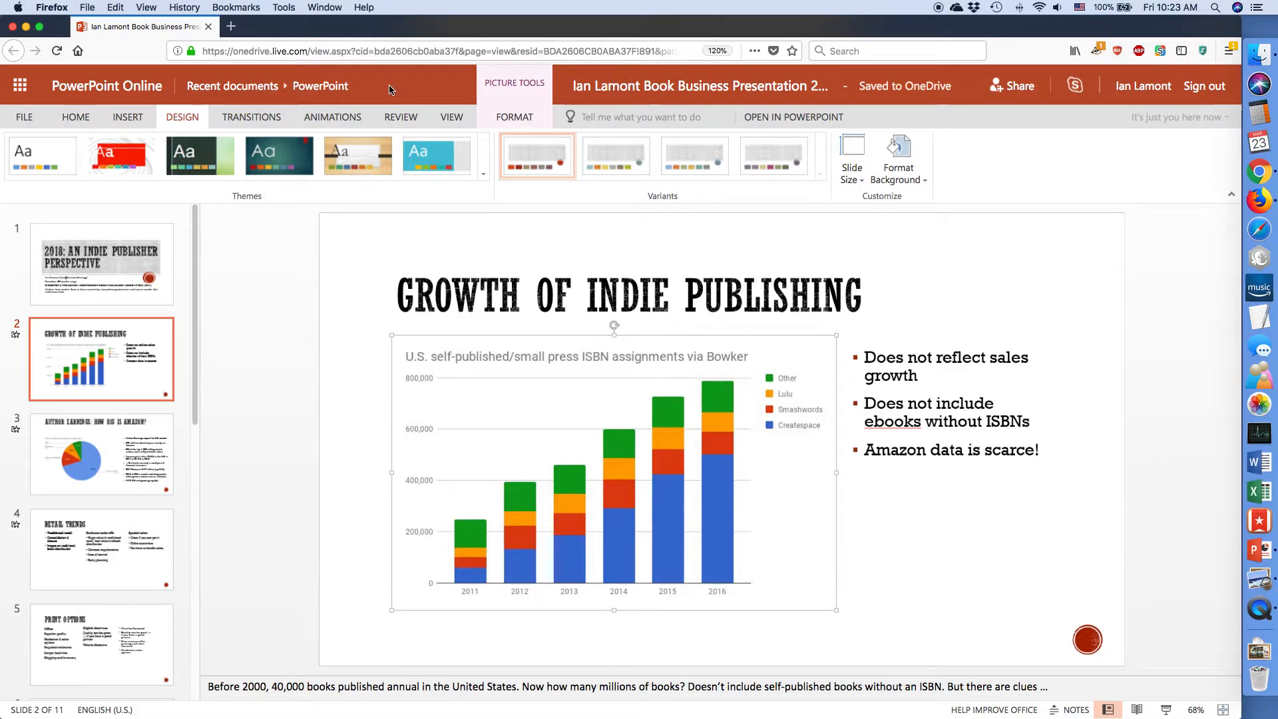
mouse_move(914, 107)
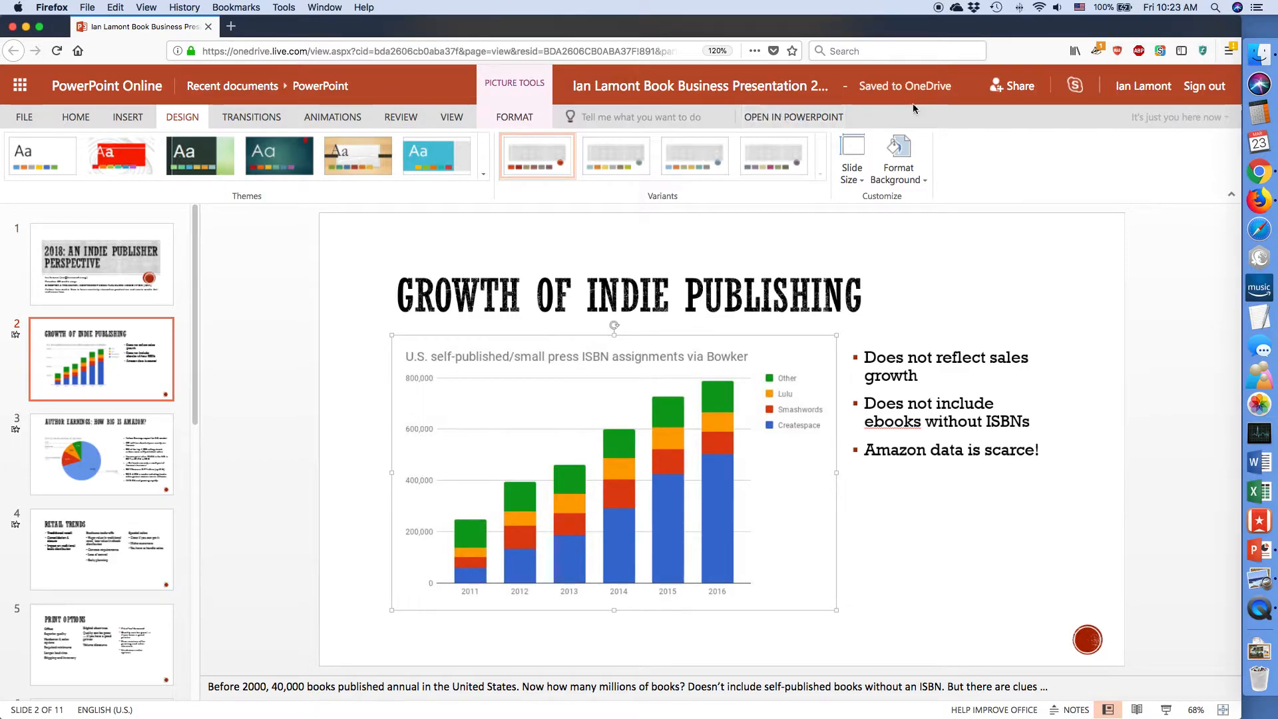
mouse_move(928, 106)
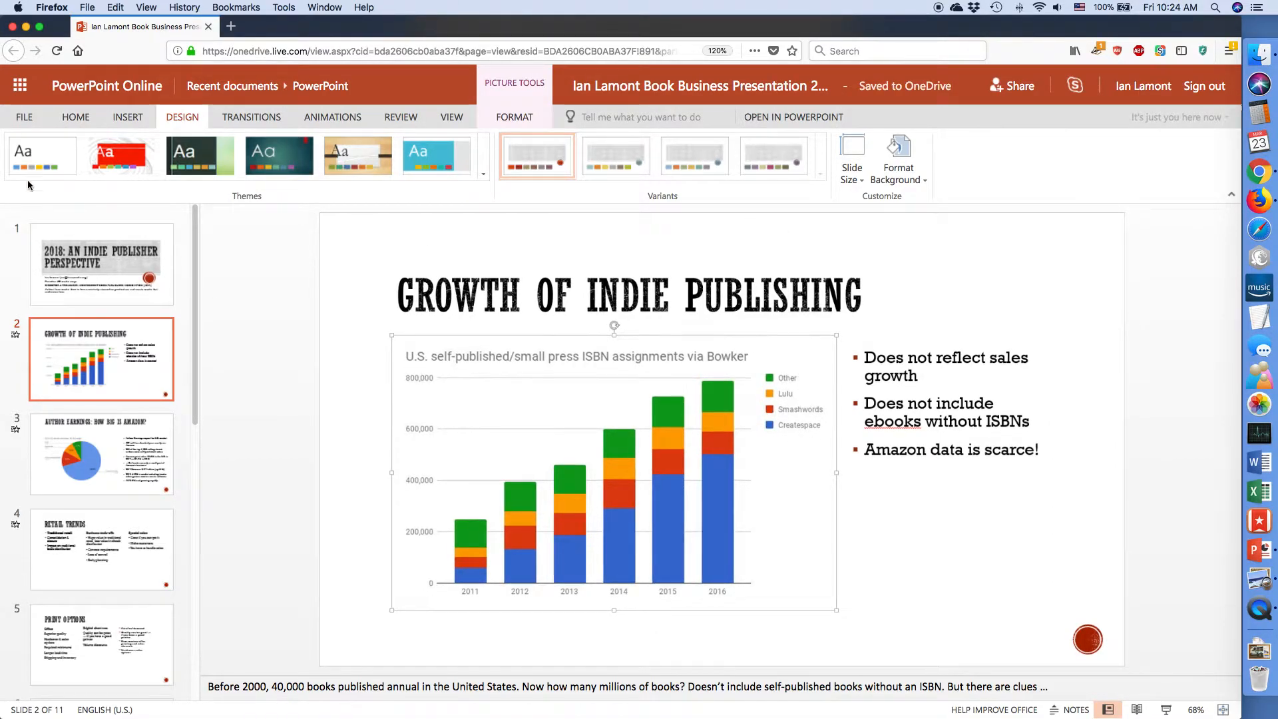
Open PowerPoint Online's File menu listing recent presentations.
left_click(24, 117)
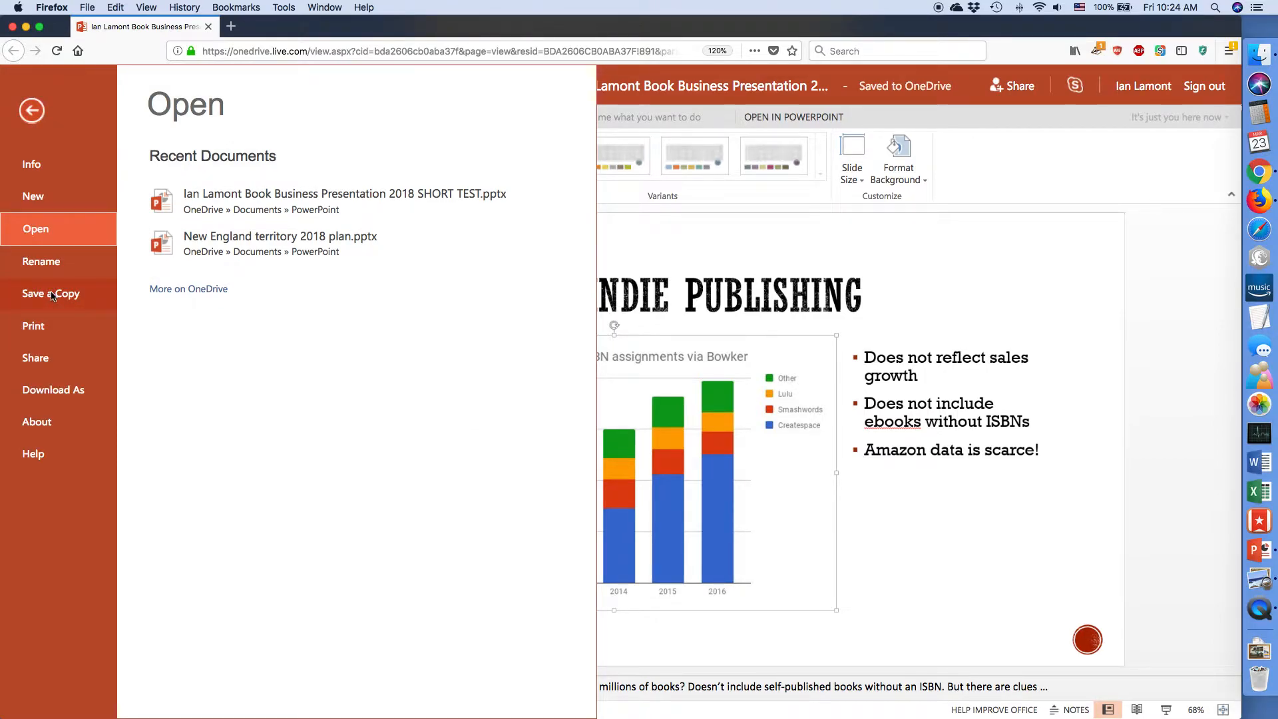
View PowerPoint Online's Save a Copy option, then leave the backstage to show slide 2 again.
left_click(51, 293)
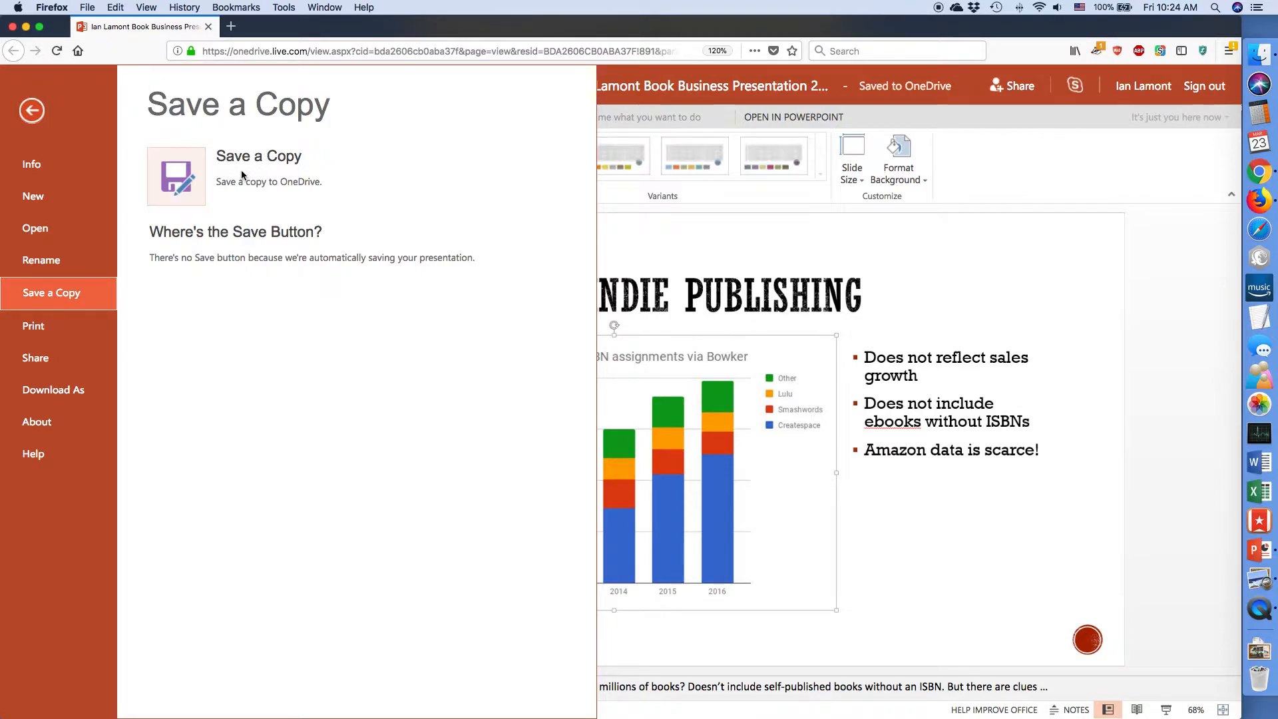
mouse_move(269, 195)
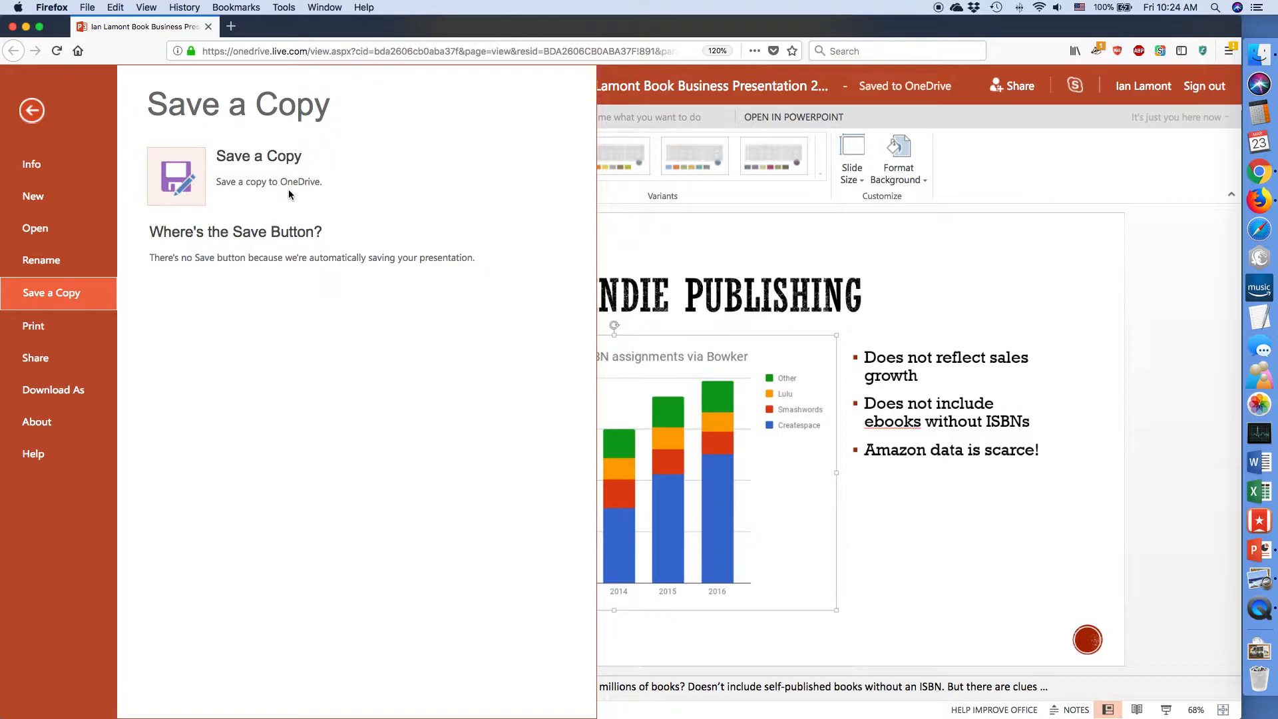
mouse_move(1022, 206)
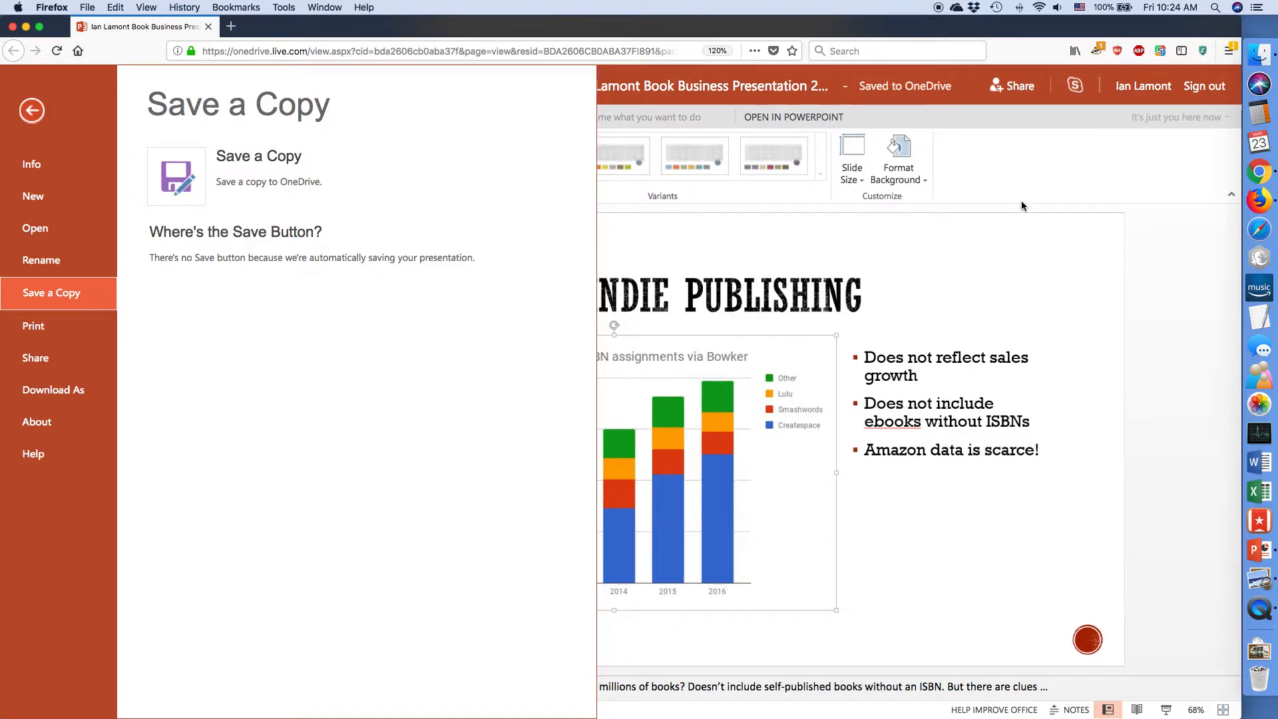
left_click(30, 110)
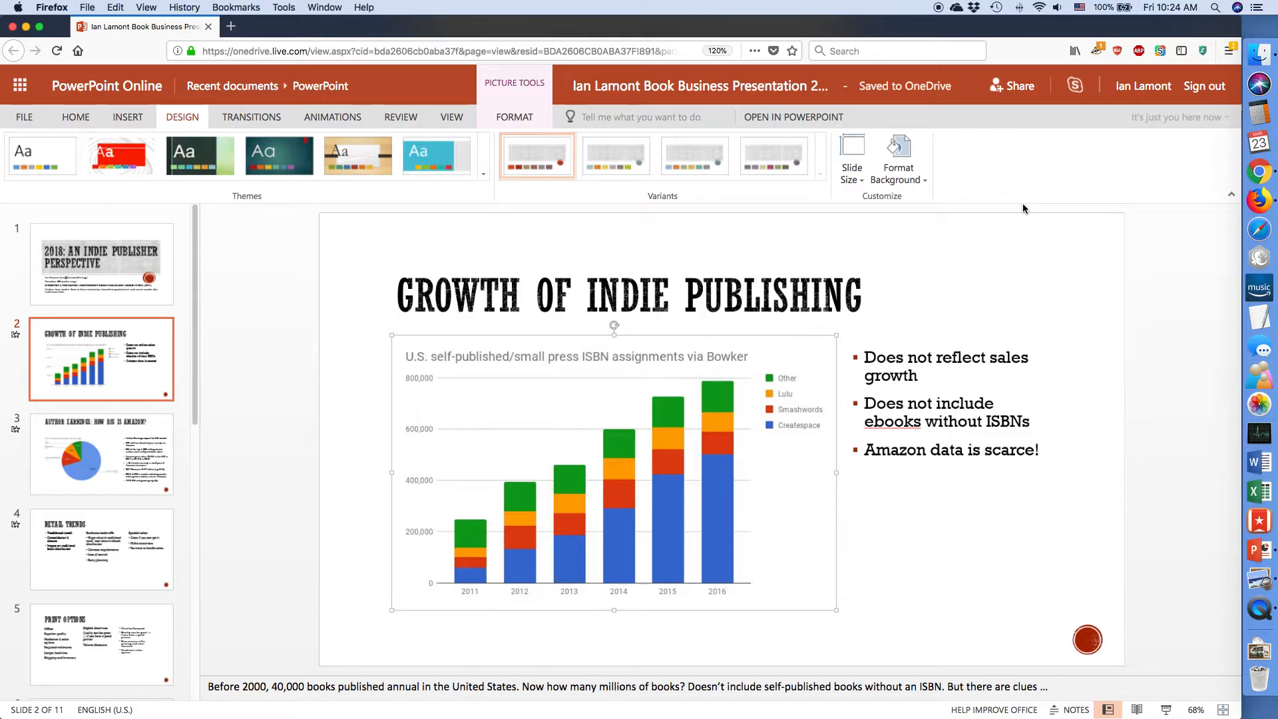
mouse_move(959, 132)
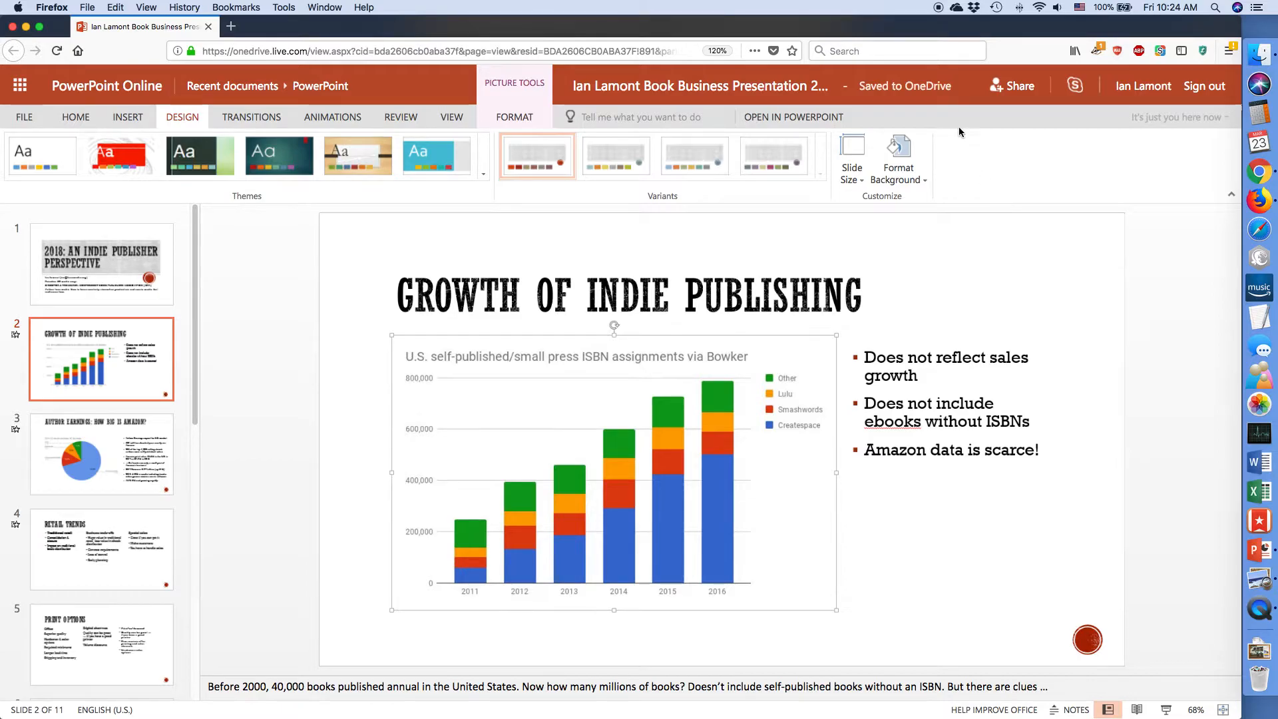
mouse_move(943, 122)
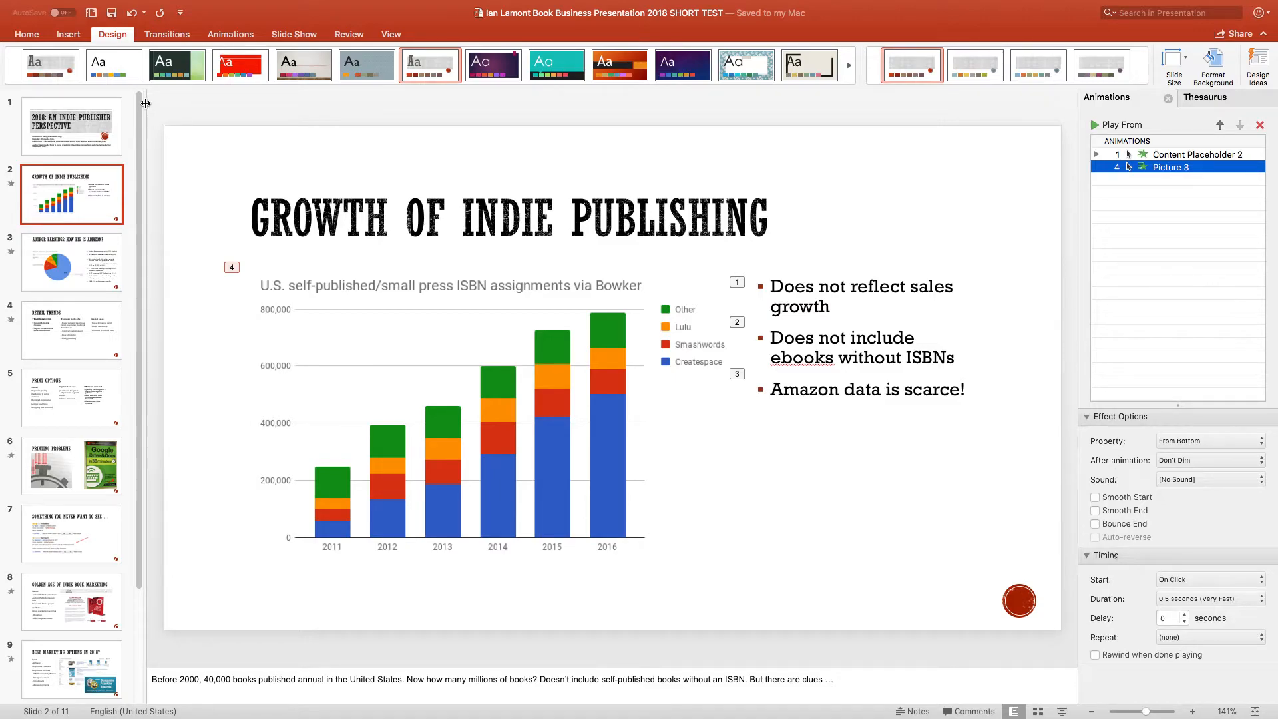
mouse_move(27, 39)
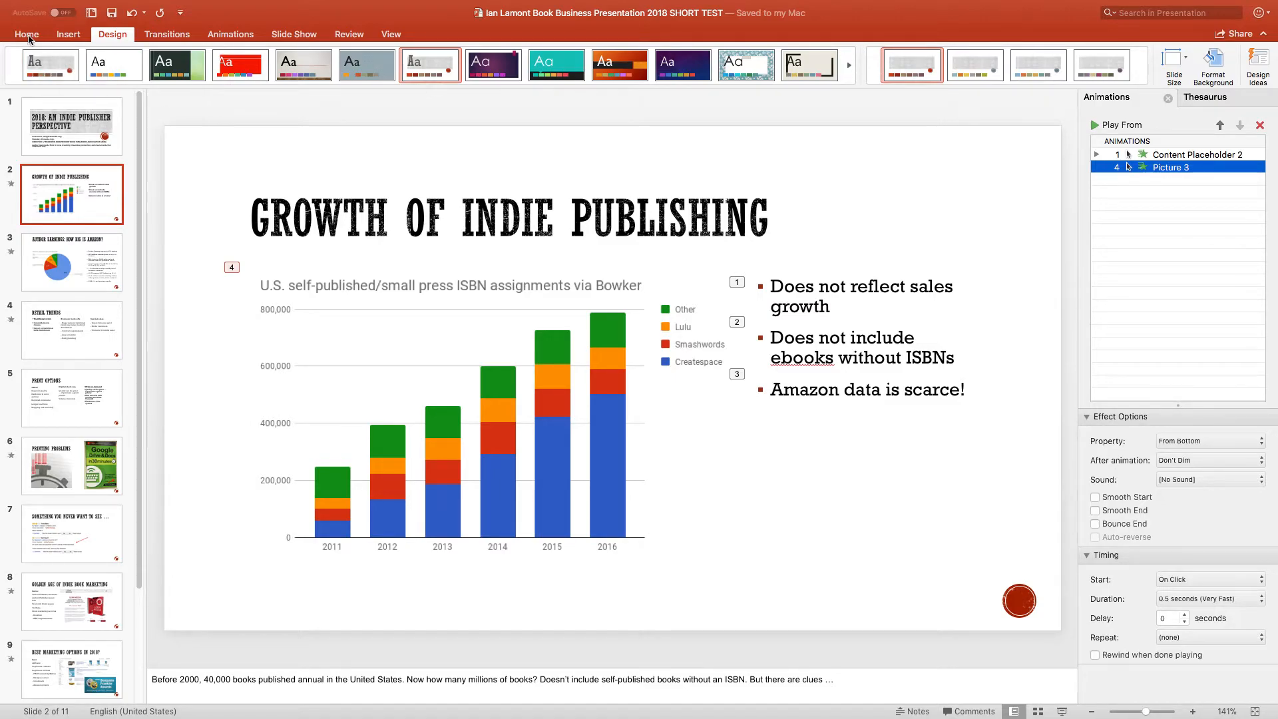
Show the Home ribbon with Clipboard, Slides, Font and Drawing groups for slide 2.
left_click(27, 34)
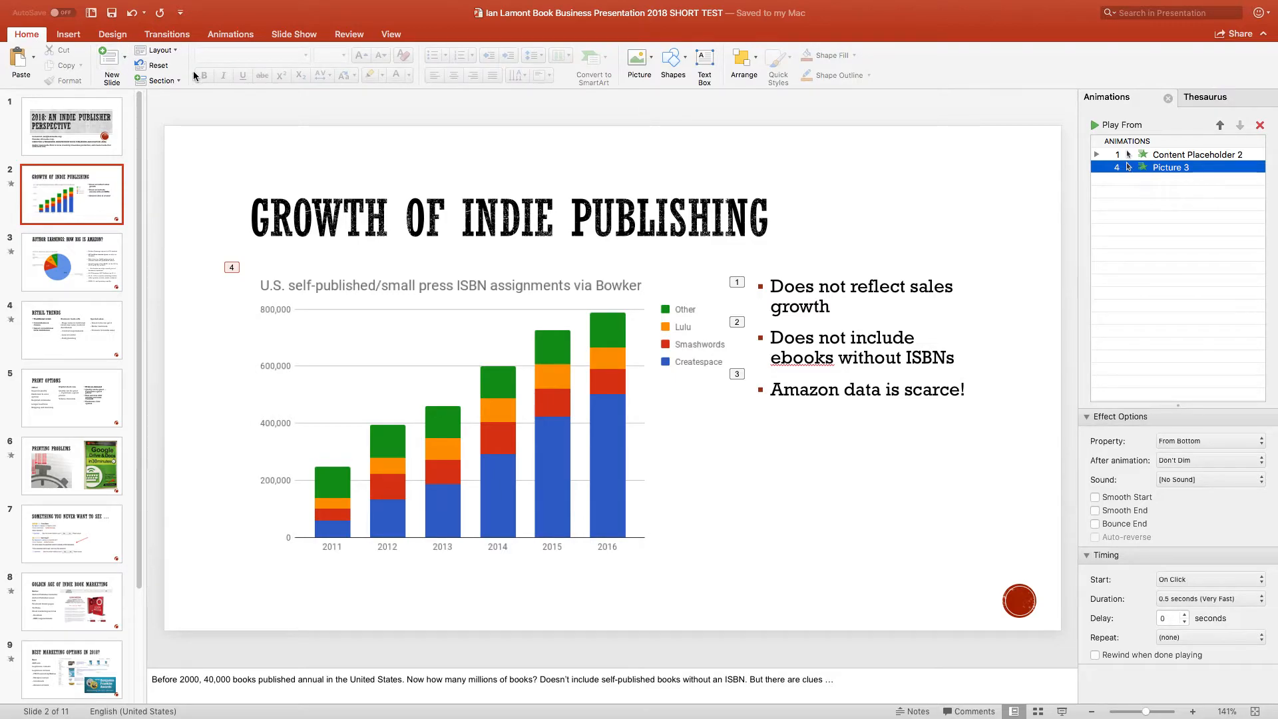
mouse_move(333, 112)
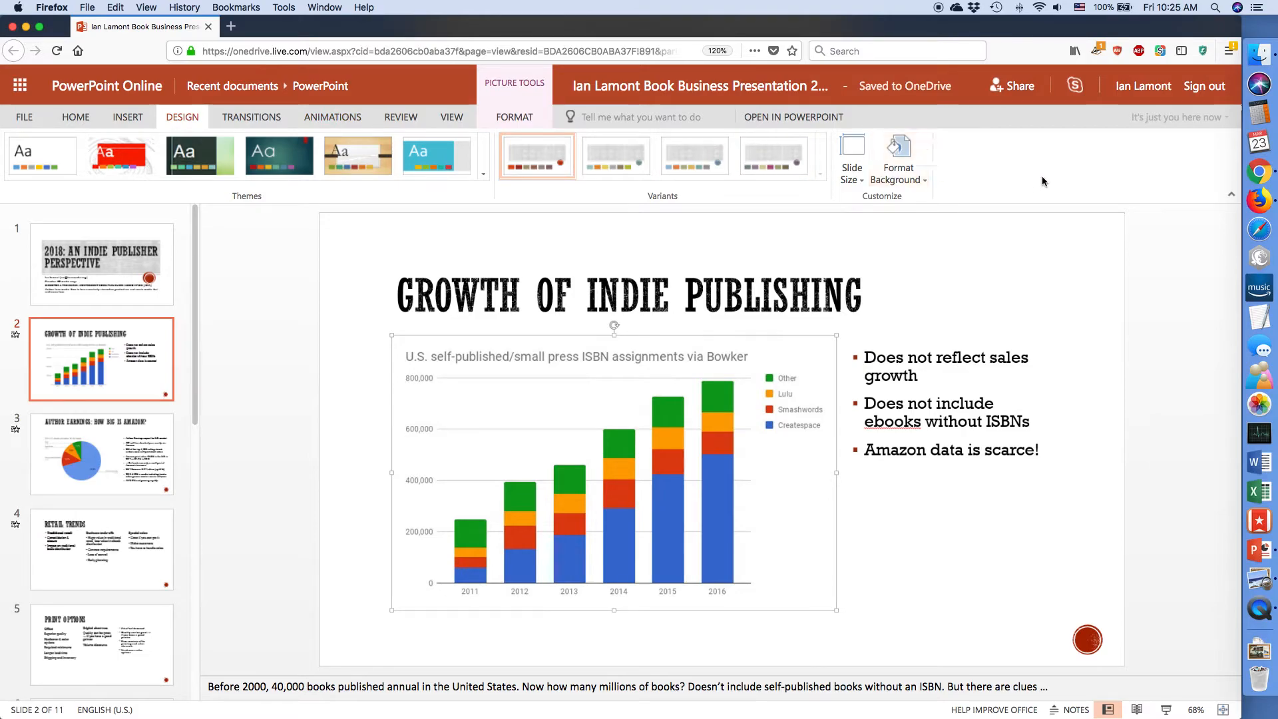
mouse_move(1037, 182)
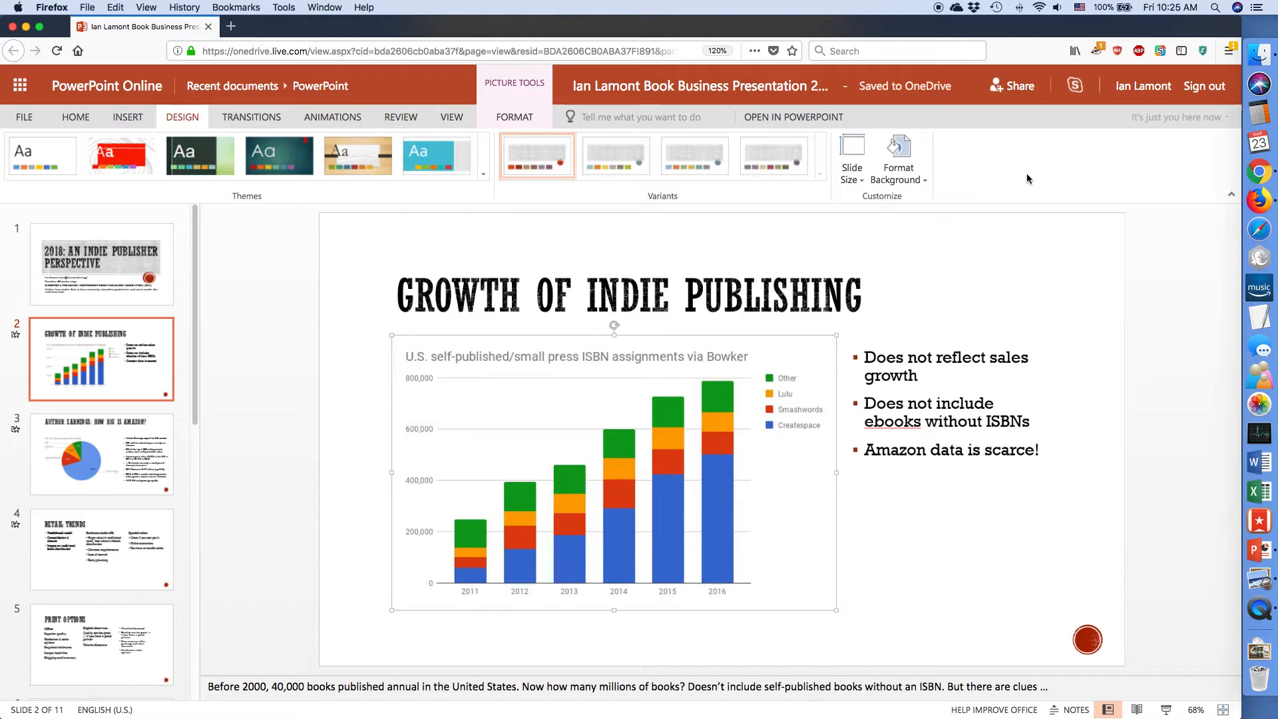
mouse_move(1020, 180)
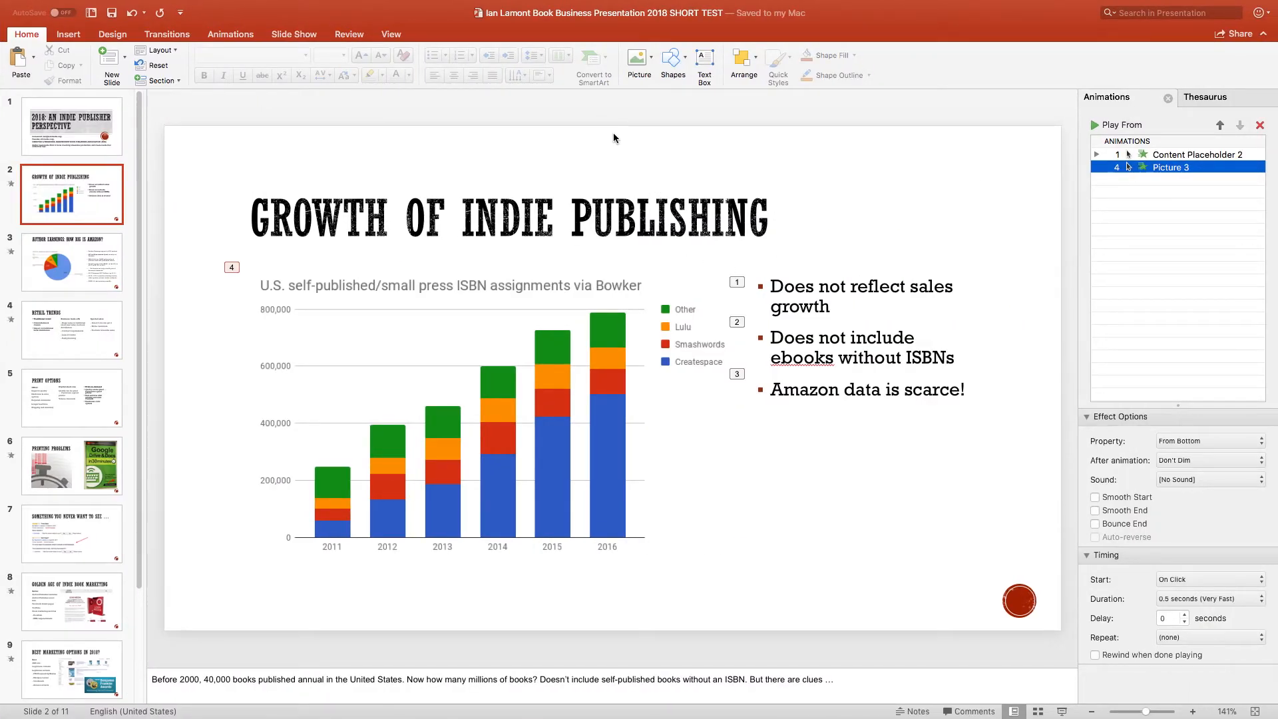
mouse_move(619, 128)
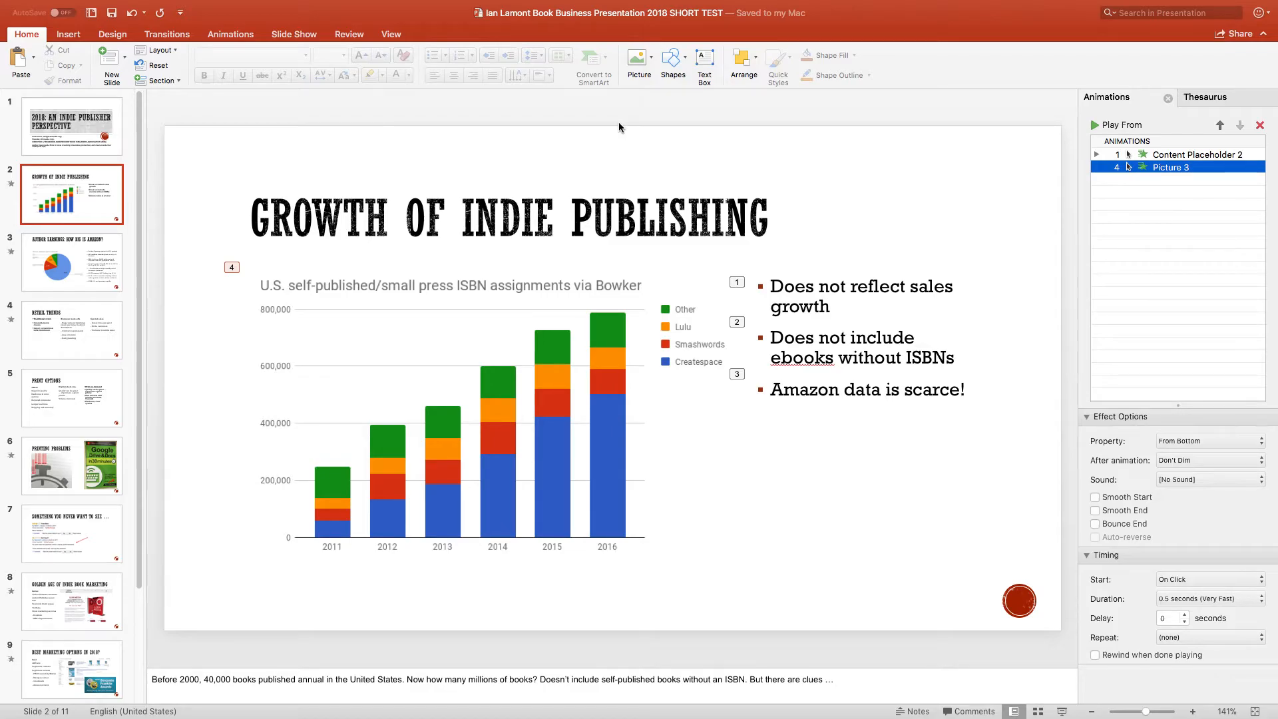
mouse_move(615, 130)
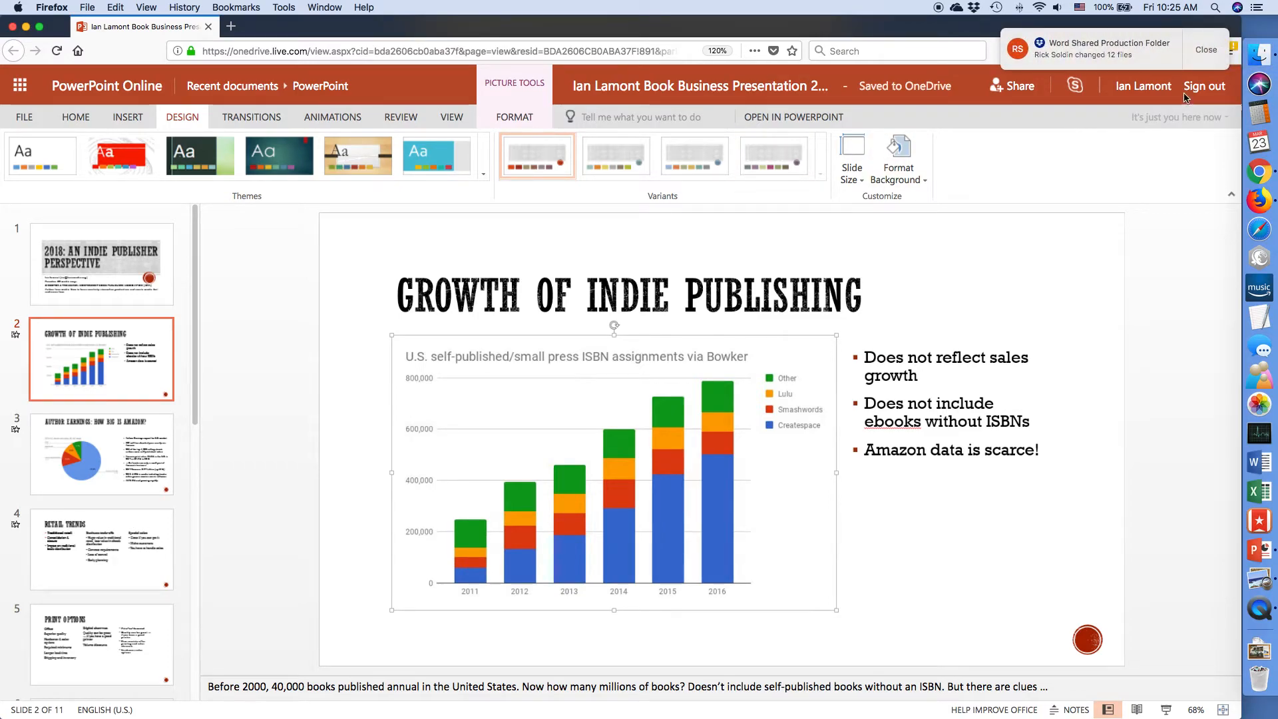
left_click(1206, 49)
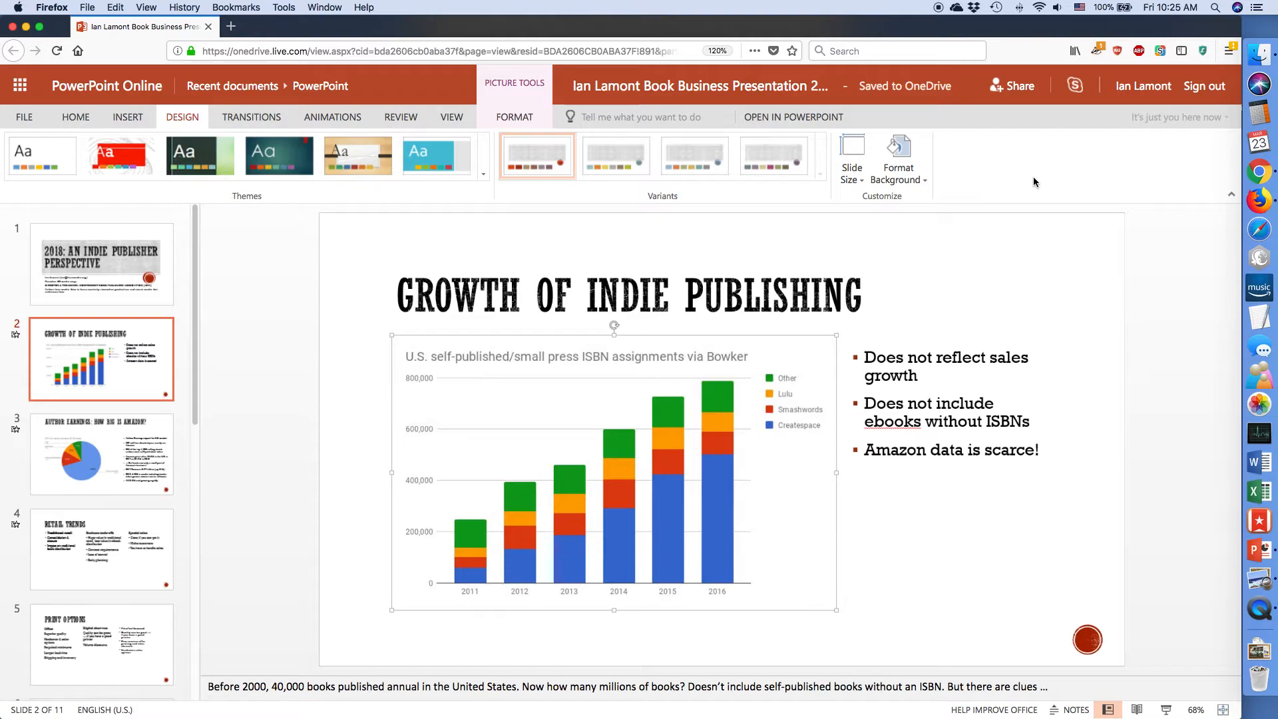
mouse_move(1050, 182)
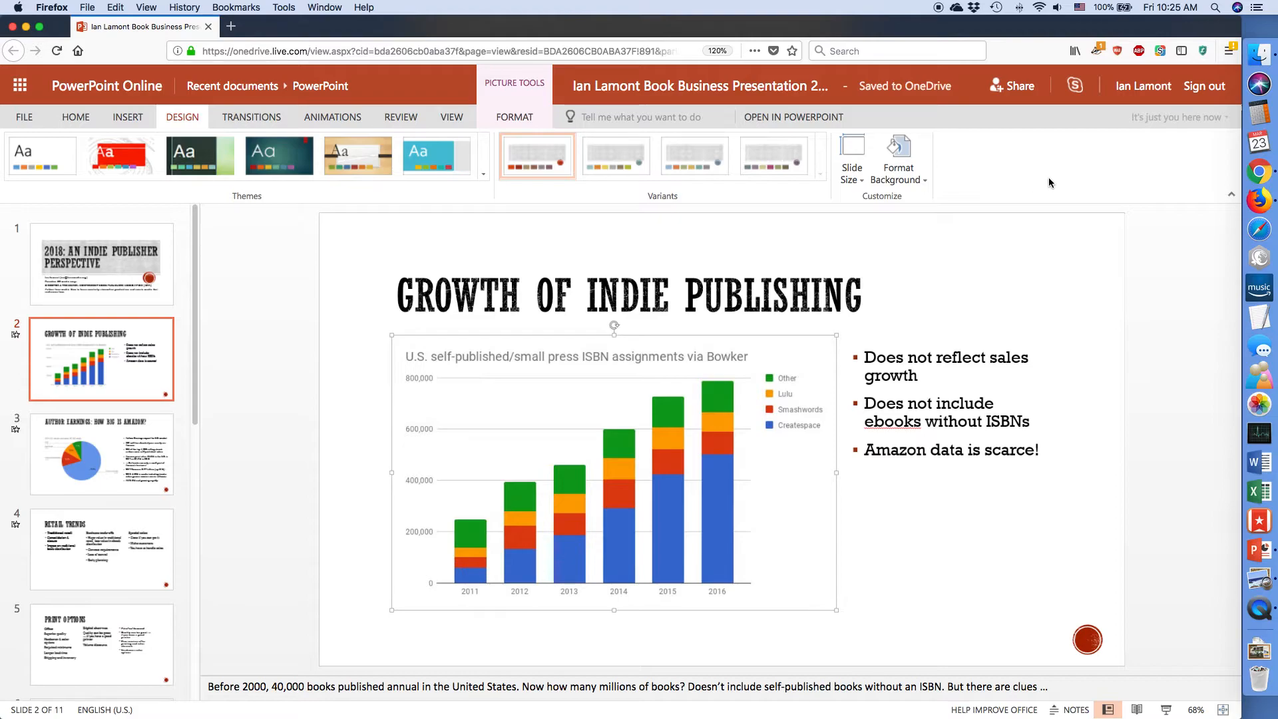
mouse_move(1043, 183)
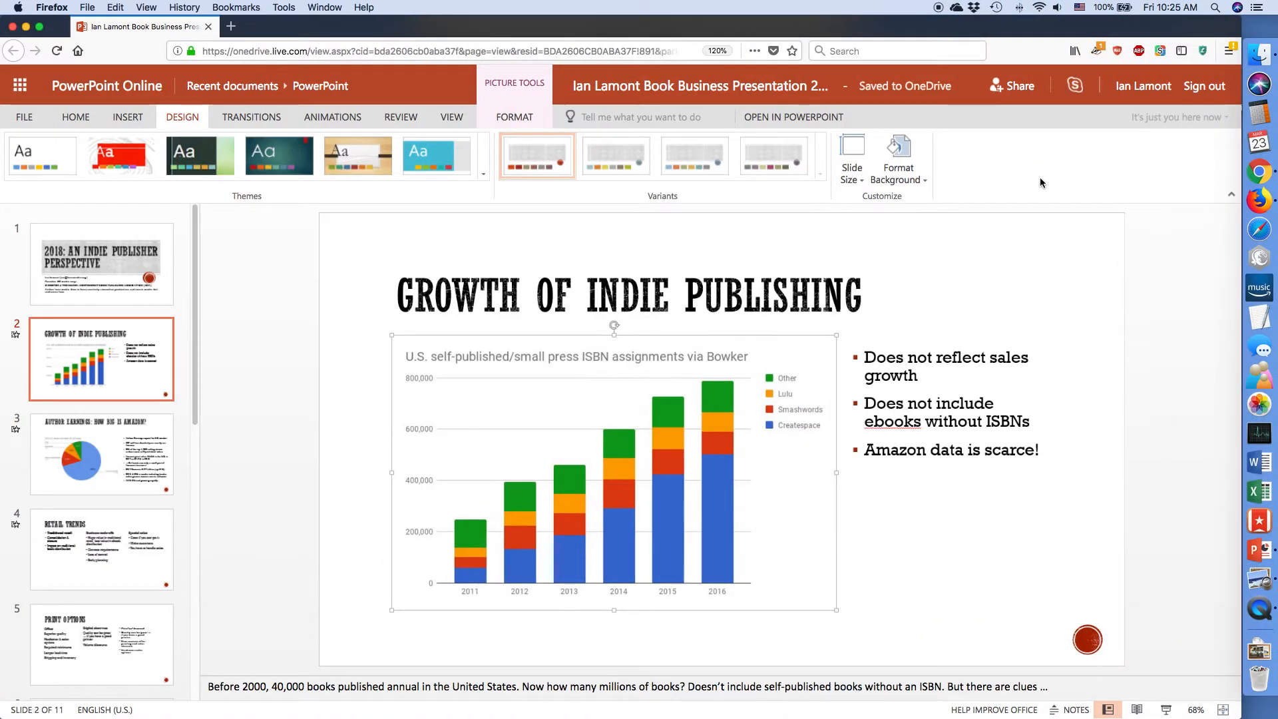
left_click(791, 117)
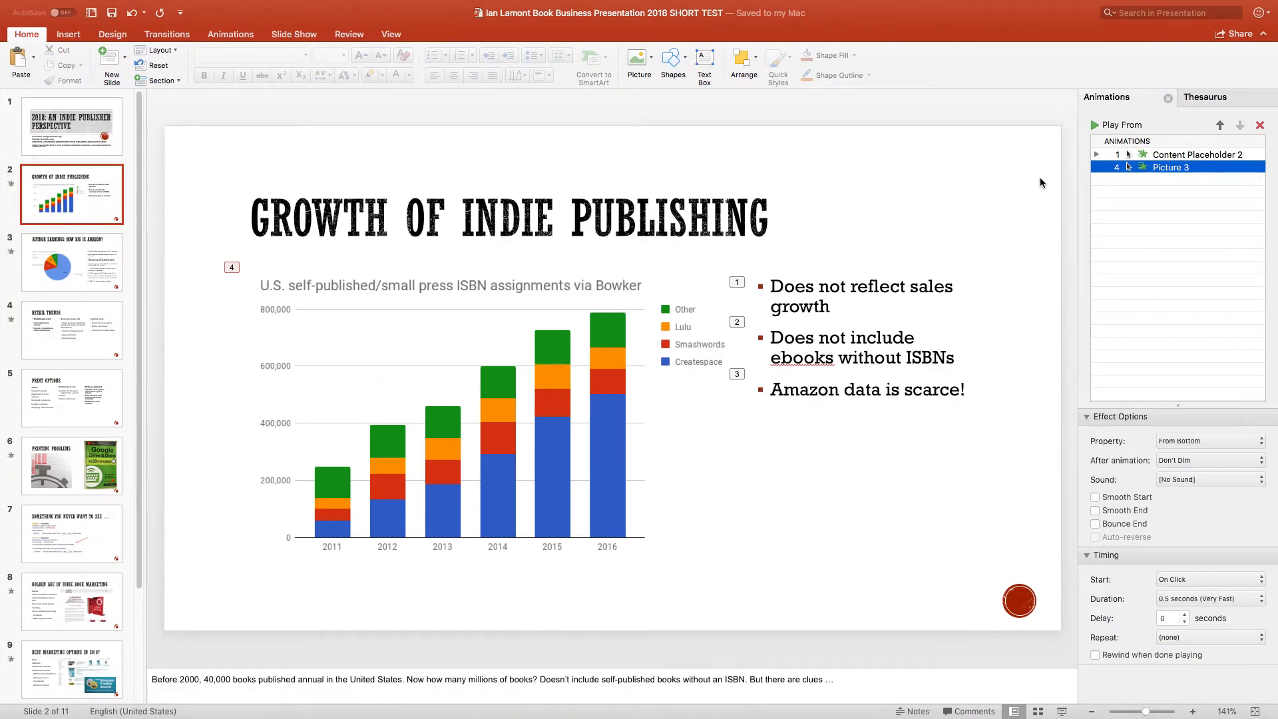
Glance at the Transitions ribbon, then show the Animations effects gallery for slide 2's objects.
left_click(168, 34)
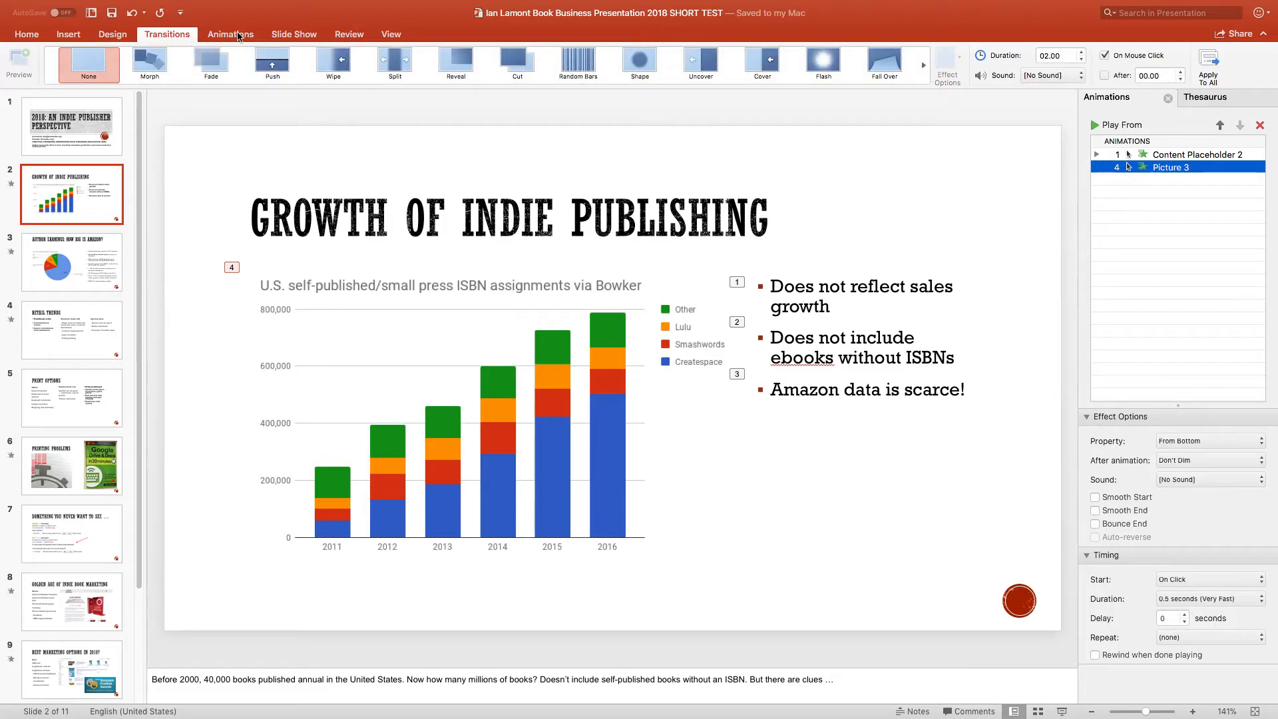
left_click(230, 35)
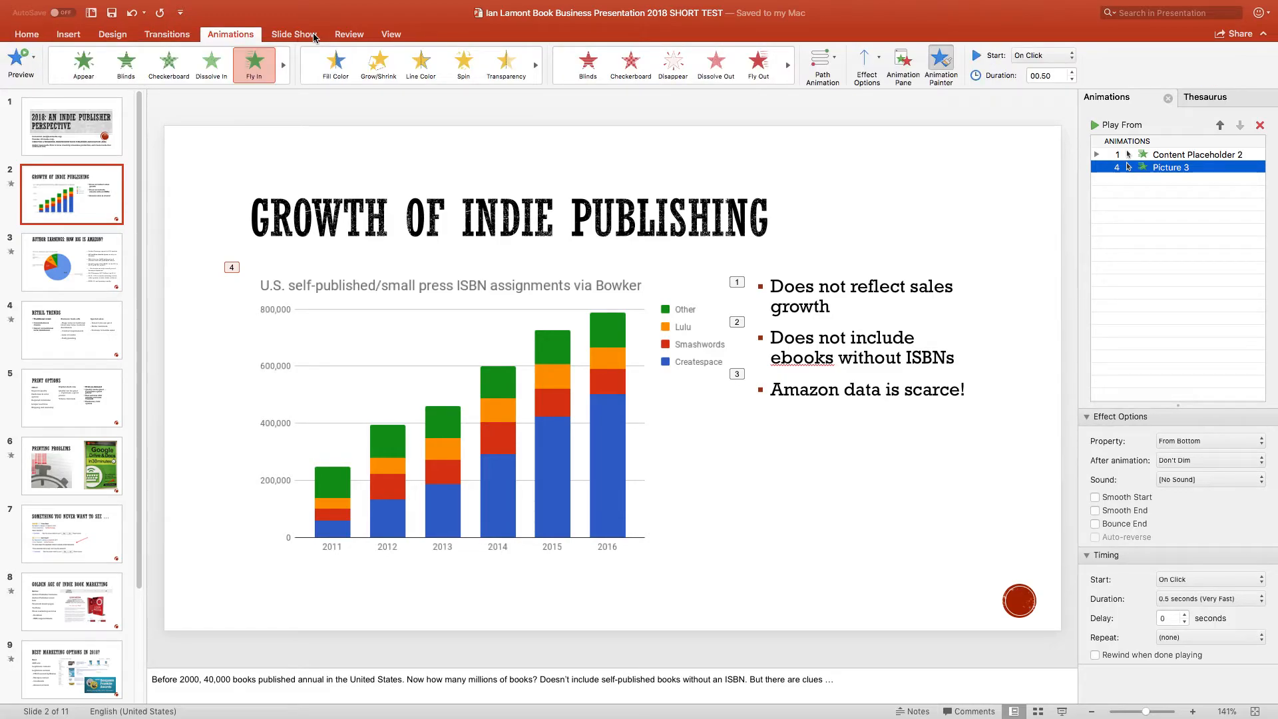
mouse_move(314, 34)
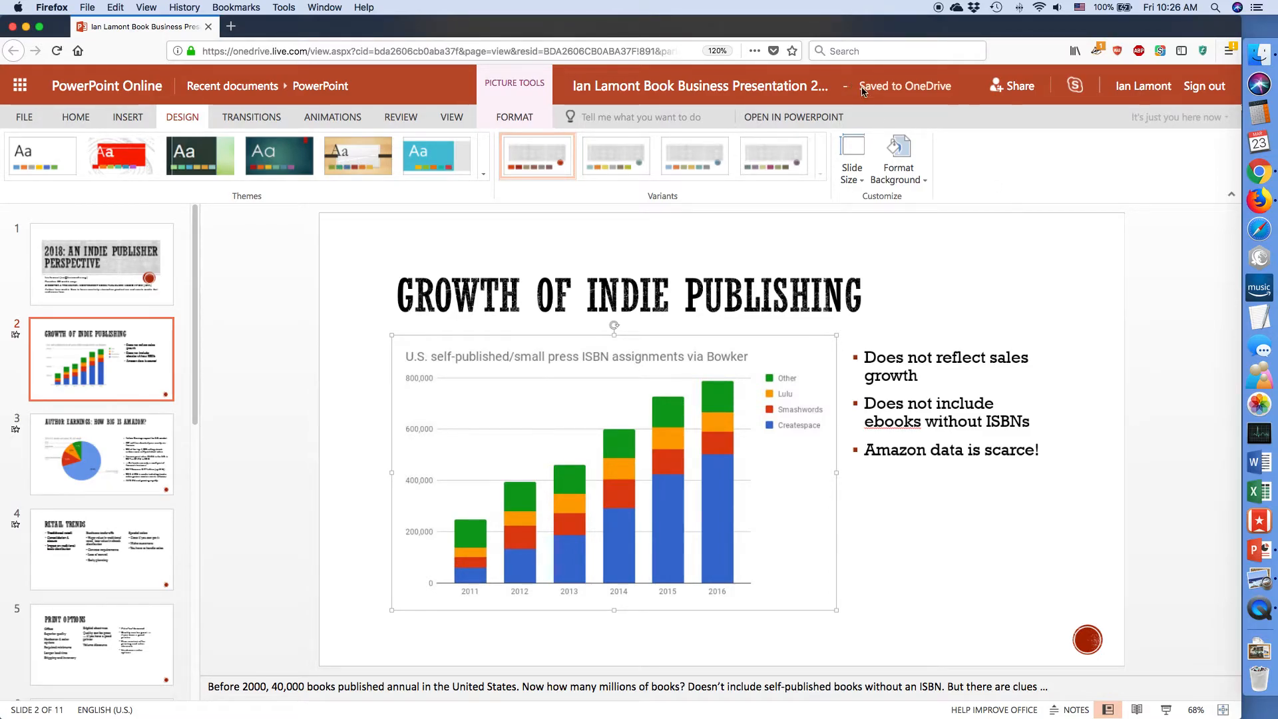
mouse_move(967, 172)
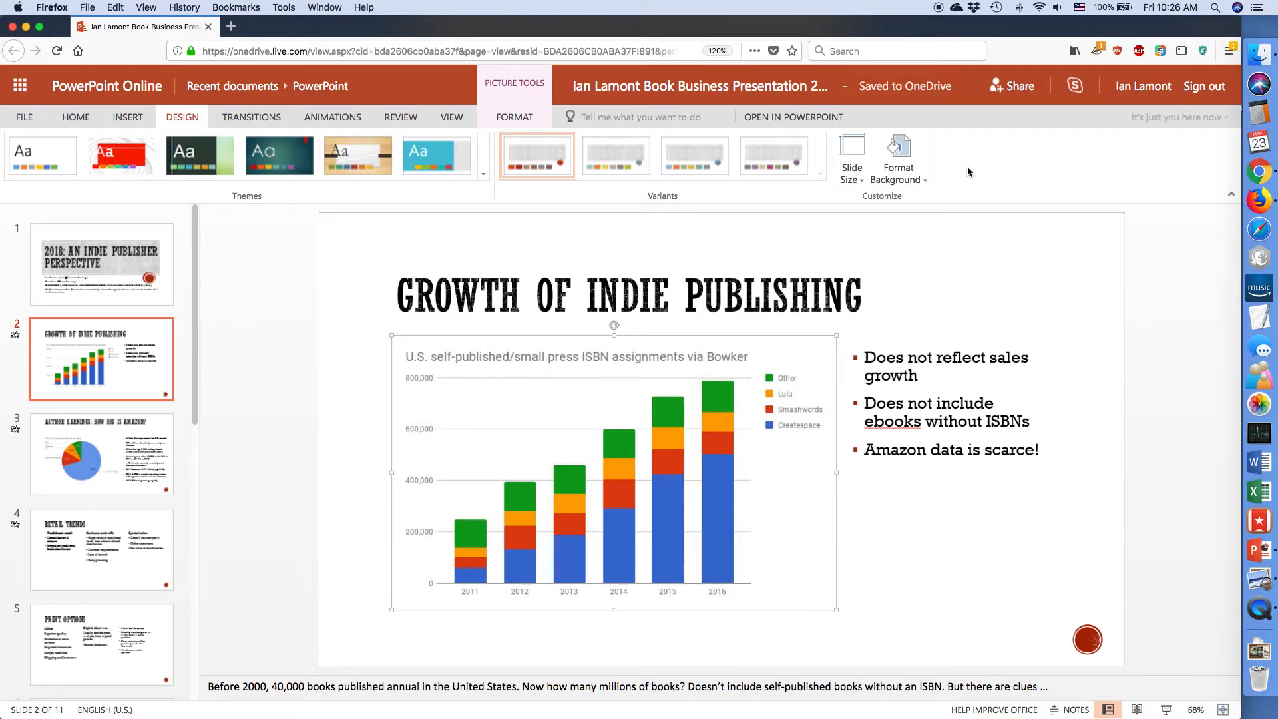
mouse_move(1013, 155)
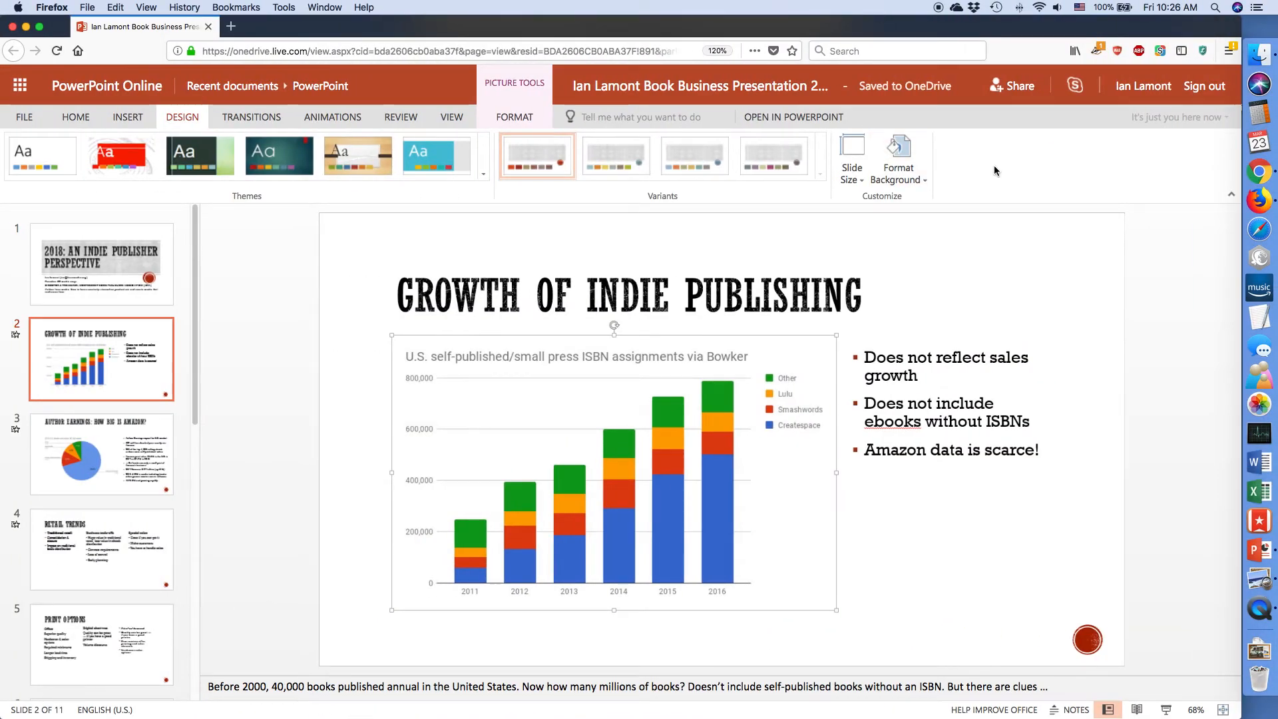
mouse_move(1017, 201)
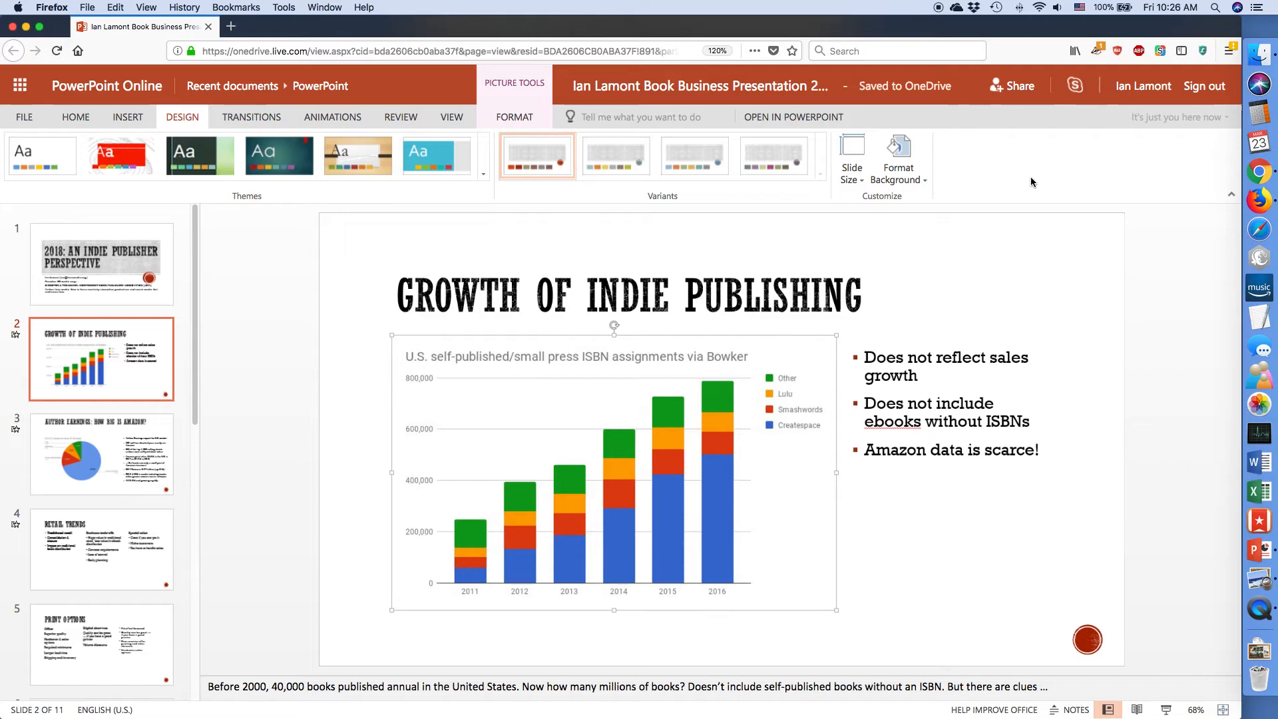
mouse_move(1053, 216)
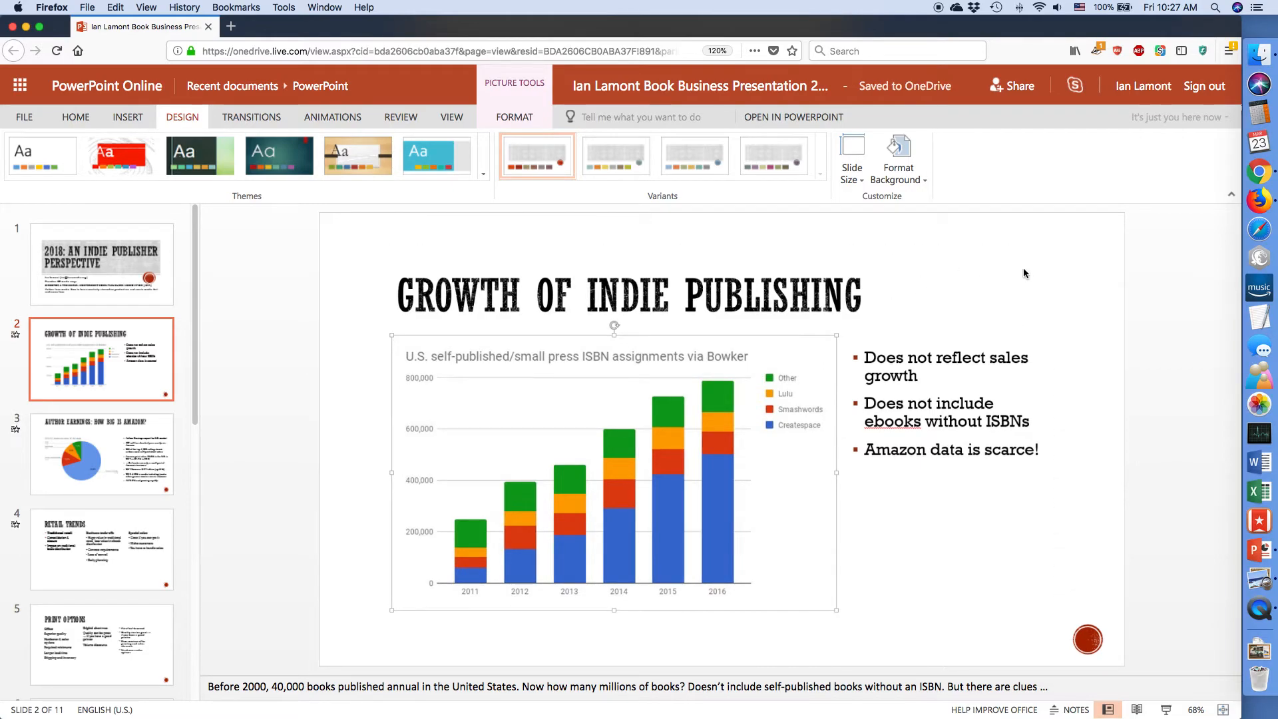
left_click(627, 295)
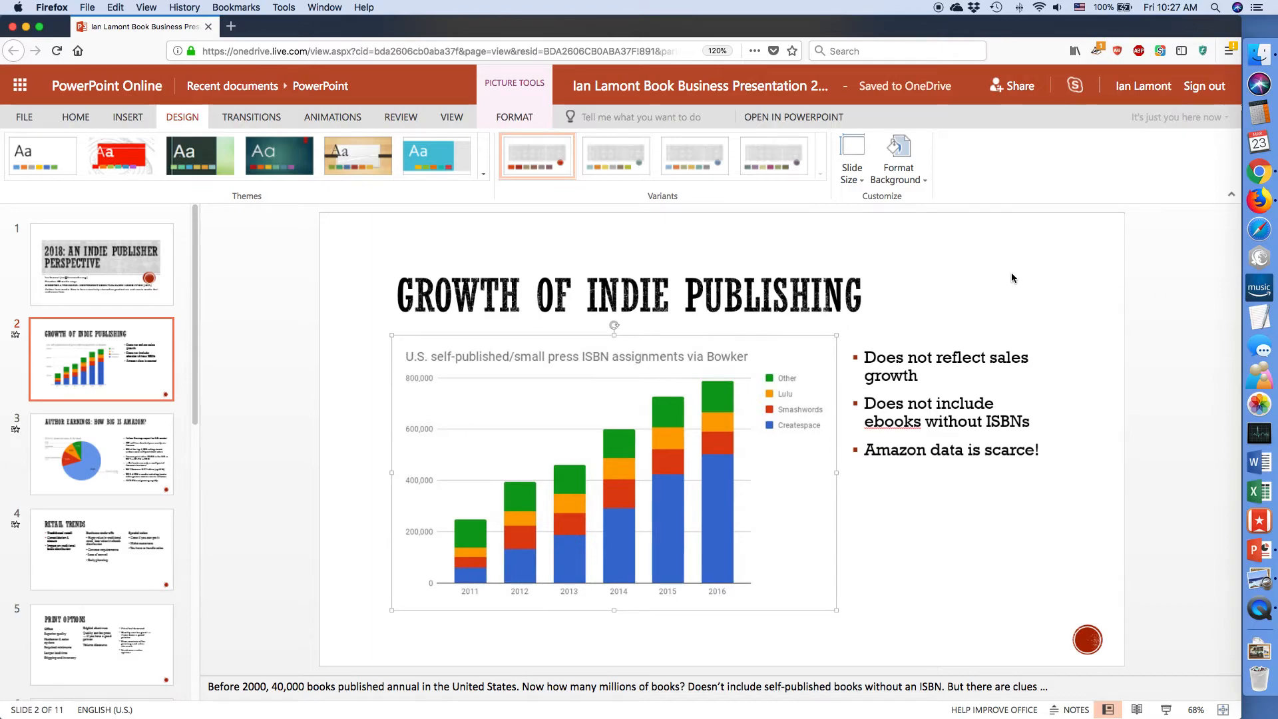
mouse_move(955, 250)
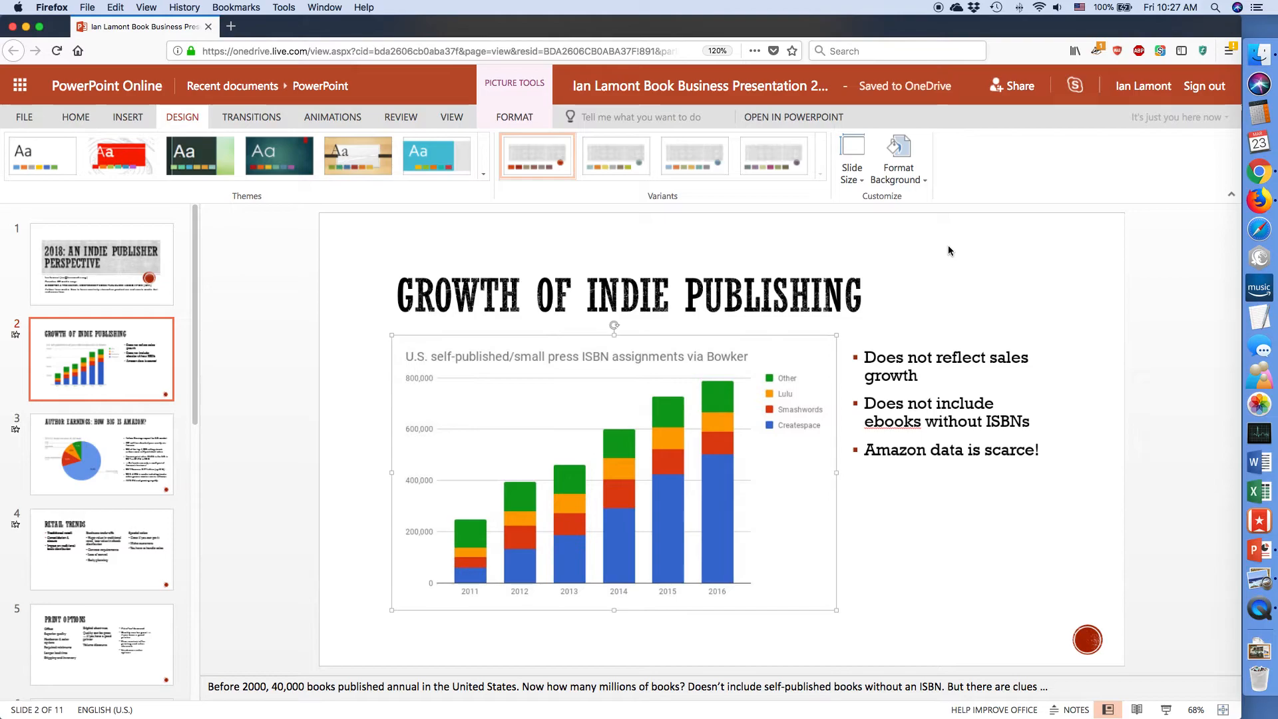
mouse_move(1015, 184)
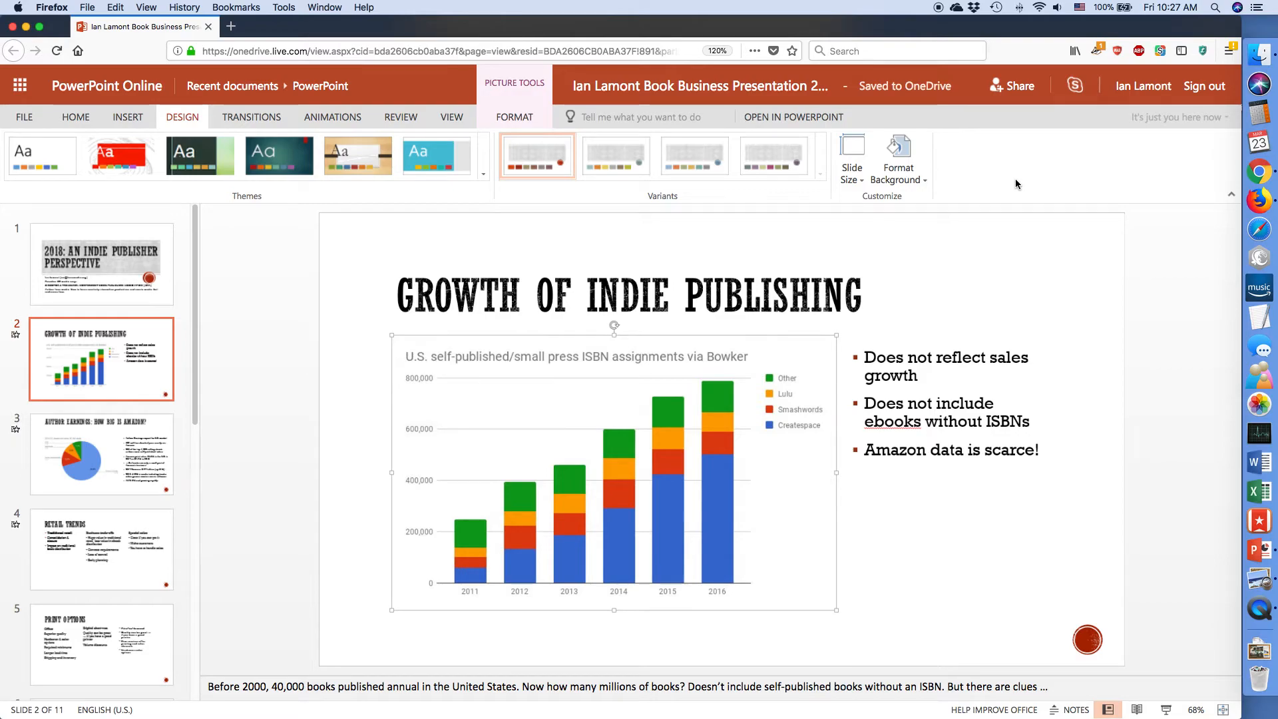
mouse_move(1017, 209)
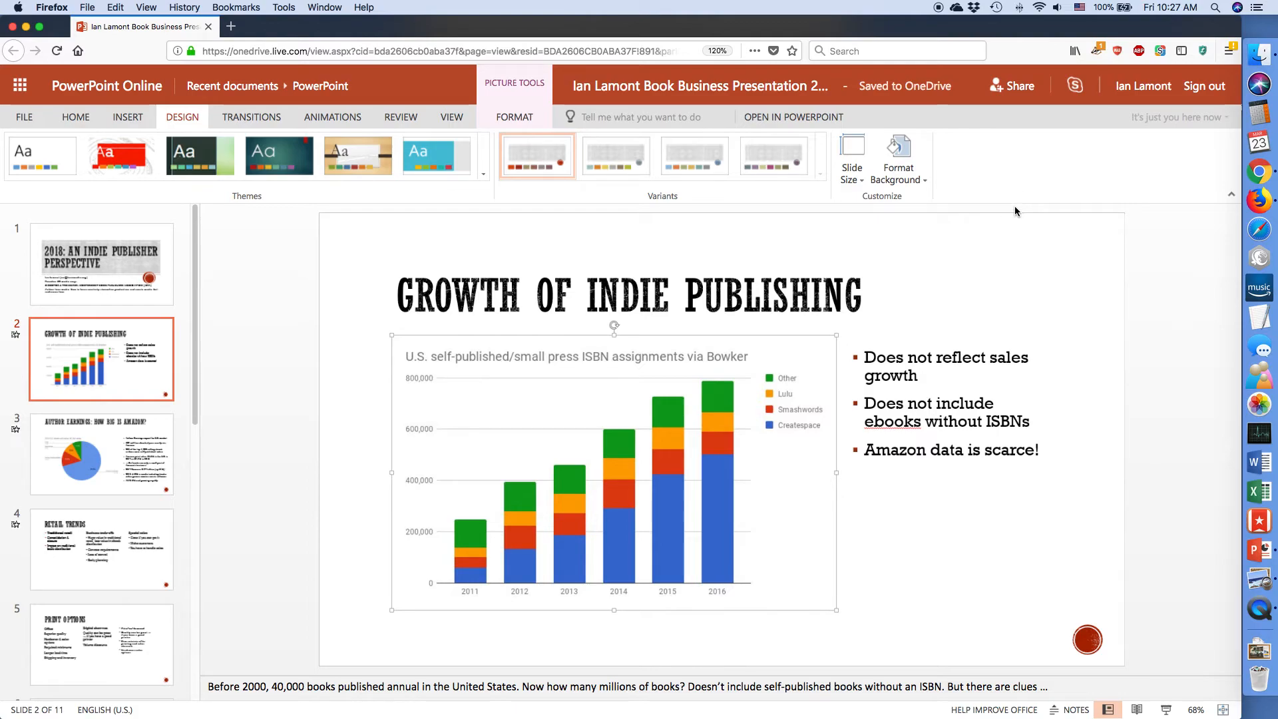
mouse_move(1019, 209)
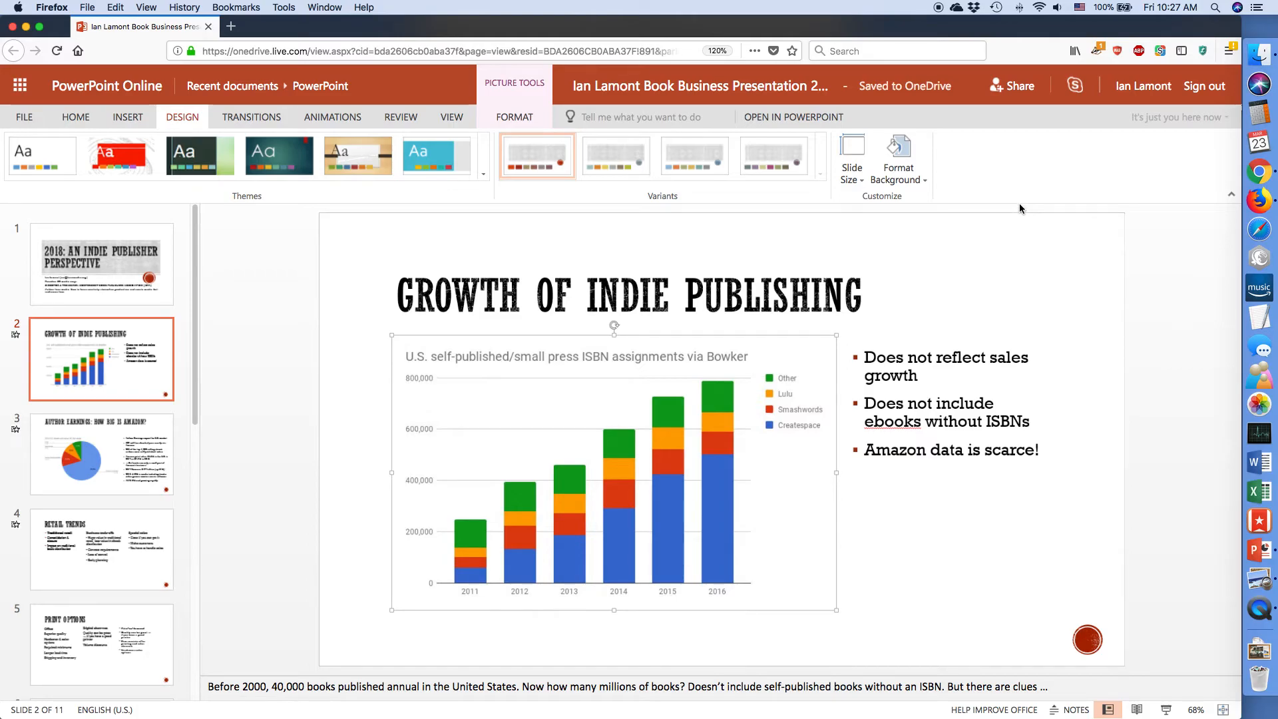
mouse_move(1019, 319)
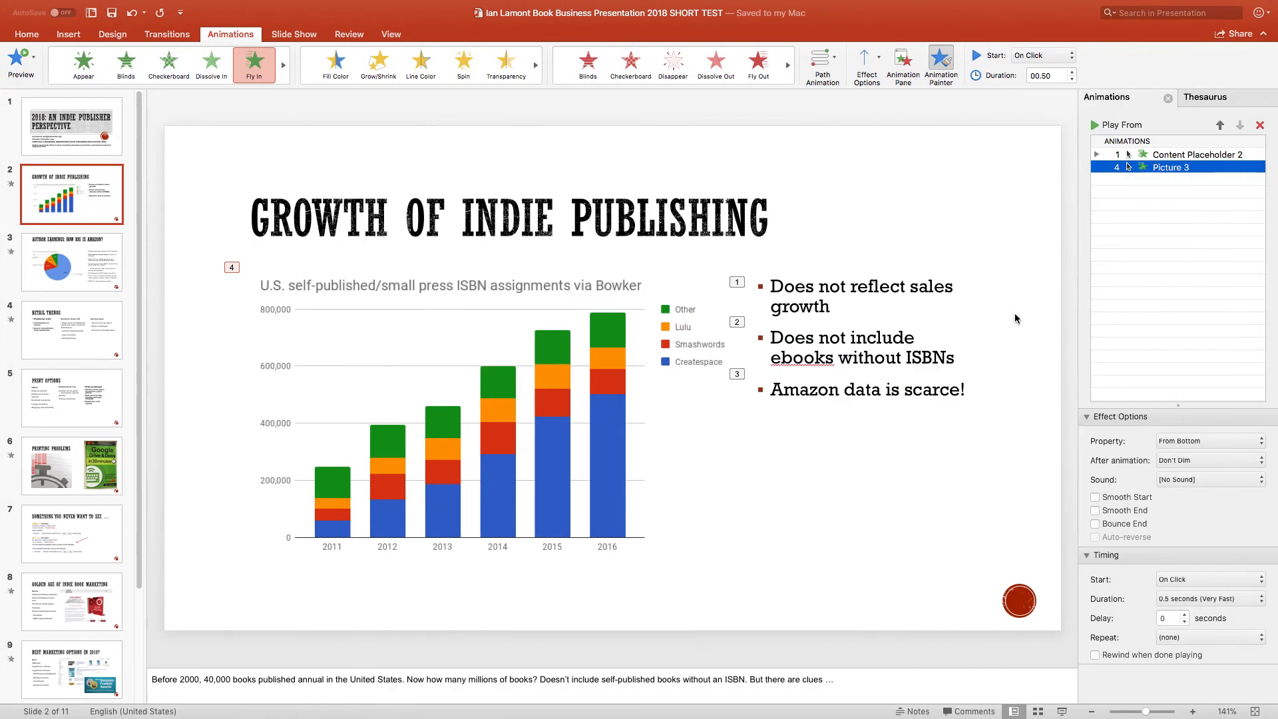
mouse_move(949, 307)
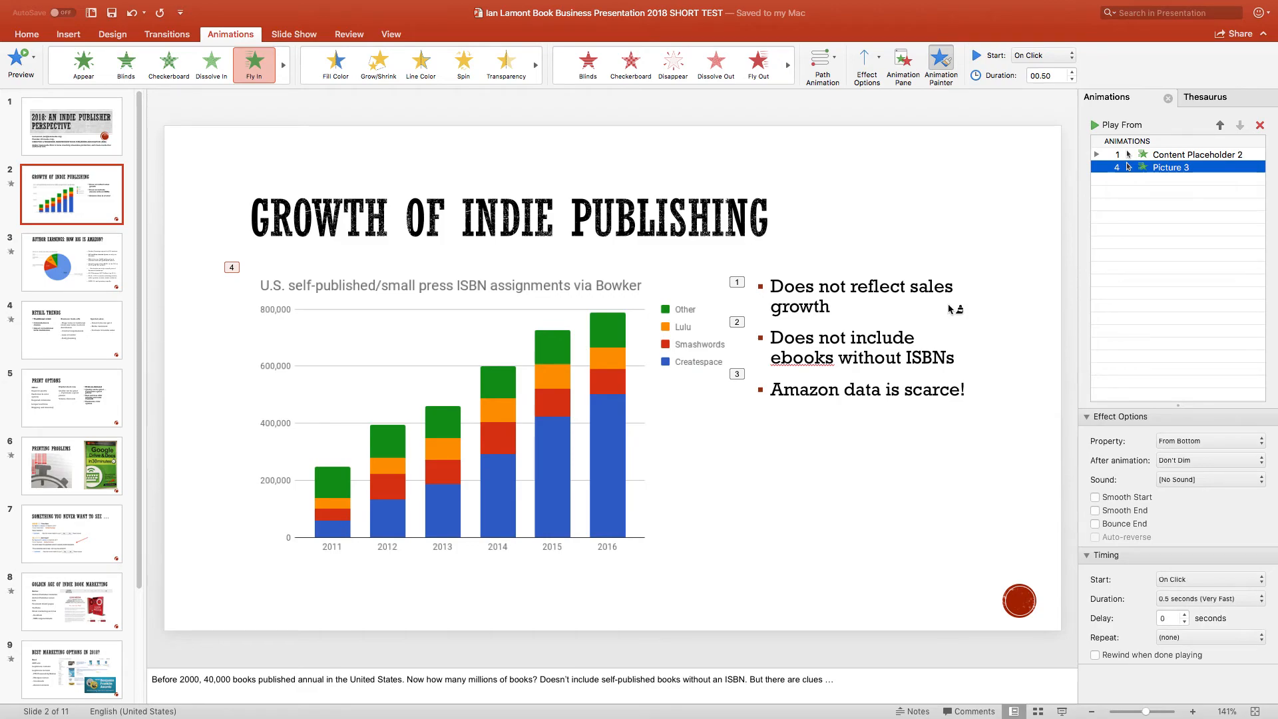
mouse_move(749, 133)
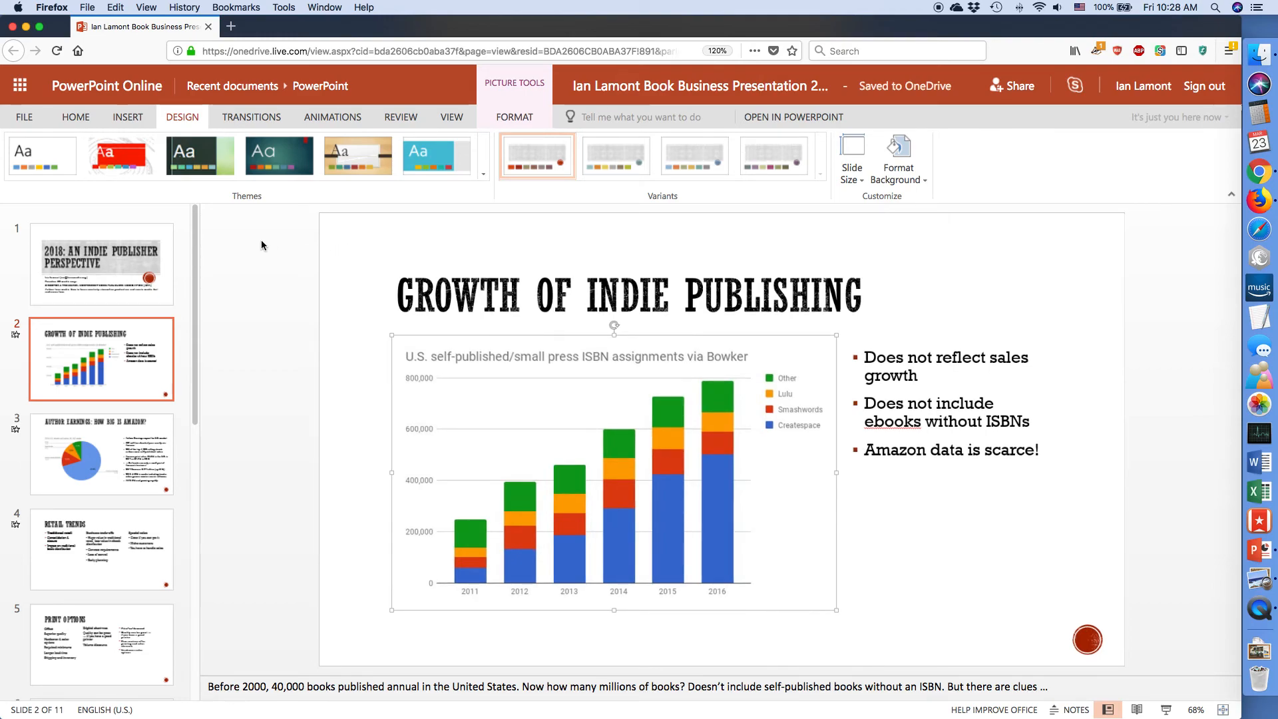
mouse_move(269, 246)
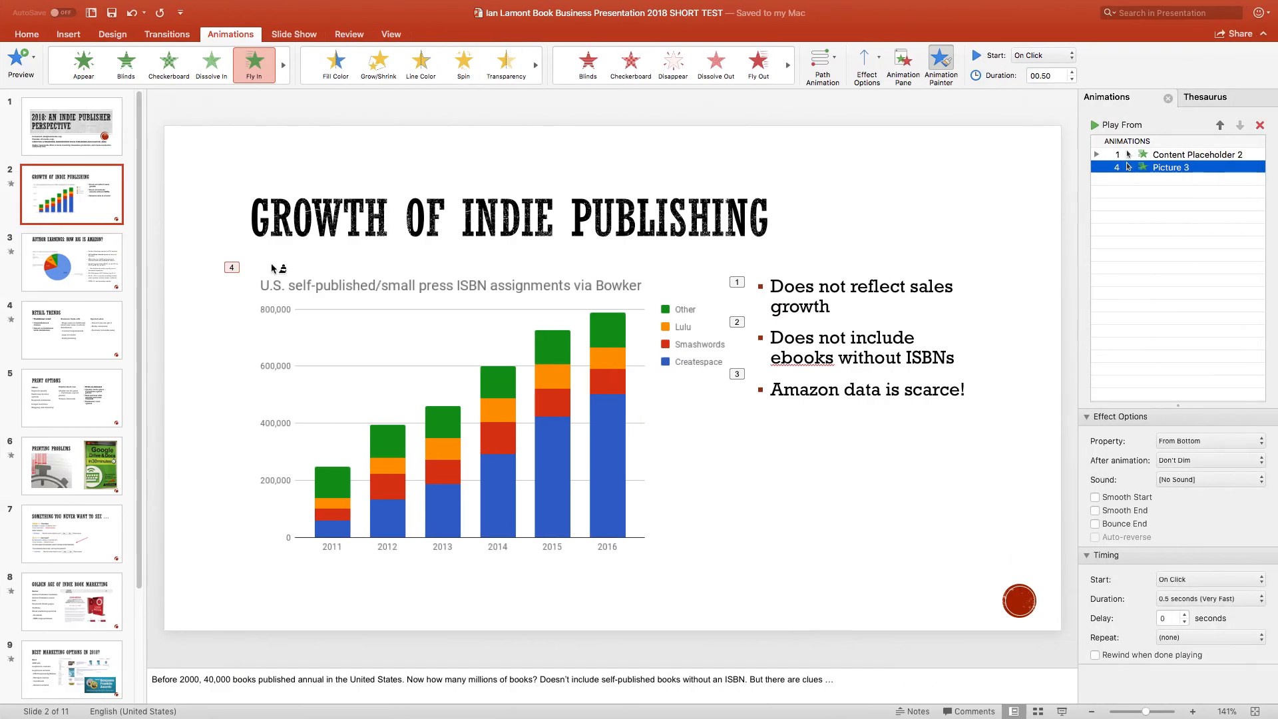
mouse_move(870, 142)
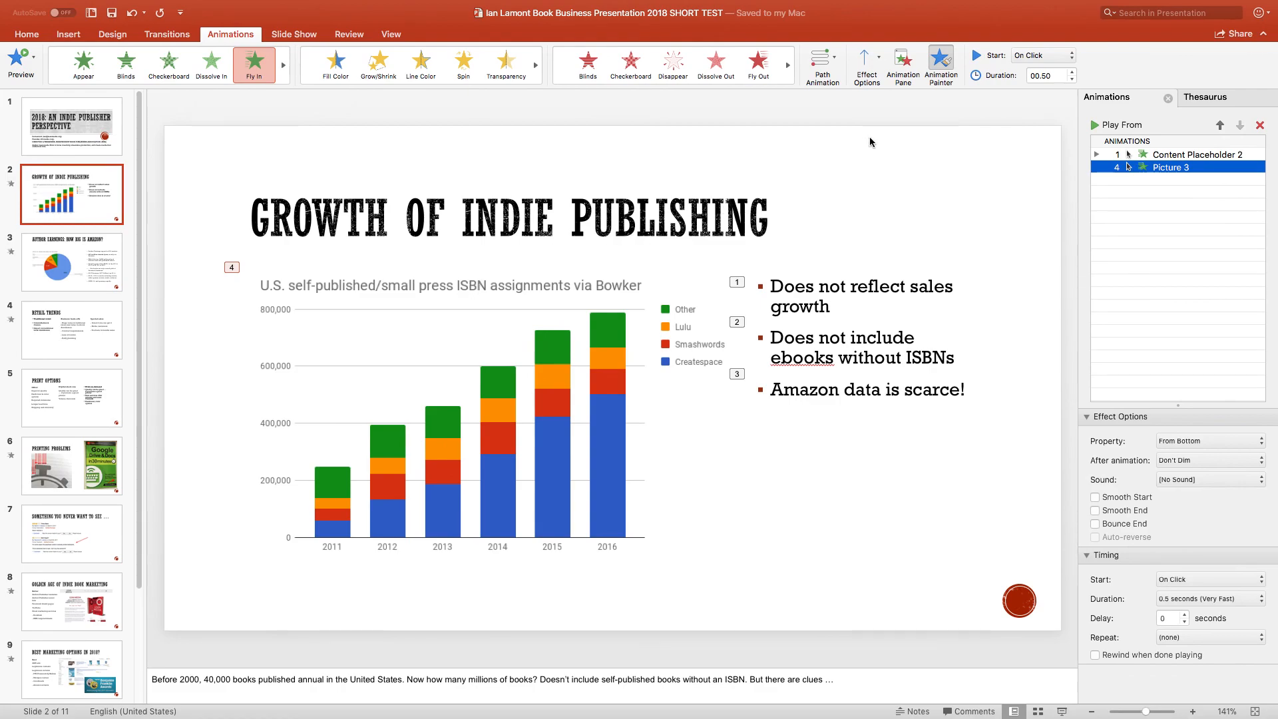
mouse_move(870, 114)
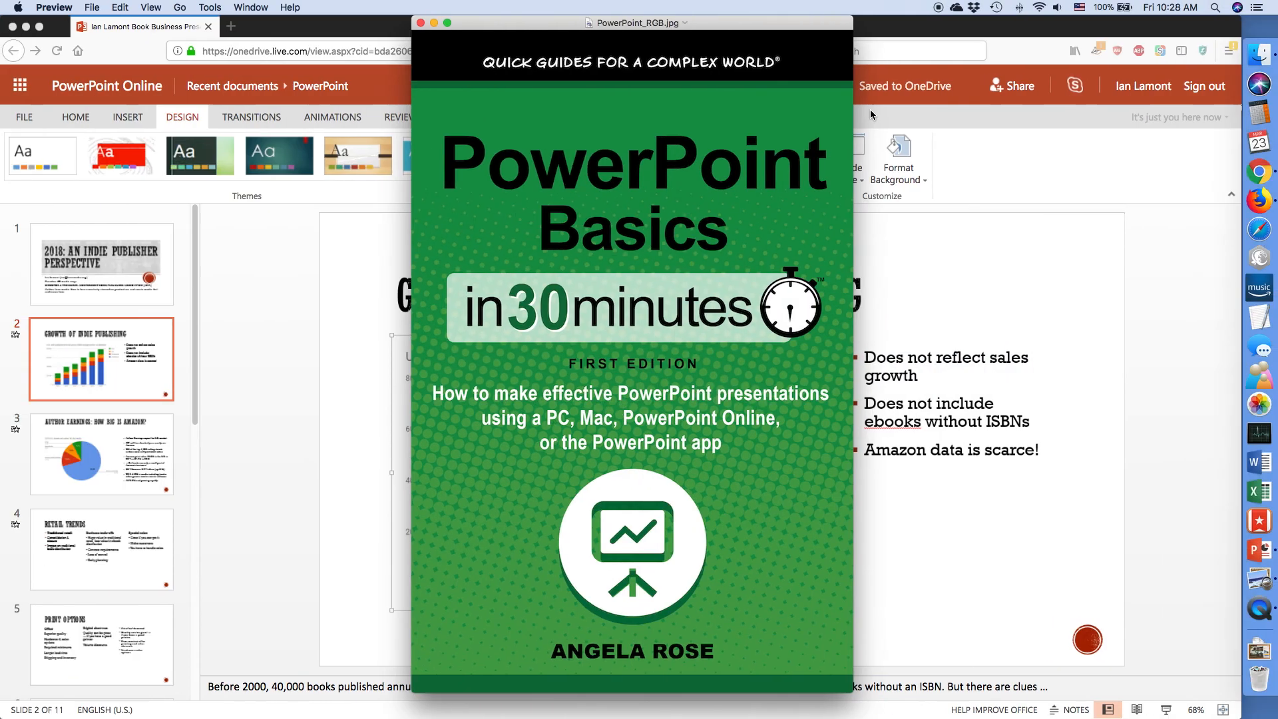
mouse_move(1032, 328)
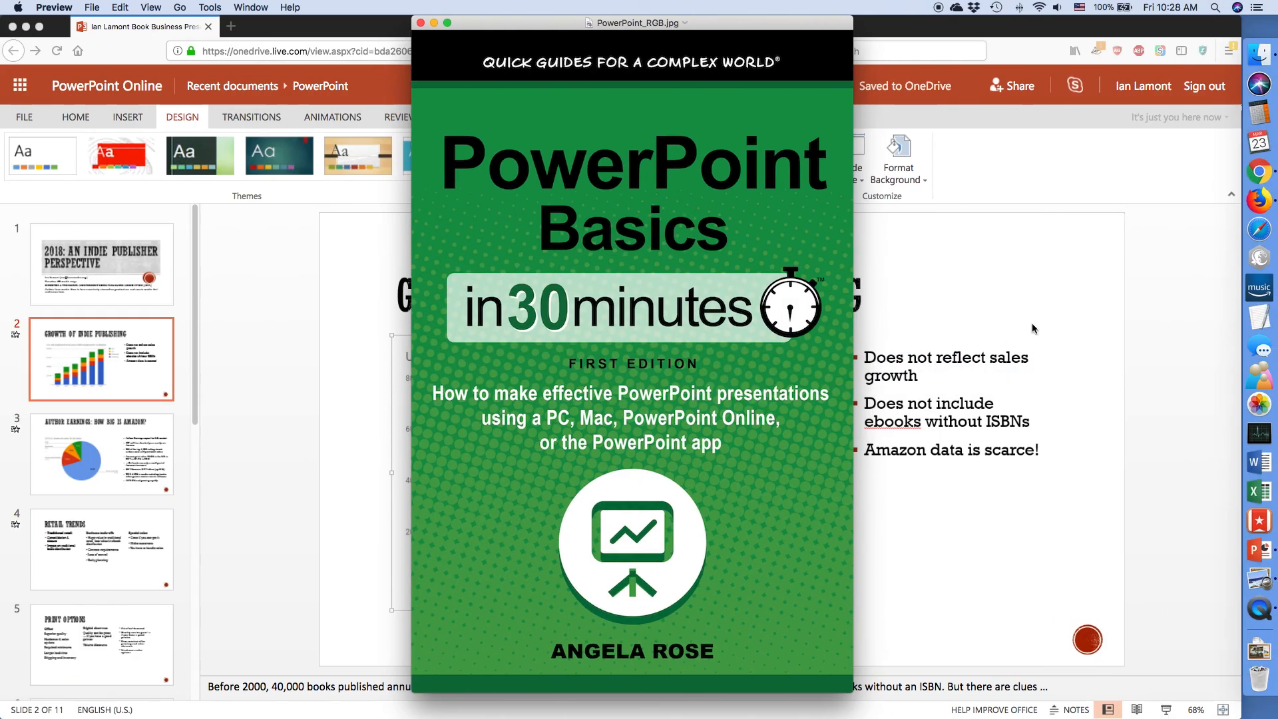